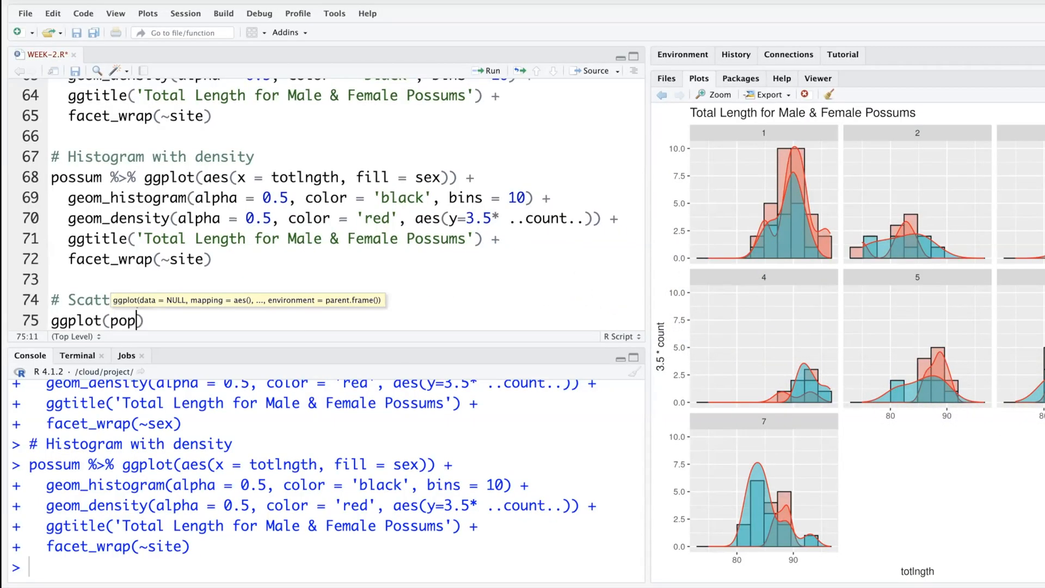
Write ggplot(possum, aes(x = taill, y = totlngth)) + and begin a geom_ layer.
text(su)
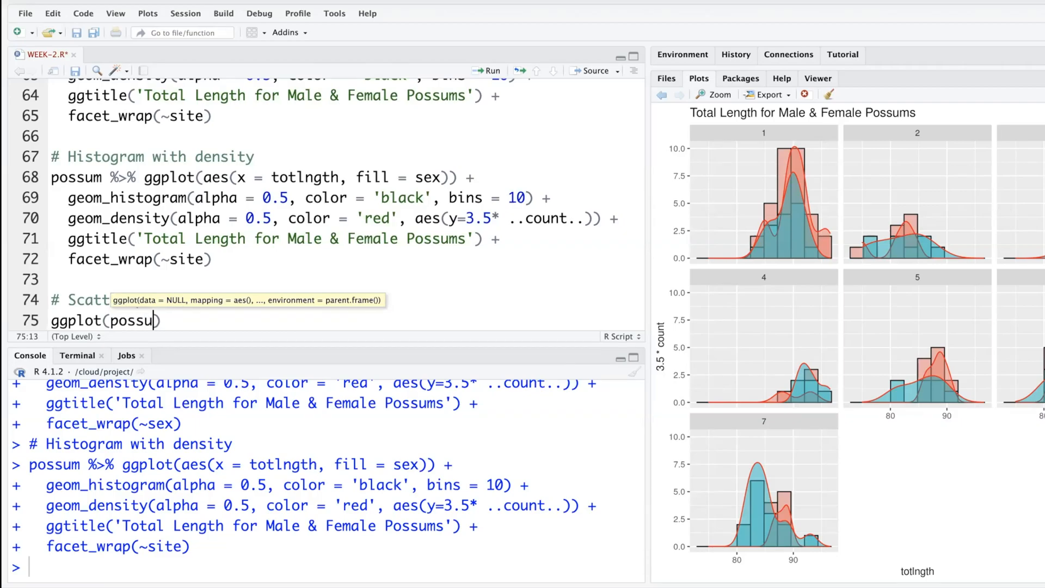
text(, aes()
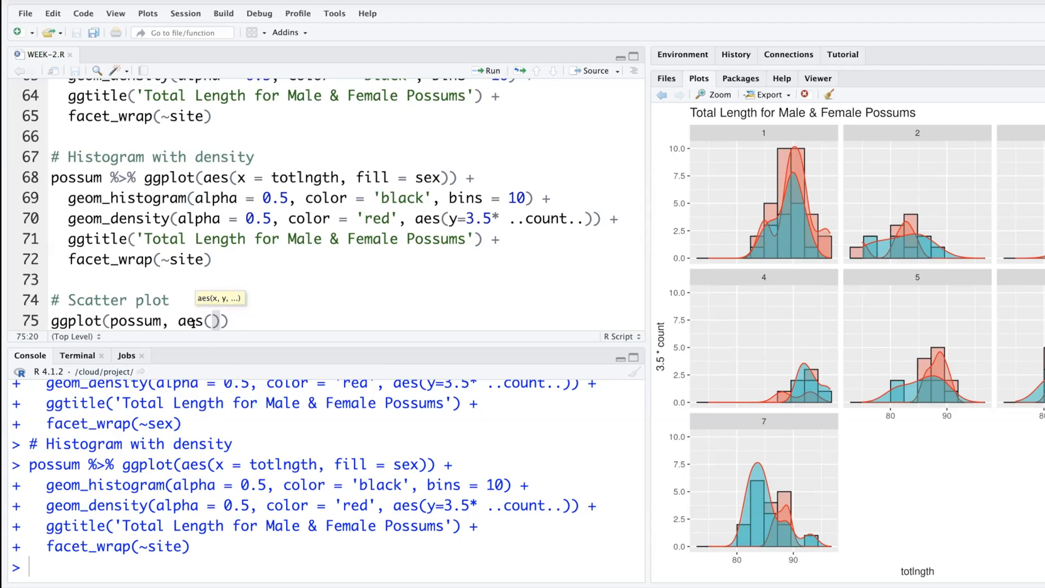
text(x)
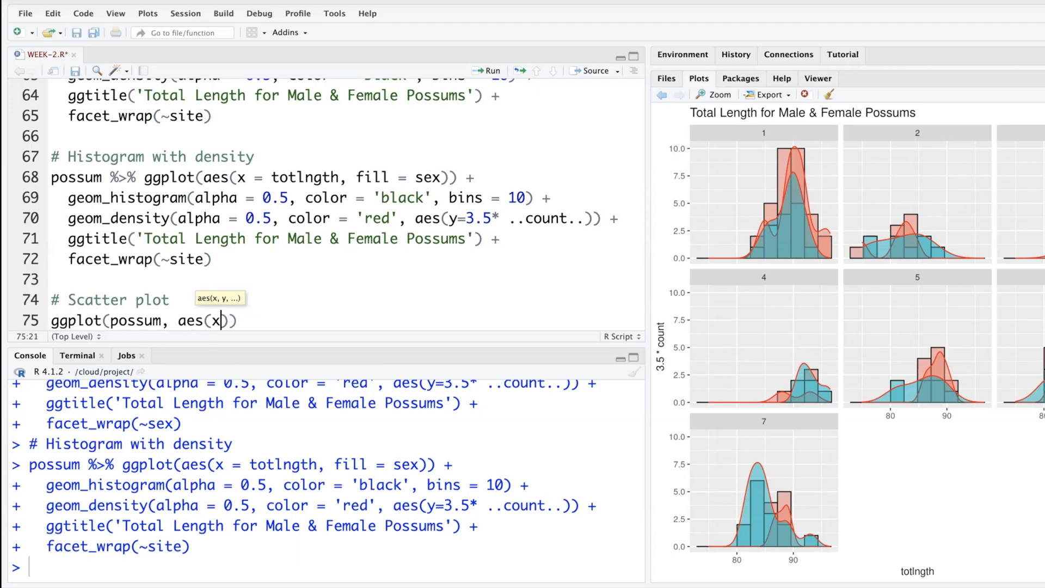
text(=)
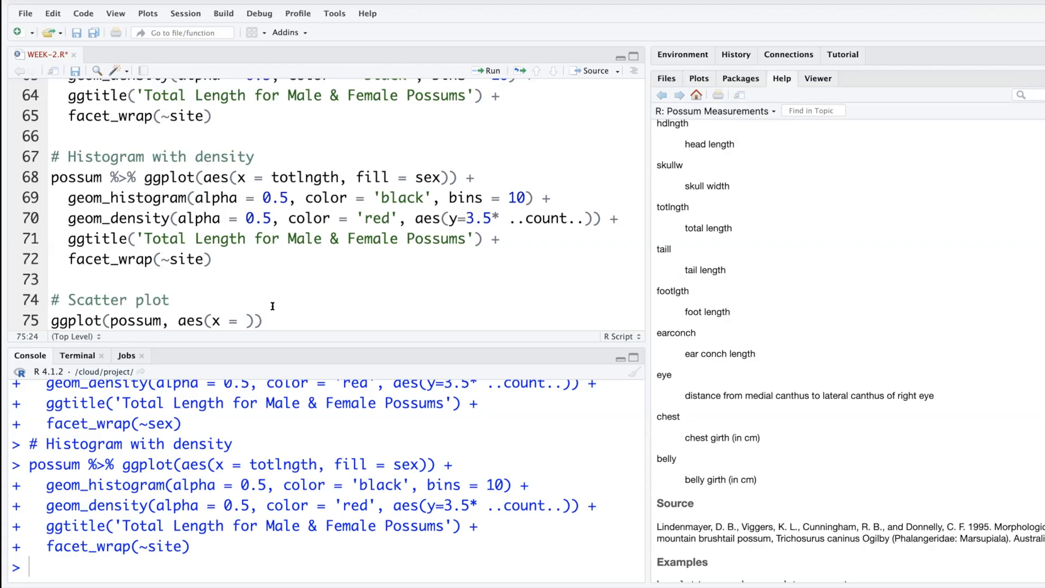
text(tai)
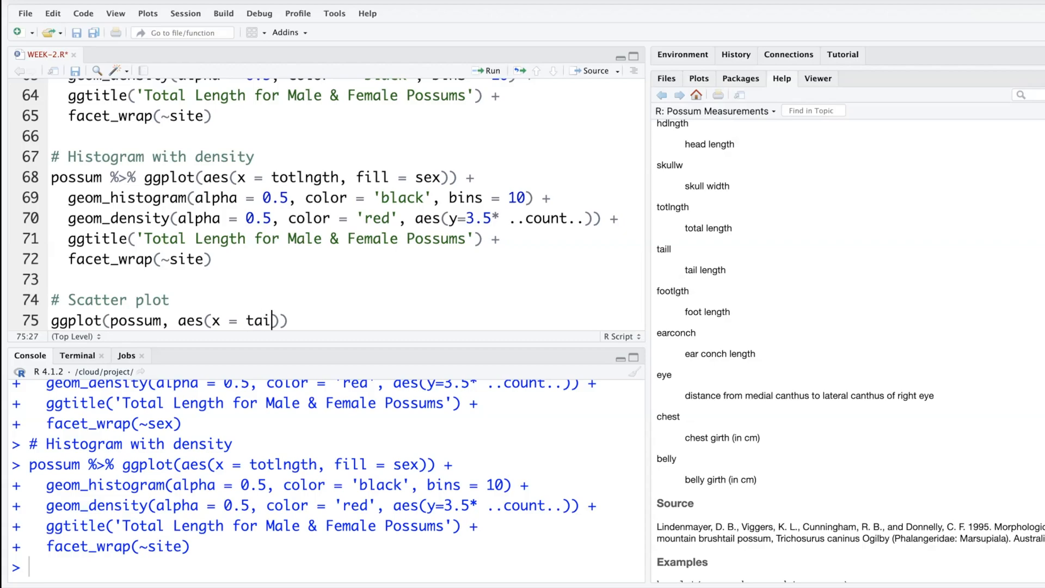
text(l,)
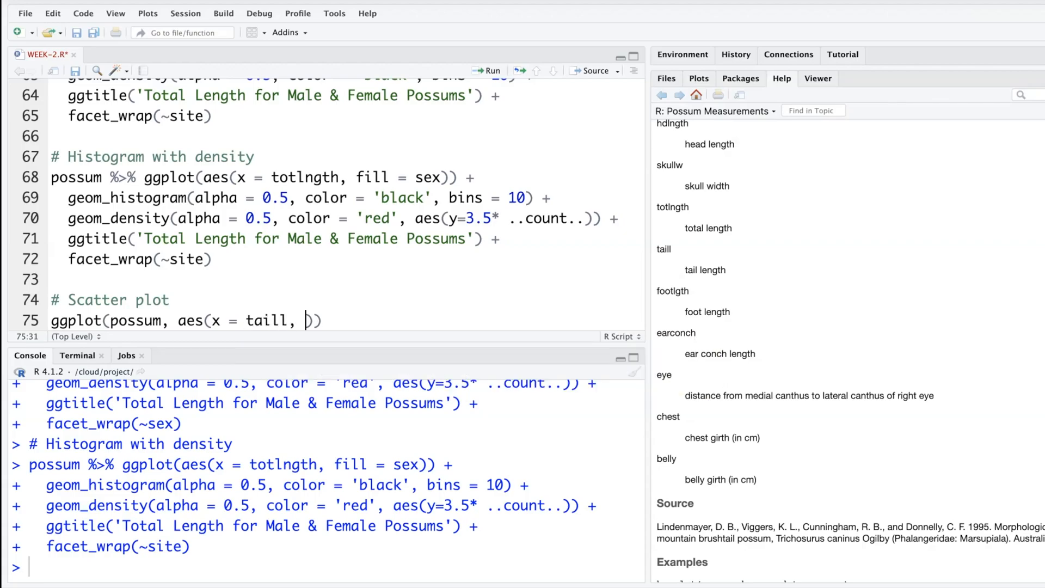
text(y = tot)
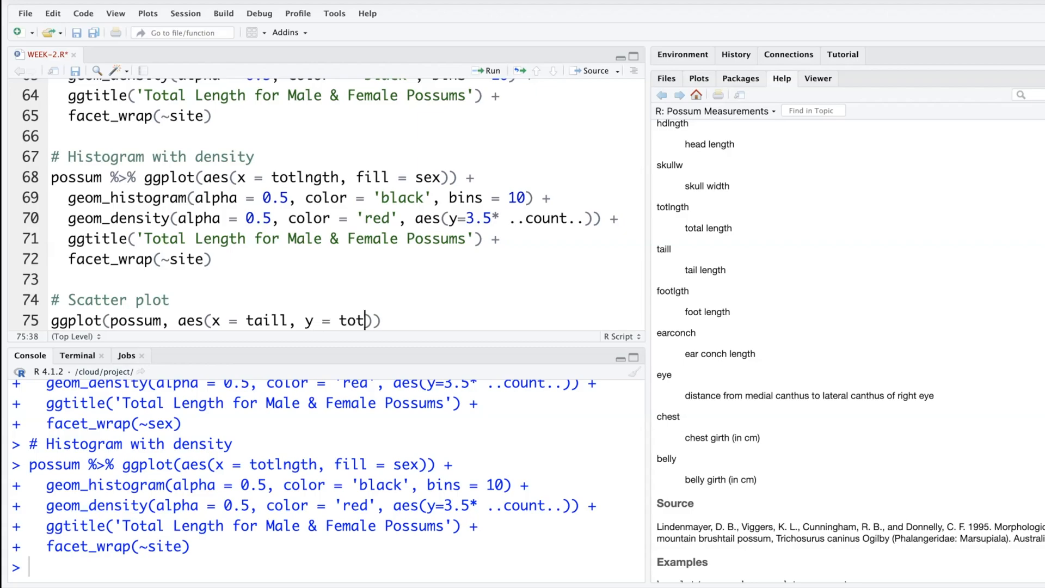
text(ln)
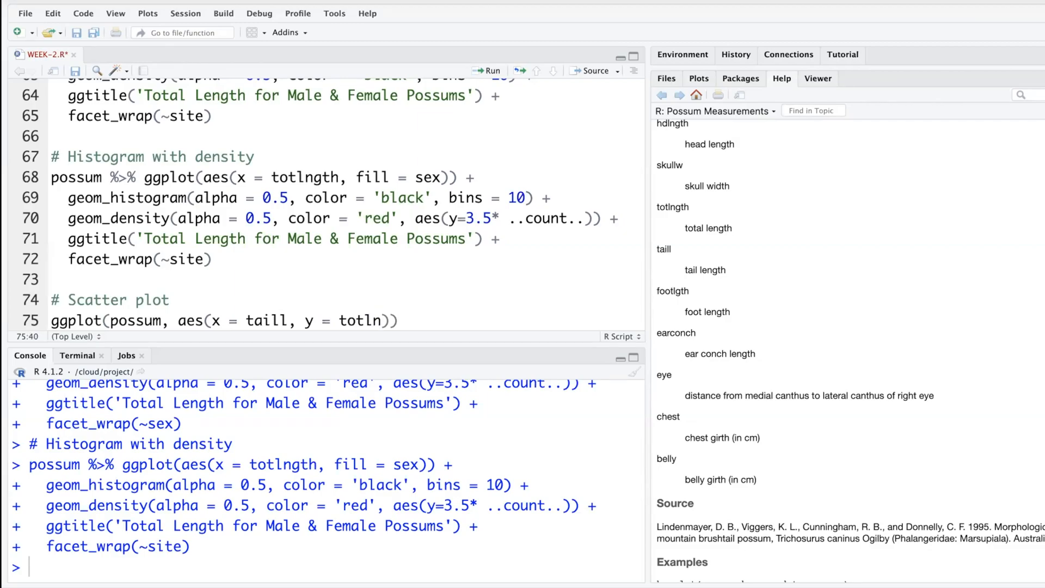
text(gth)
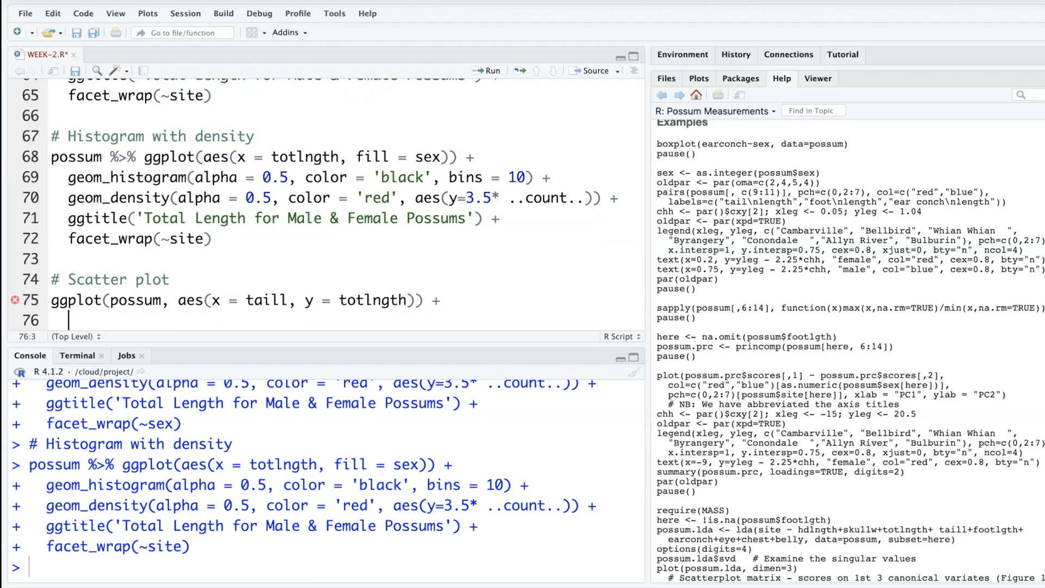
text(g)
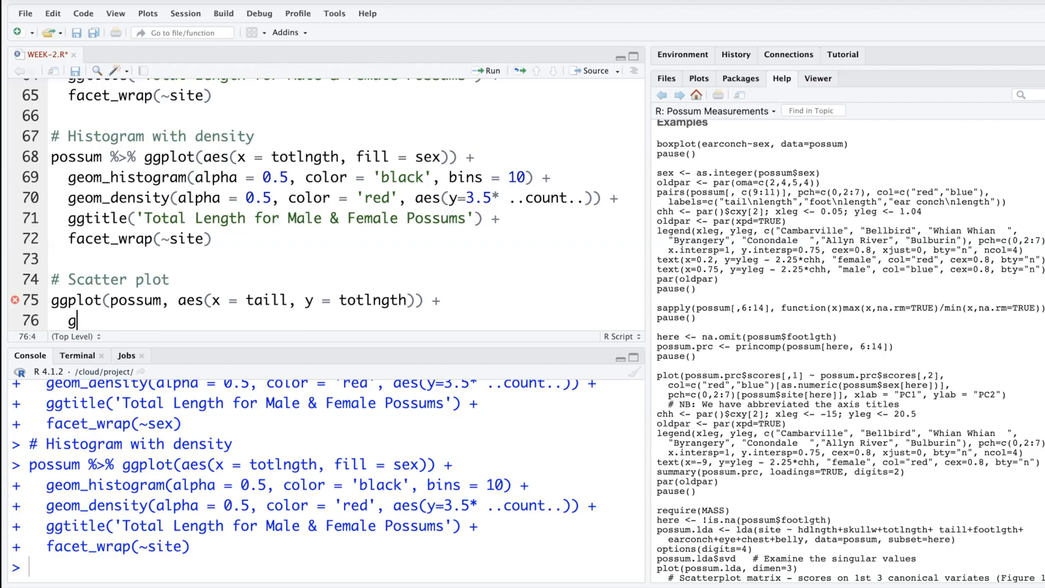
text(eom_point()
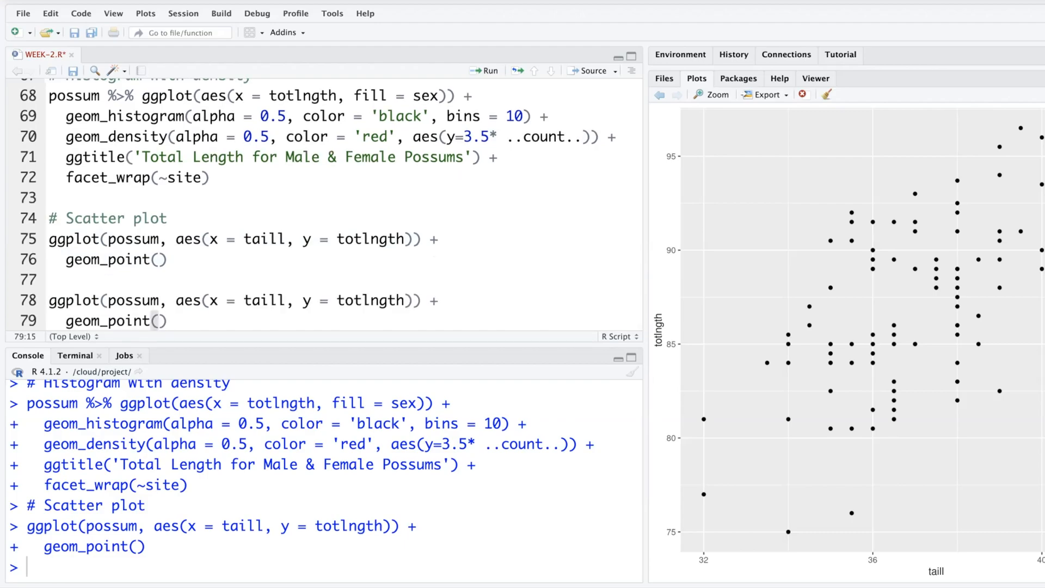
Colour the scatter points 'darkred' with alpha = 0.6.
text(col)
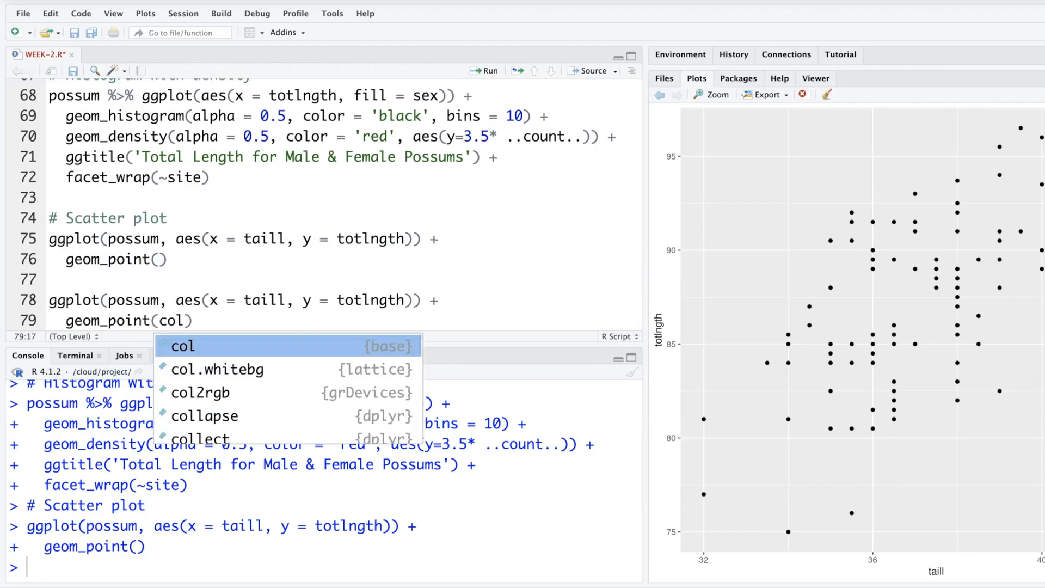
text(or = 'darkred)
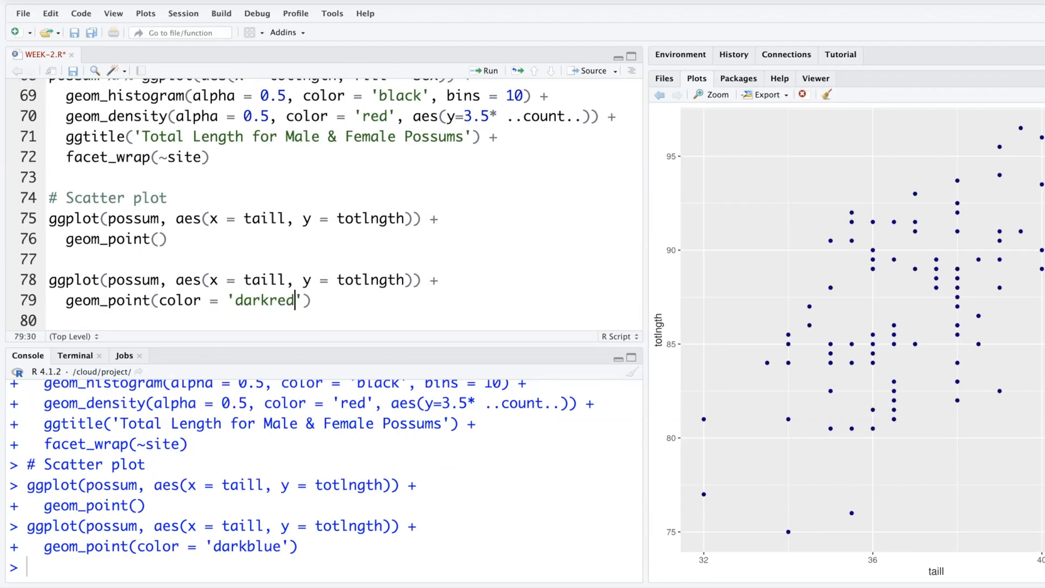
text(, alpha =)
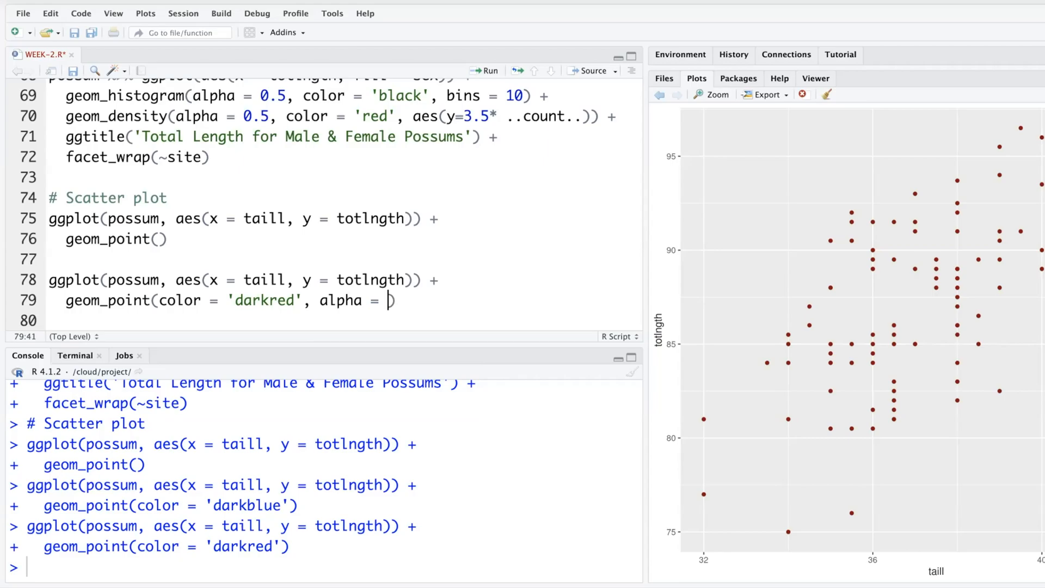
text(0.6))
click(343, 321)
text(ggtitle('Tail Length Vs Total Length'))
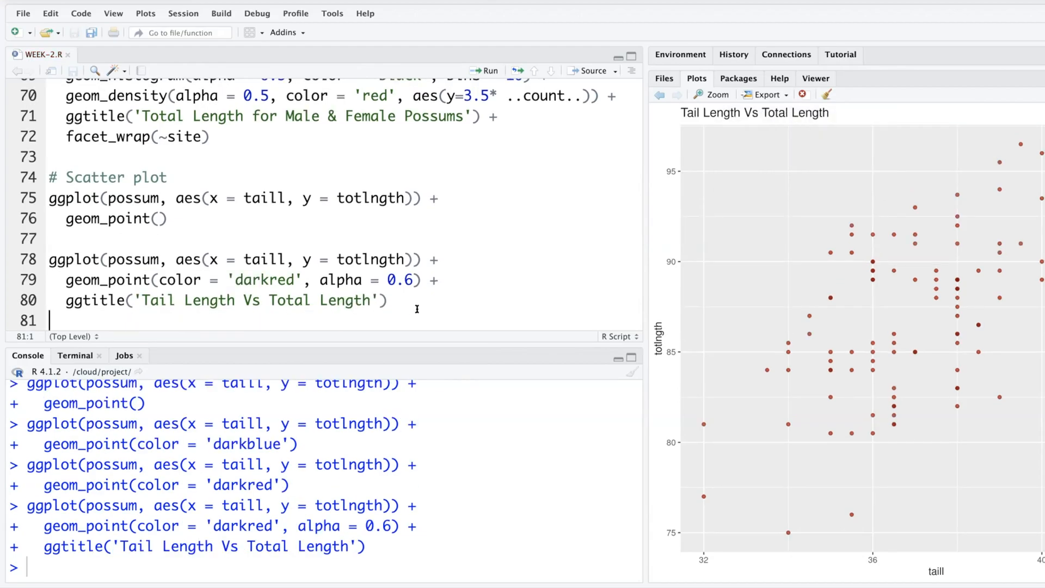
Add a geom_smooth() trend line and set it to se = 0, method = 'lm'.
click(396, 300)
text( +)
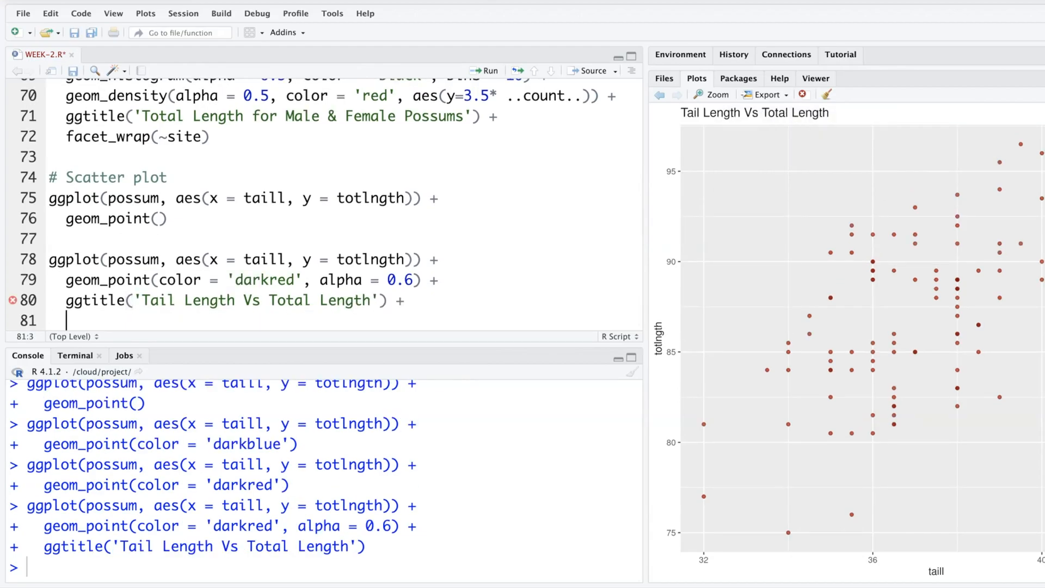
text(geom_)
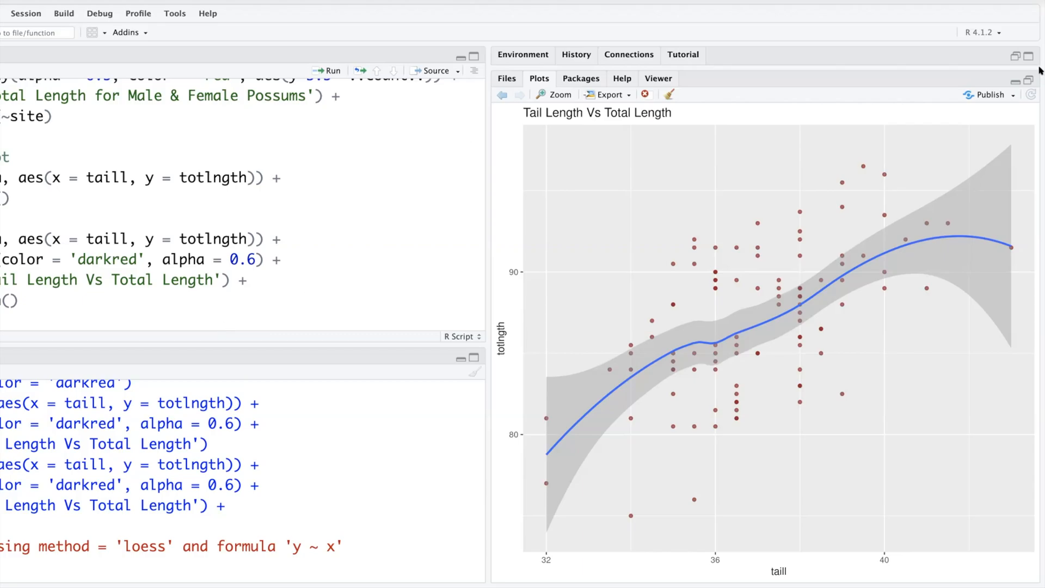
mouse_move(841, 77)
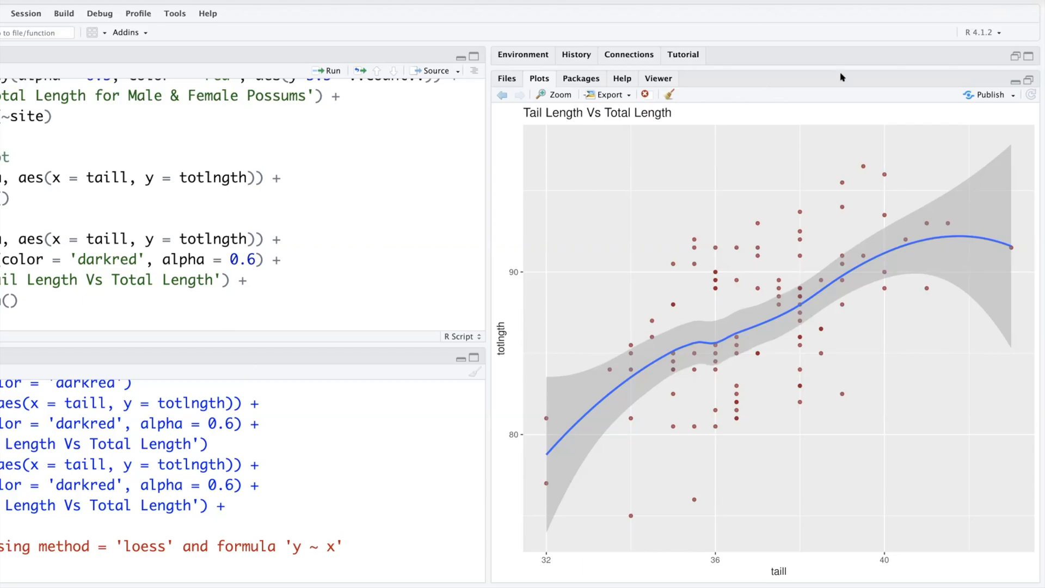
mouse_move(945, 57)
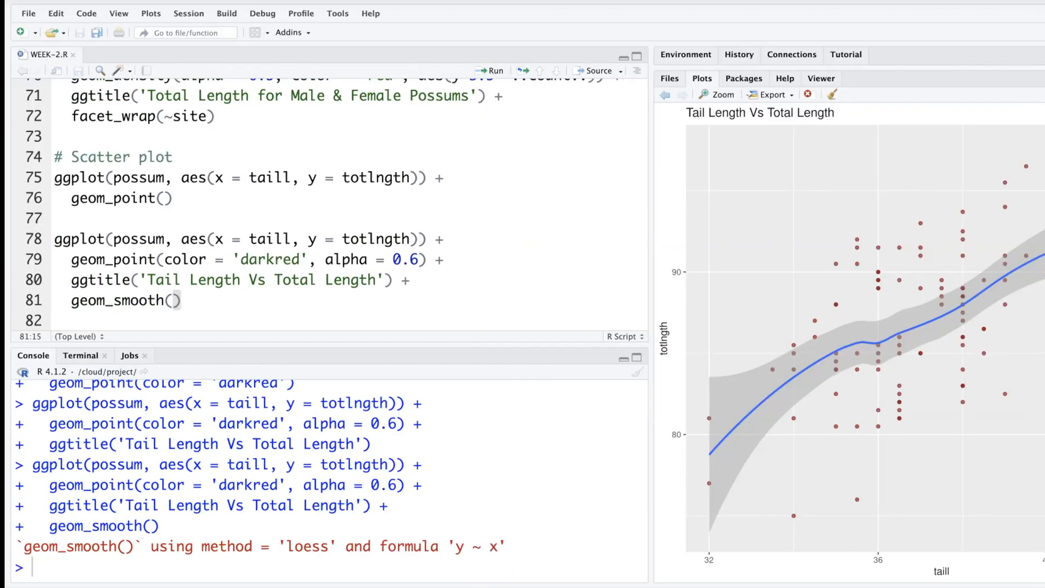
text(se =)
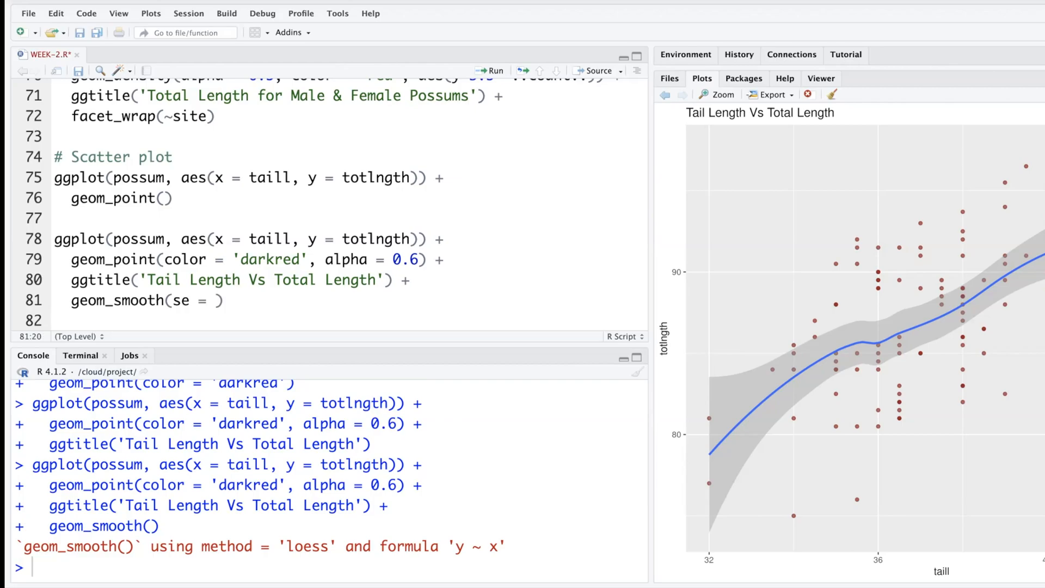
text(0, meth)
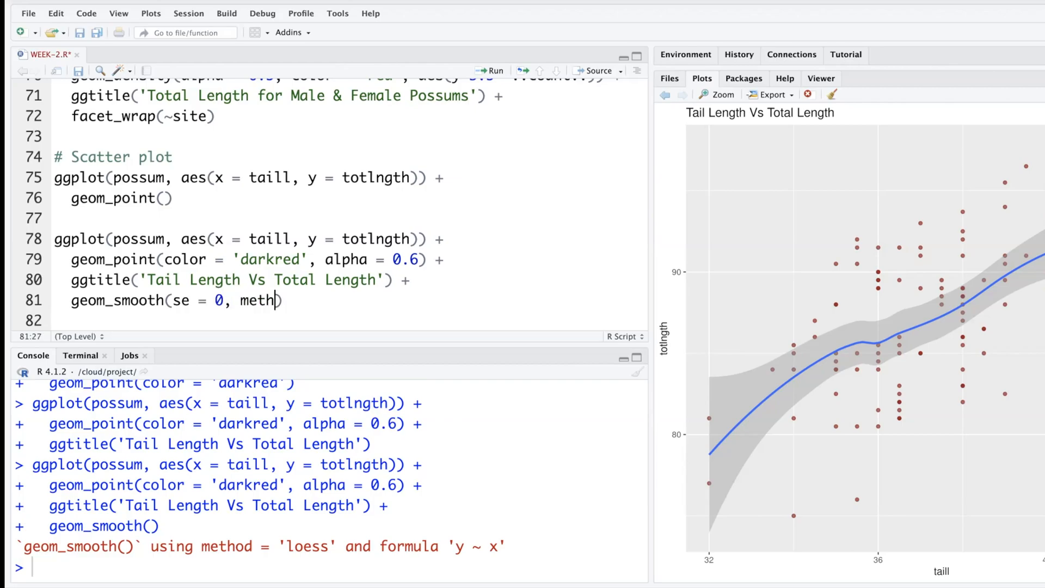
text(od = 'lm')
text(# 2 trend lines)
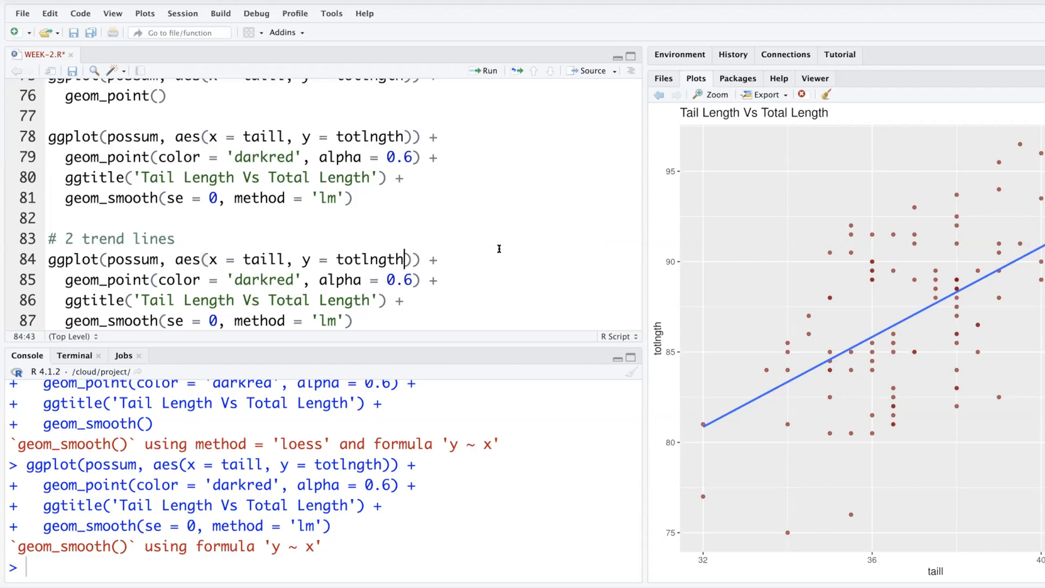
Add col = sex to aes() in the copied two-trend-lines plot code.
text(,)
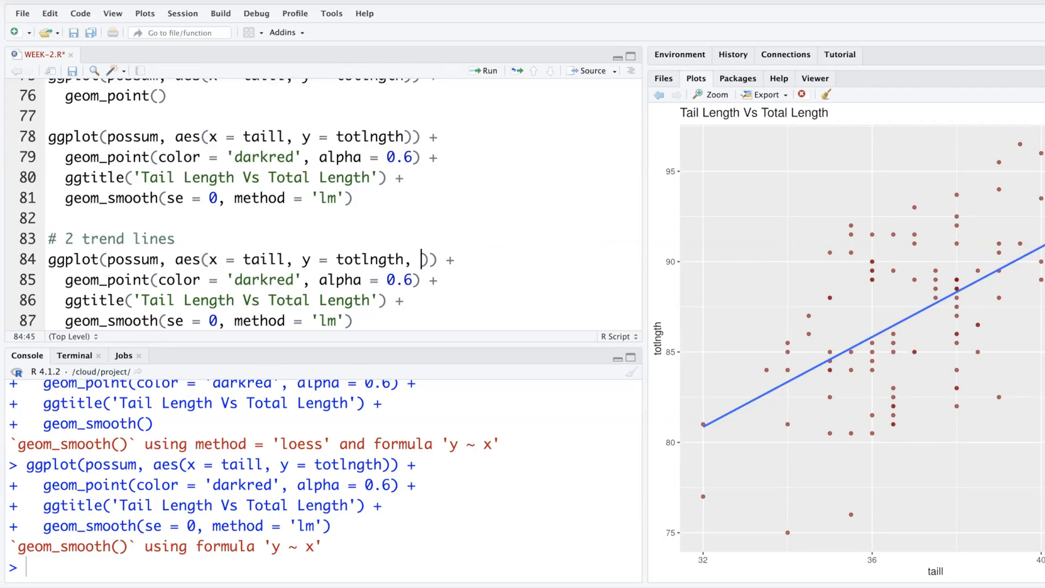
text(col =)
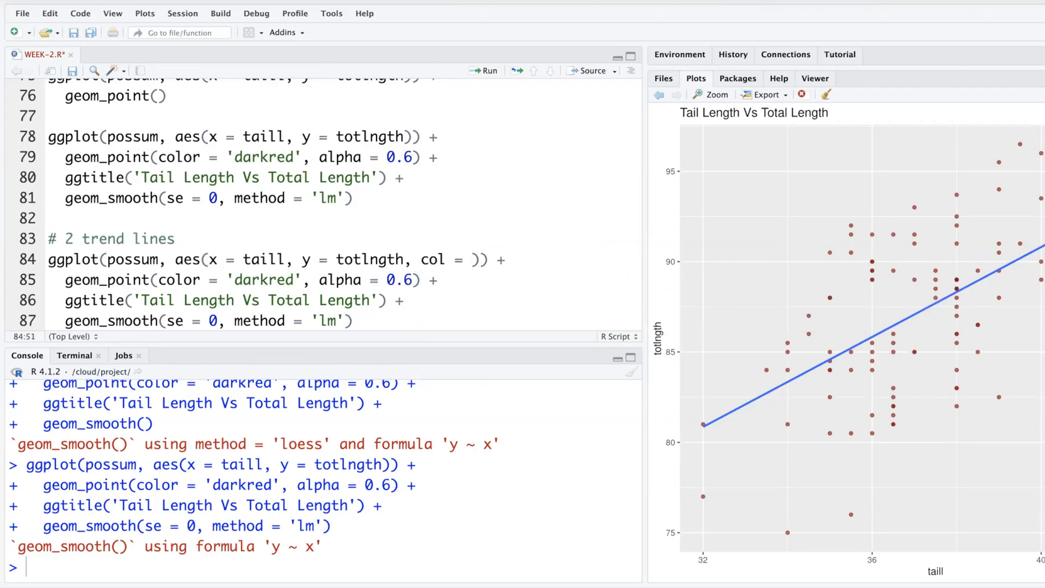
text(sex)
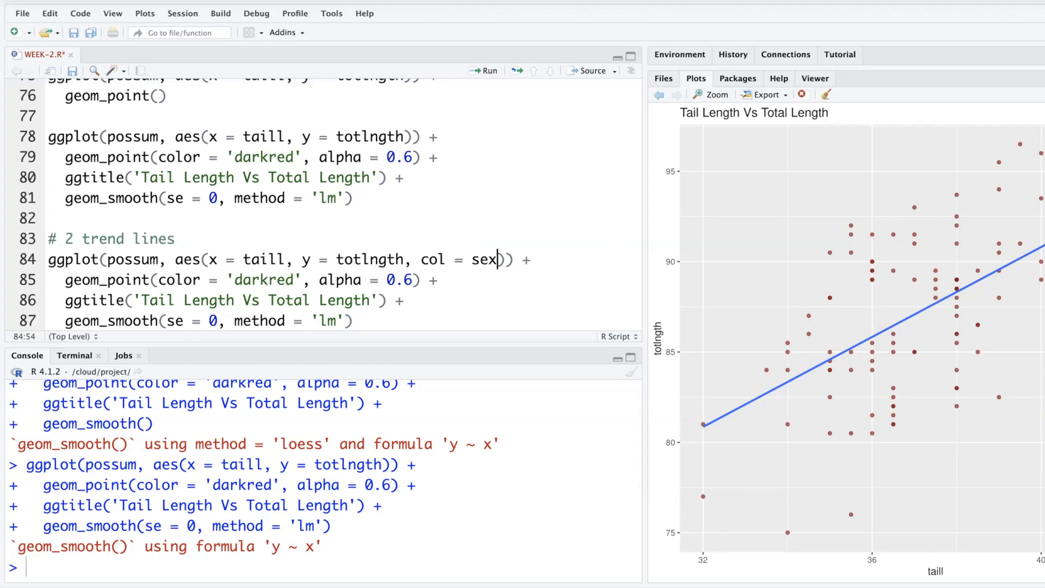
click(481, 71)
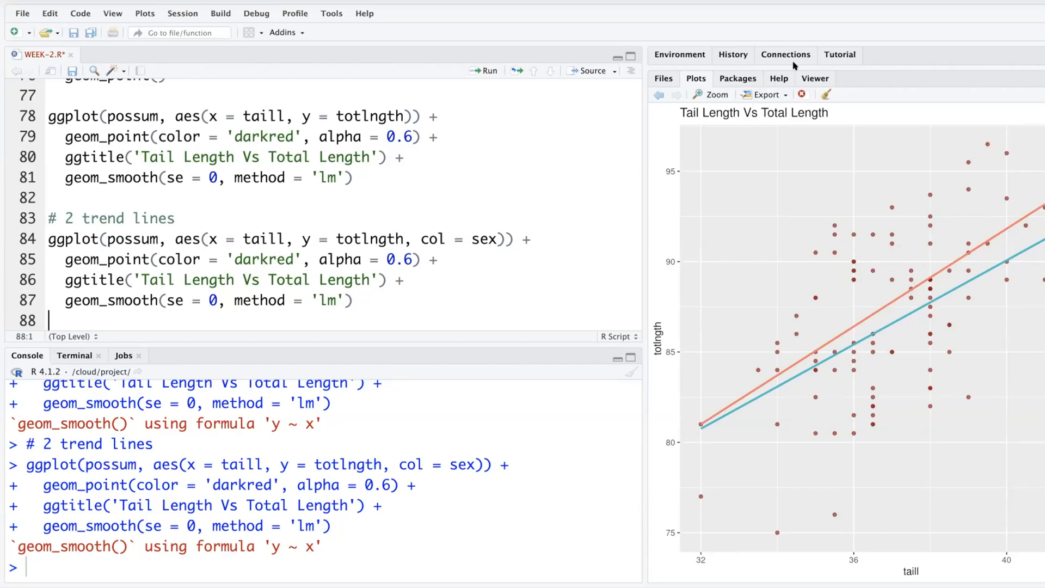
Check the possum documentation and add size = eye to the aes() mapping.
click(779, 78)
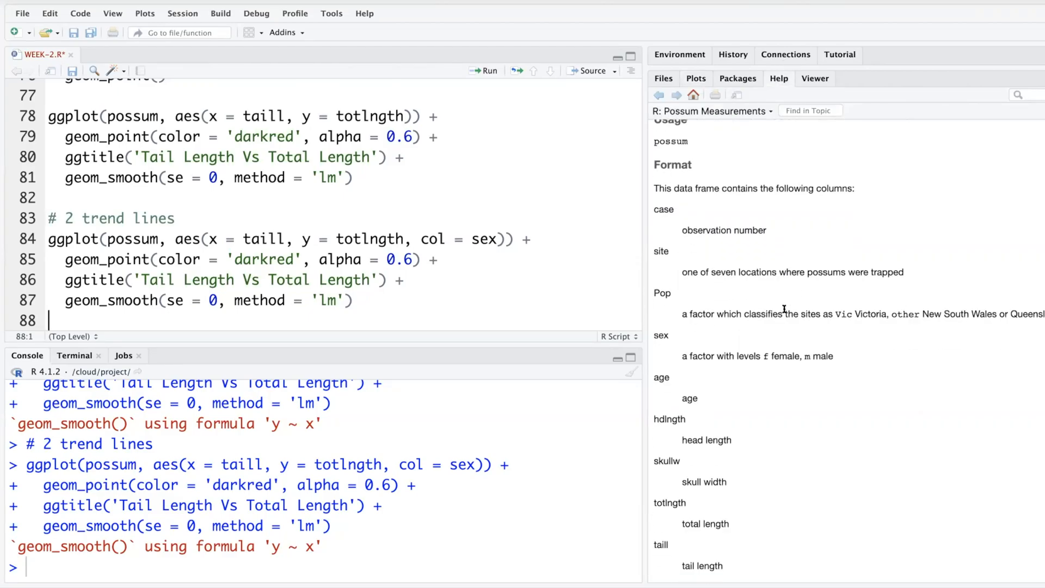
scroll(down, 3)
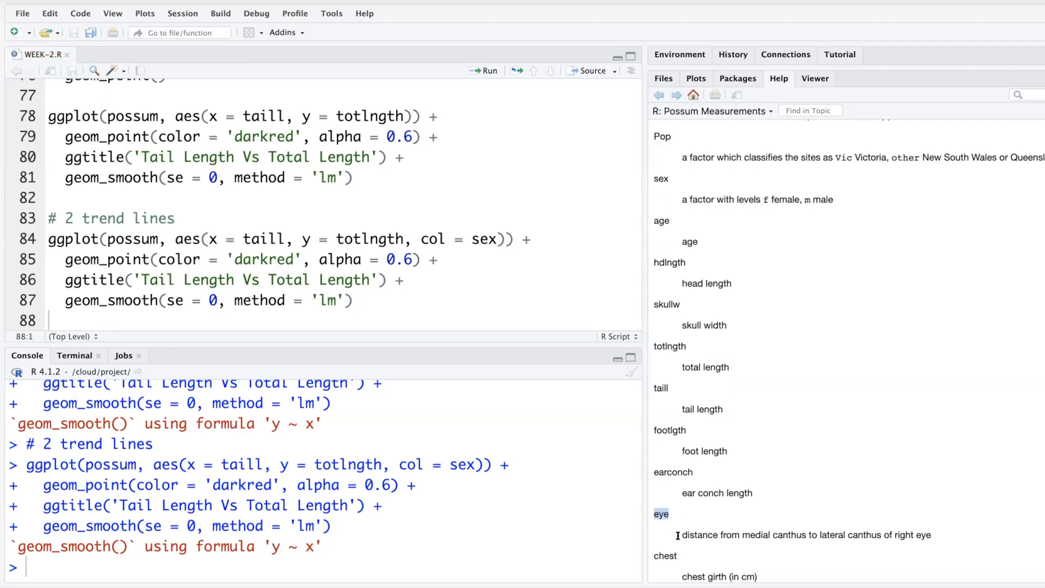
mouse_move(816, 546)
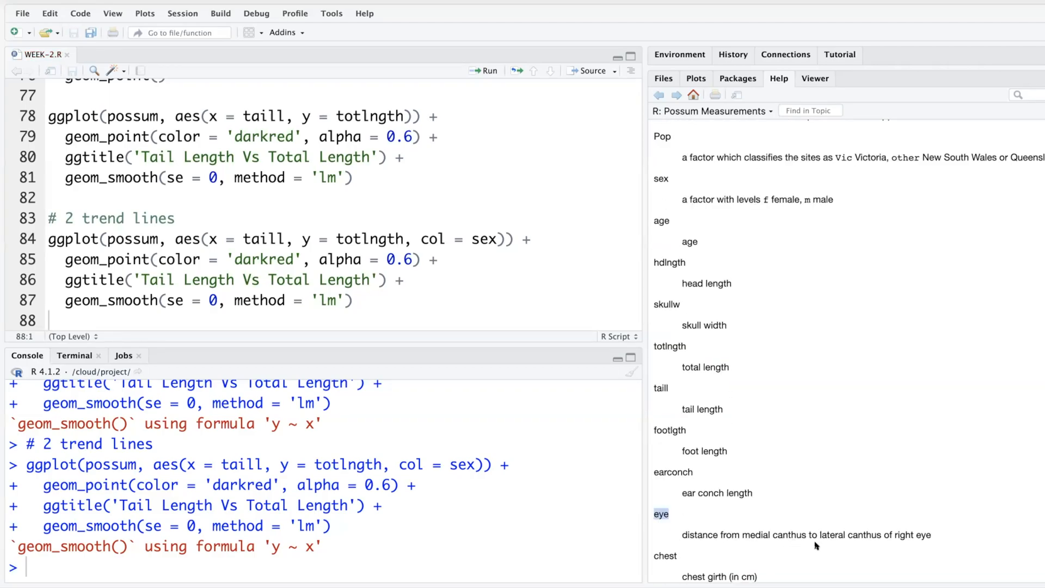
mouse_move(928, 544)
text(, )
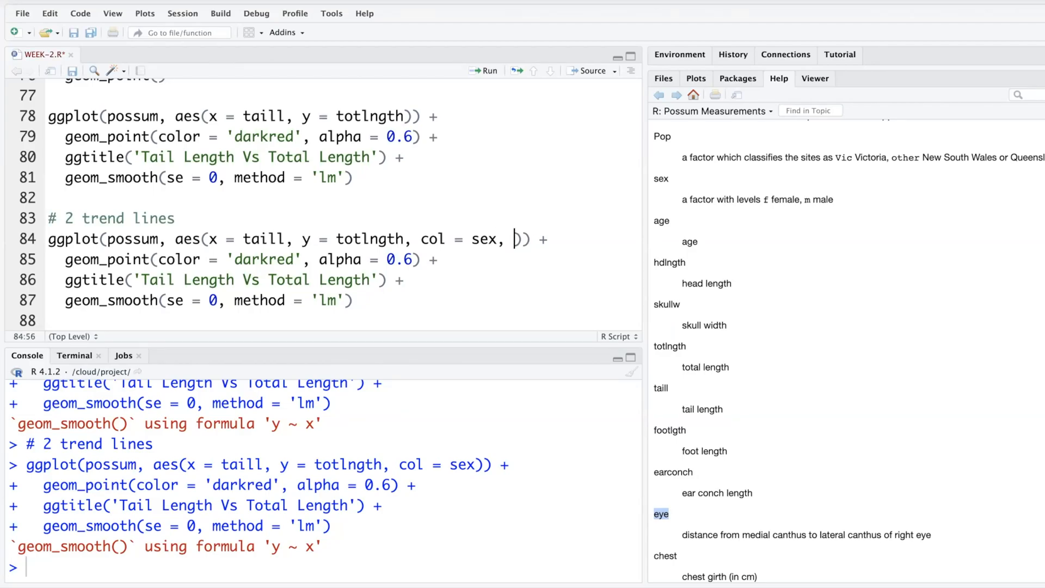
text(siz)
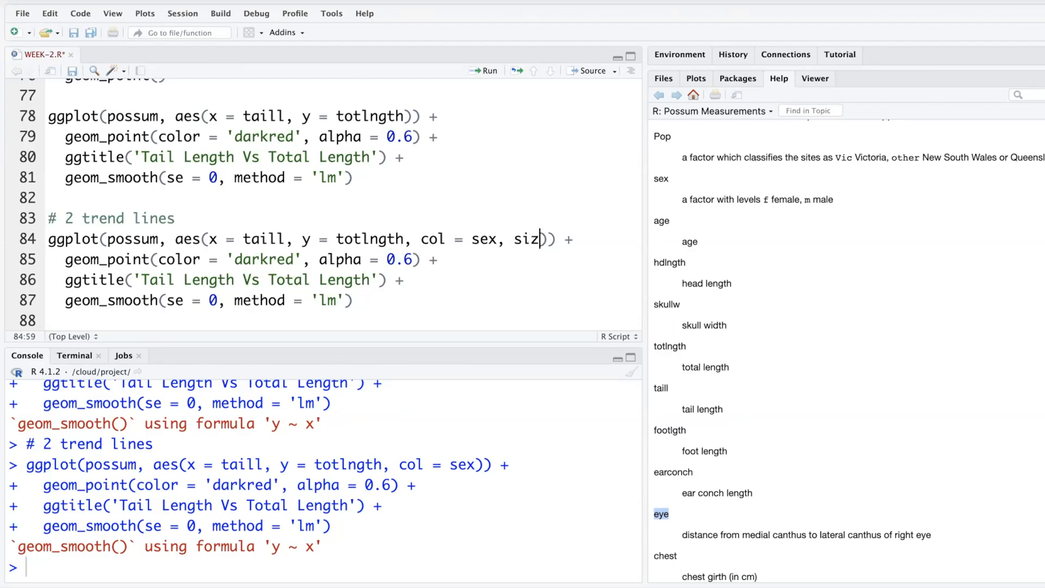
text(e = eye)
text(facet_)
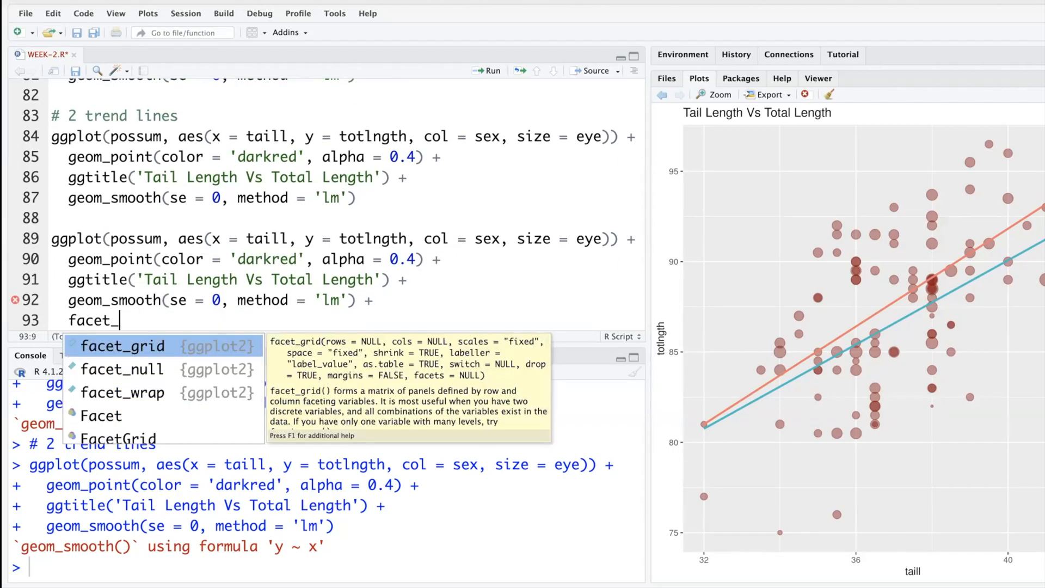
Facet the plot with facet_wrap(~sex), then go back to the sex-faceted panels.
click(123, 393)
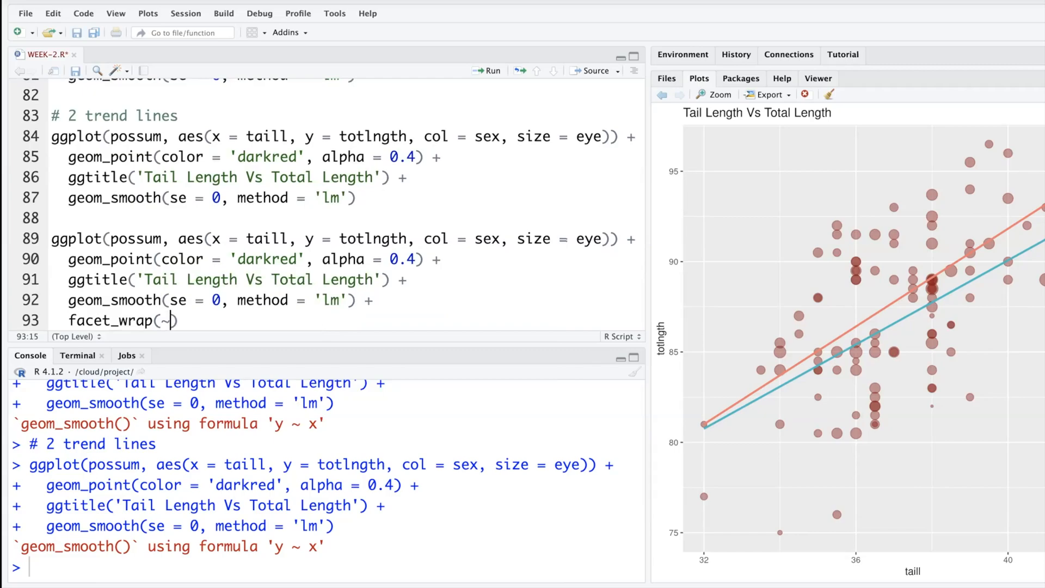
text(sex))
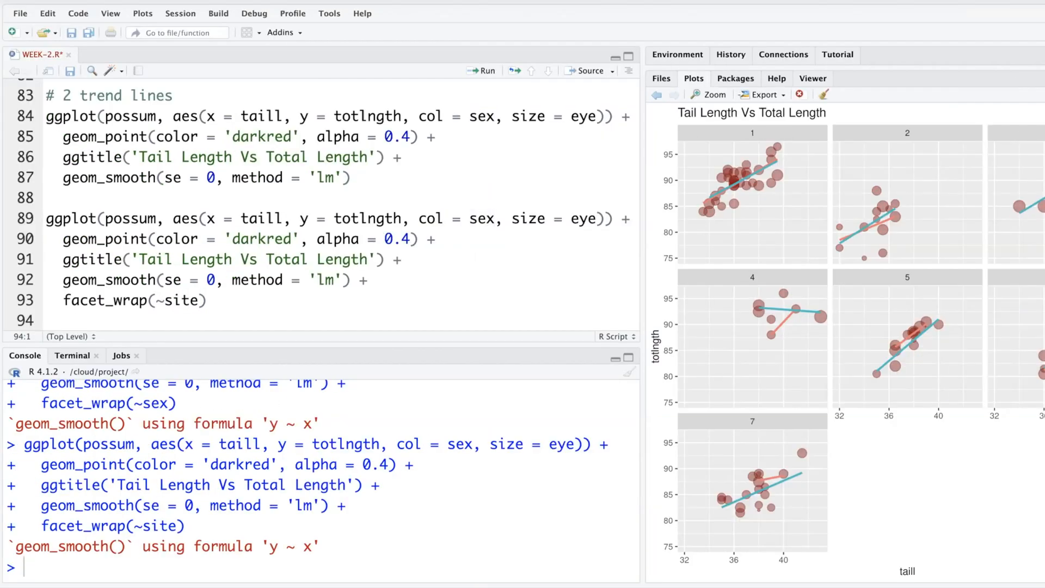
mouse_move(917, 190)
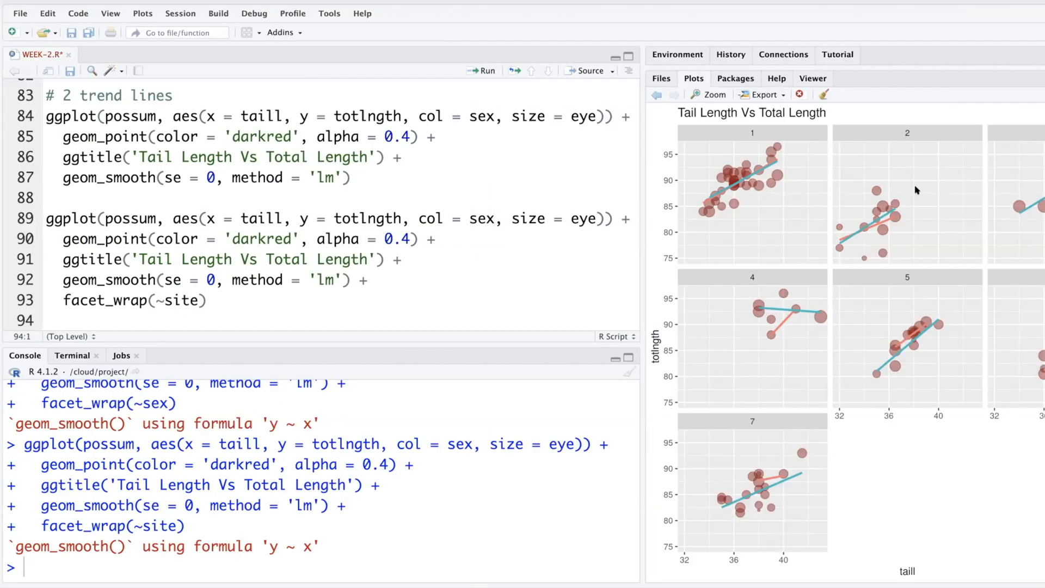
double_click(553, 219)
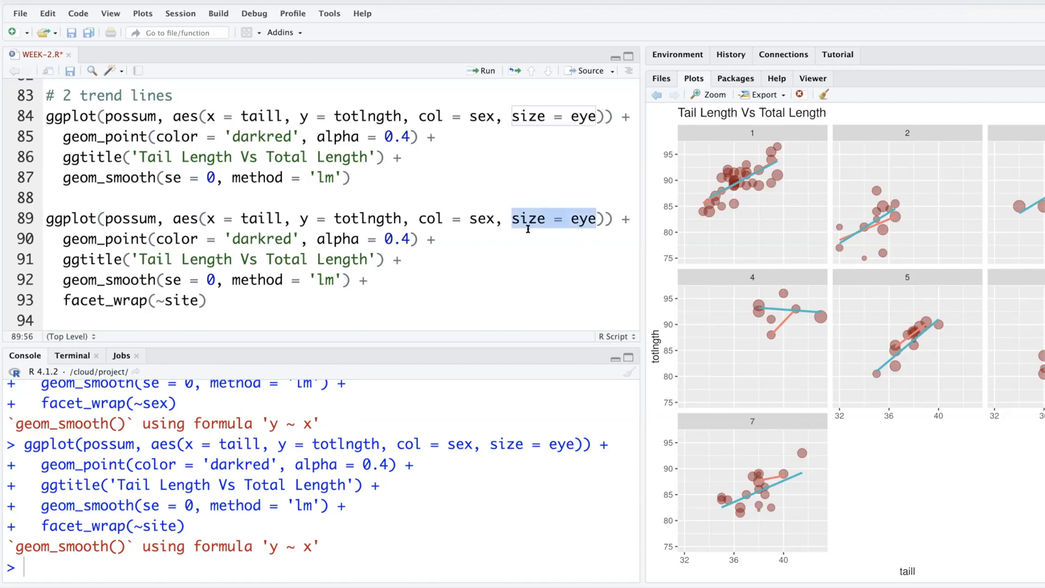
click(656, 94)
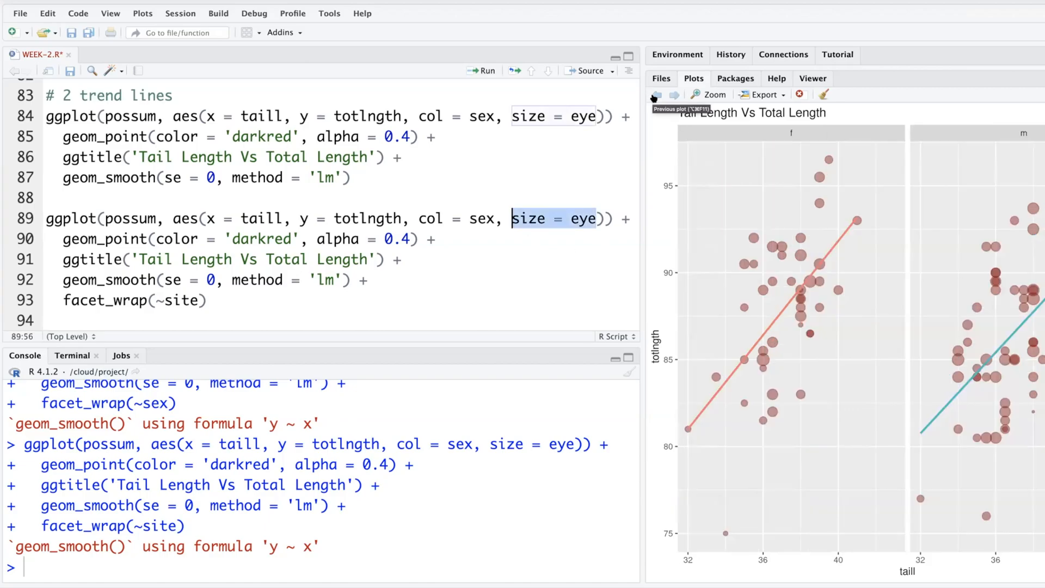
mouse_move(817, 329)
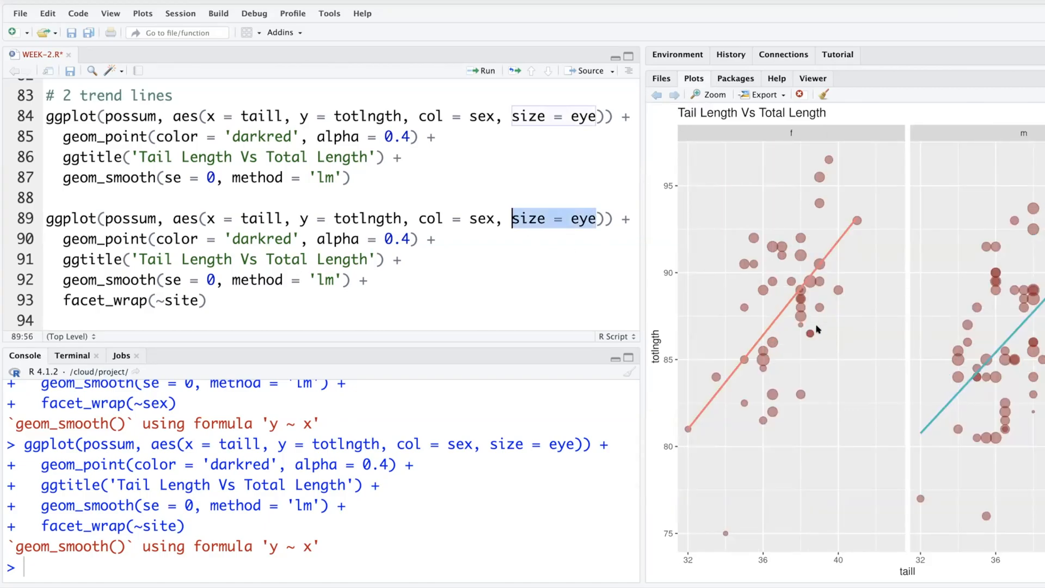
mouse_move(765, 370)
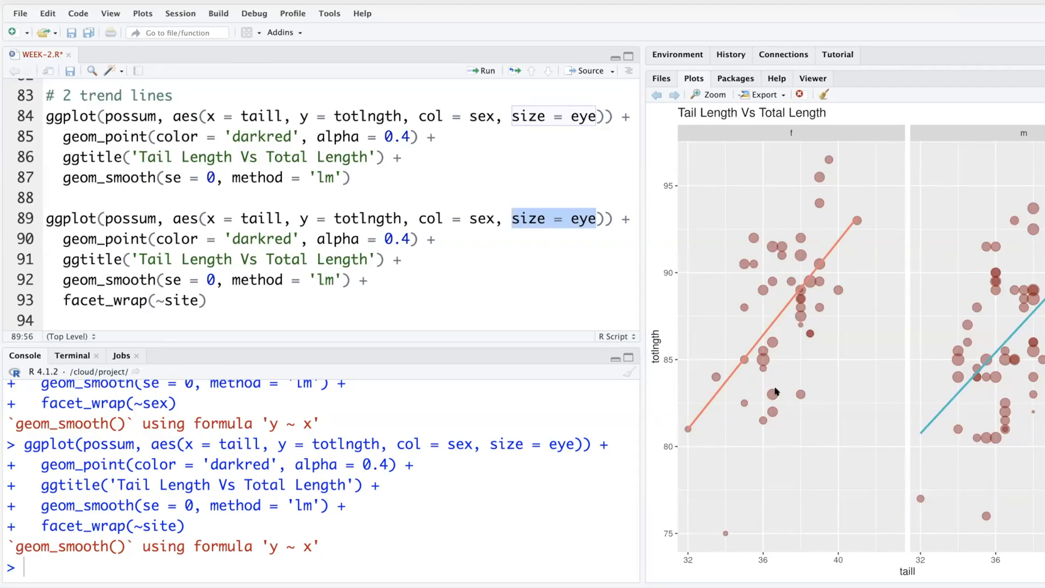
mouse_move(763, 450)
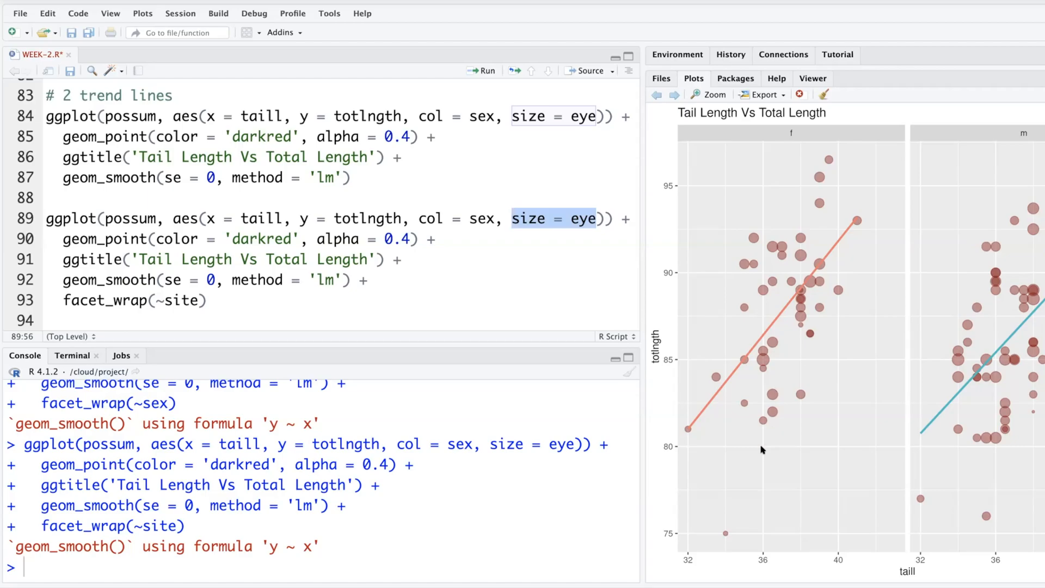
mouse_move(762, 420)
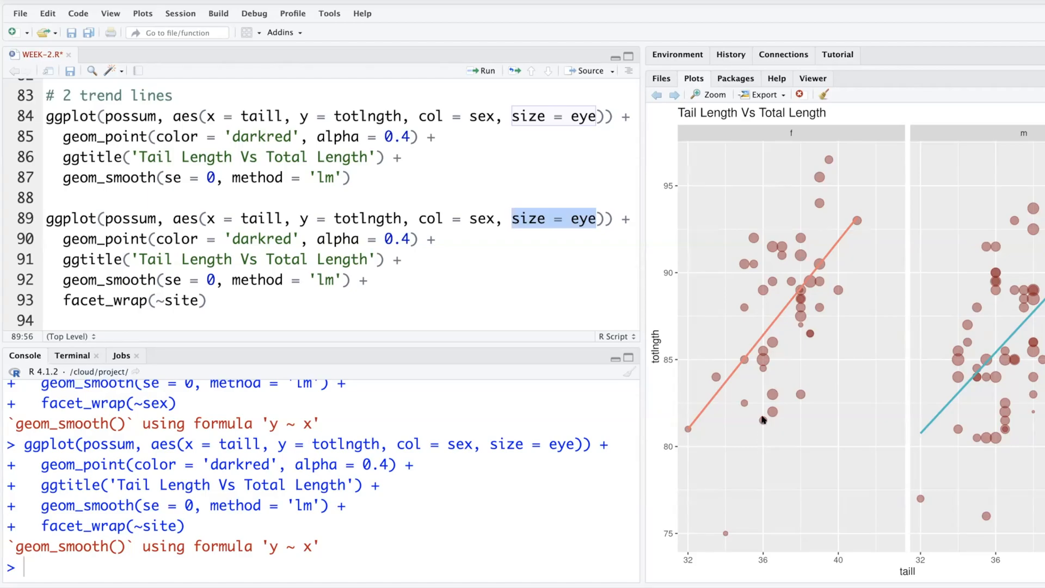
mouse_move(707, 523)
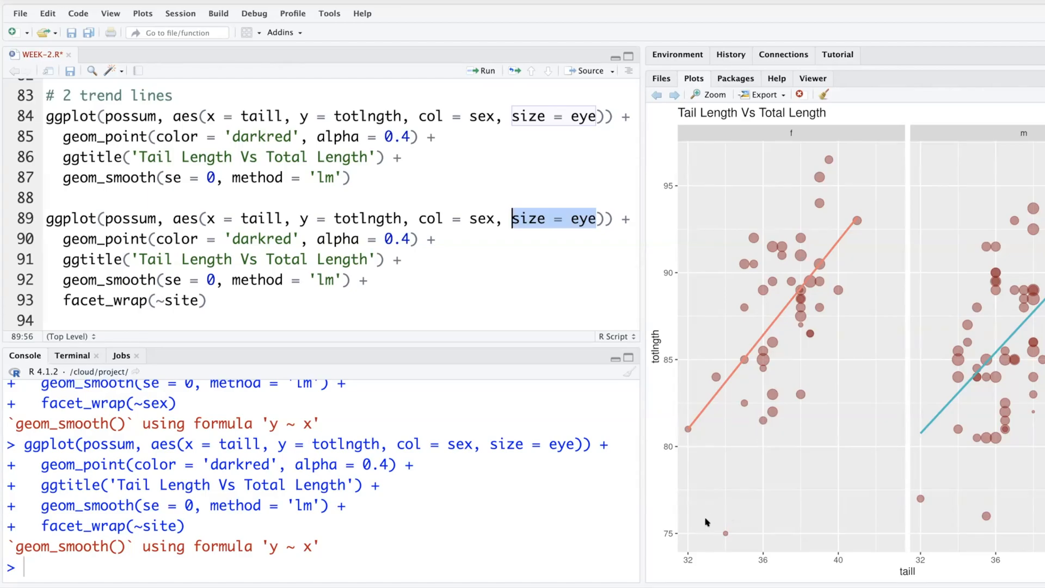
mouse_move(727, 535)
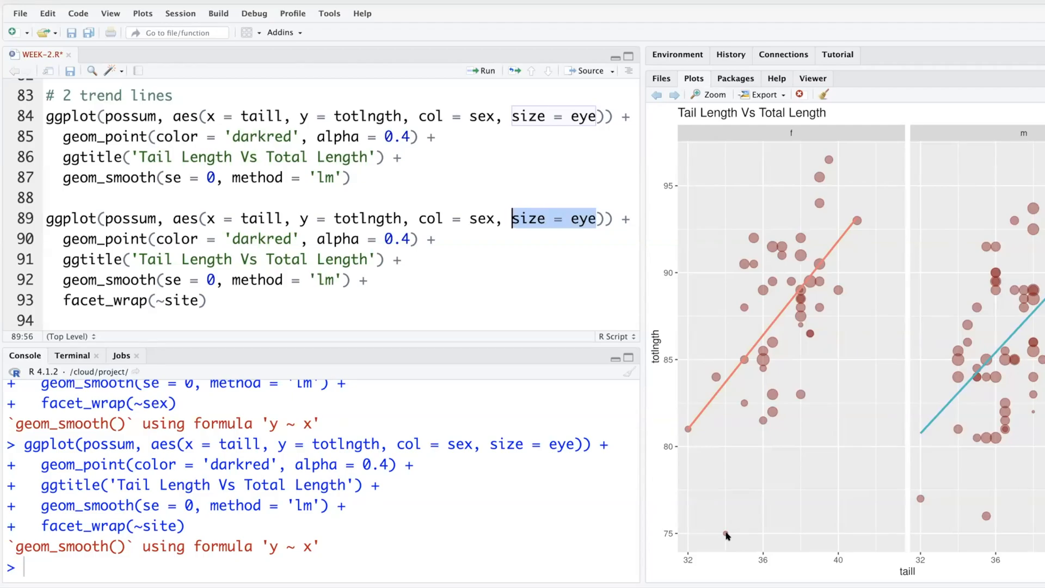
mouse_move(787, 510)
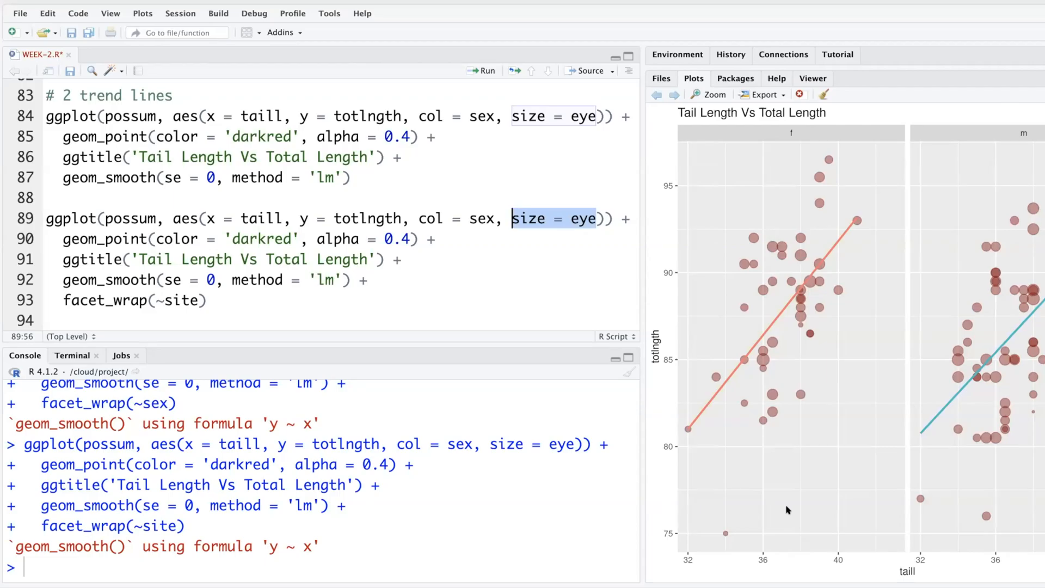
mouse_move(808, 455)
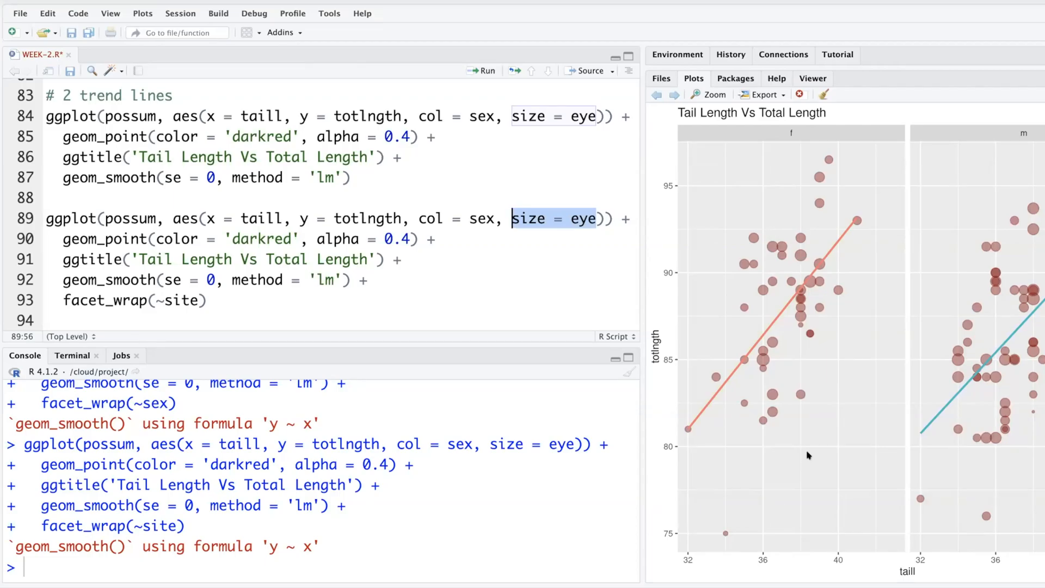
mouse_move(772, 401)
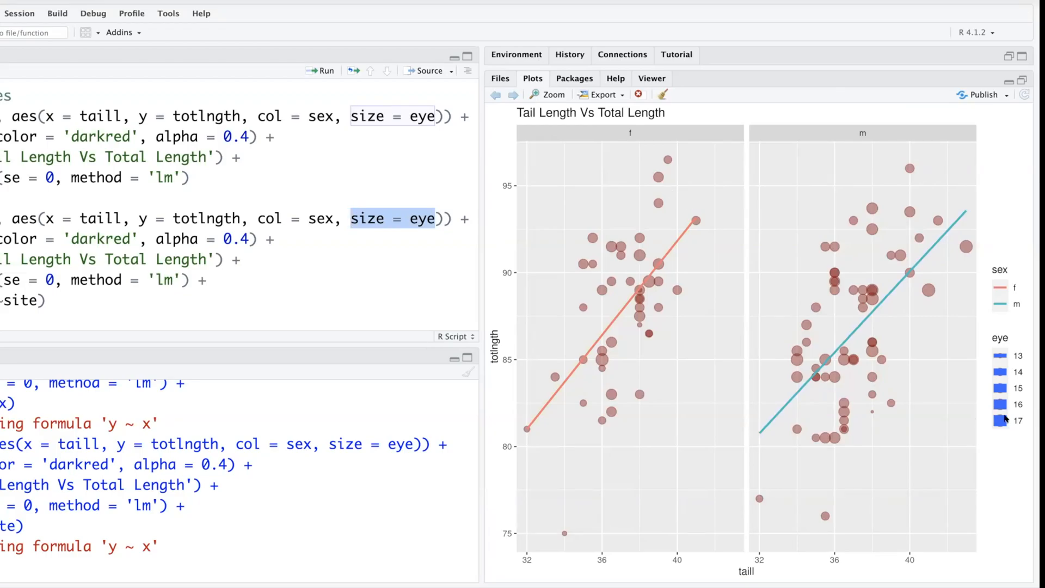
mouse_move(1007, 428)
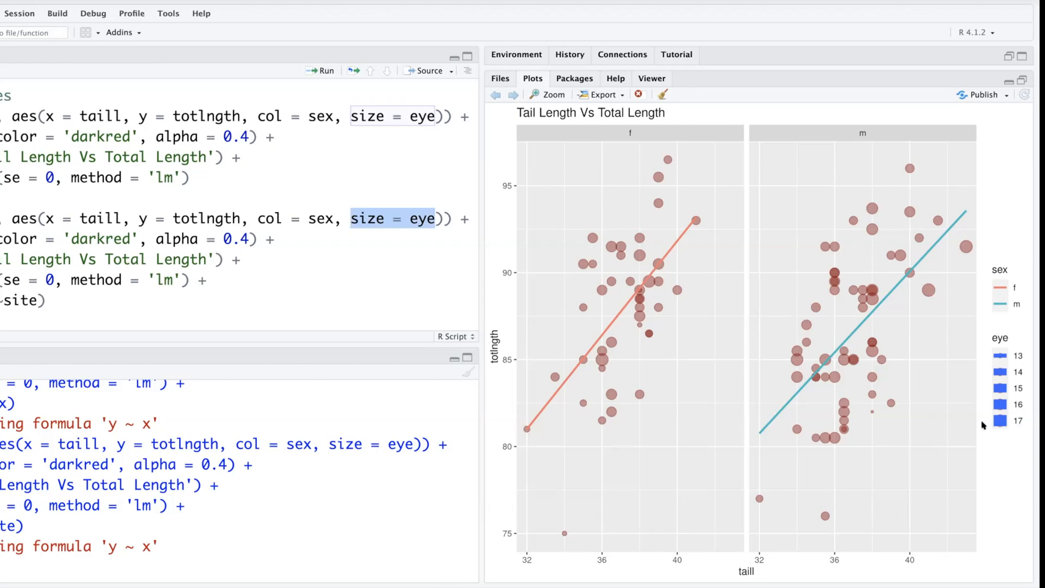
mouse_move(648, 276)
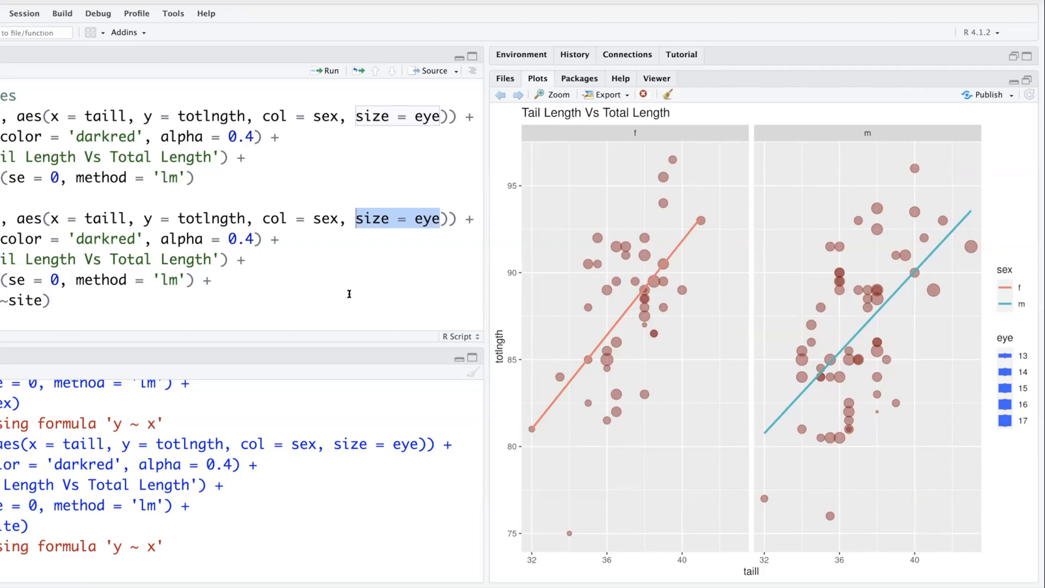
mouse_move(644, 320)
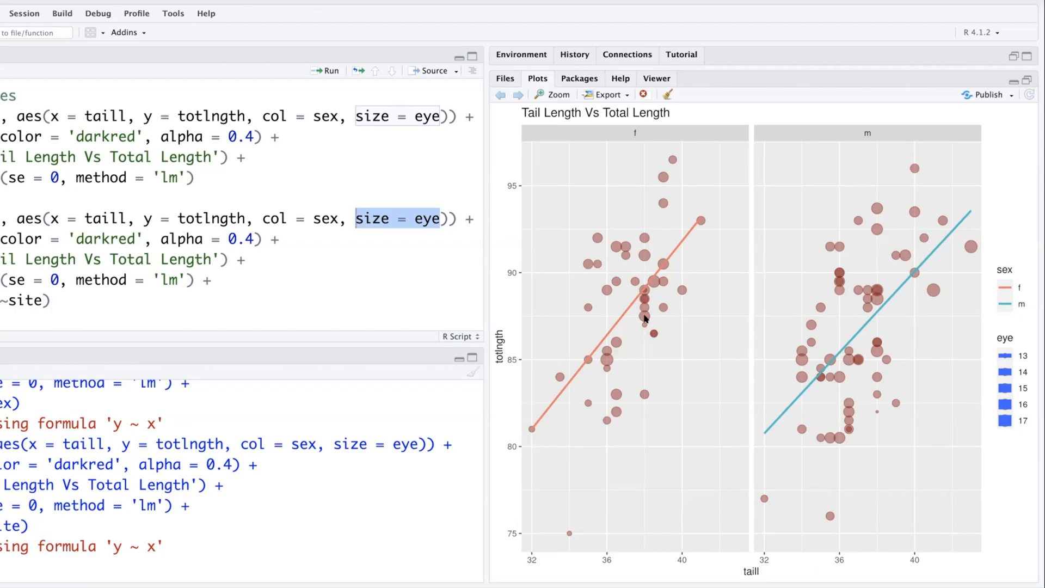
mouse_move(603, 356)
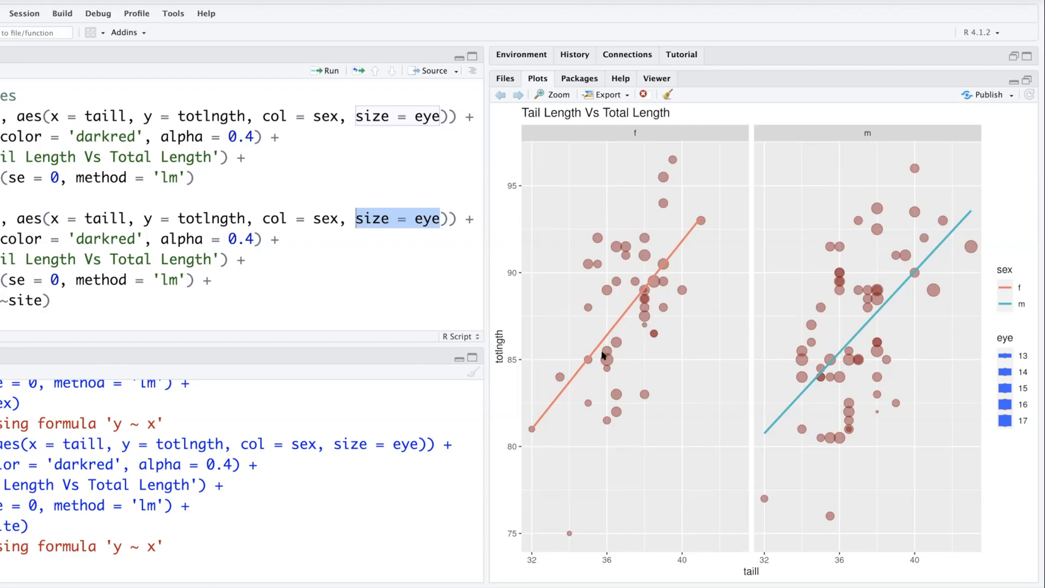
mouse_move(627, 365)
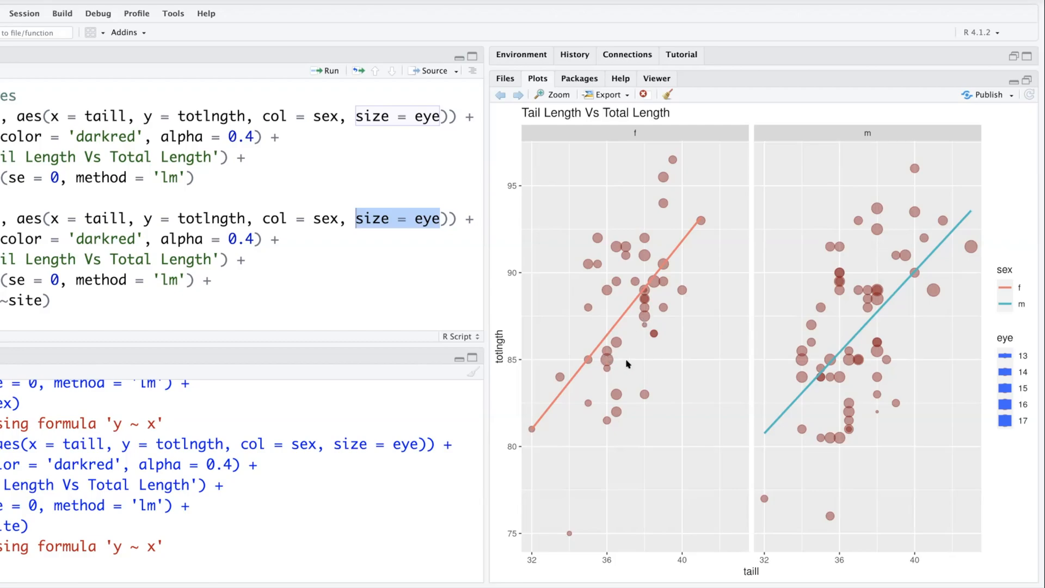
mouse_move(645, 304)
text(ggplo)
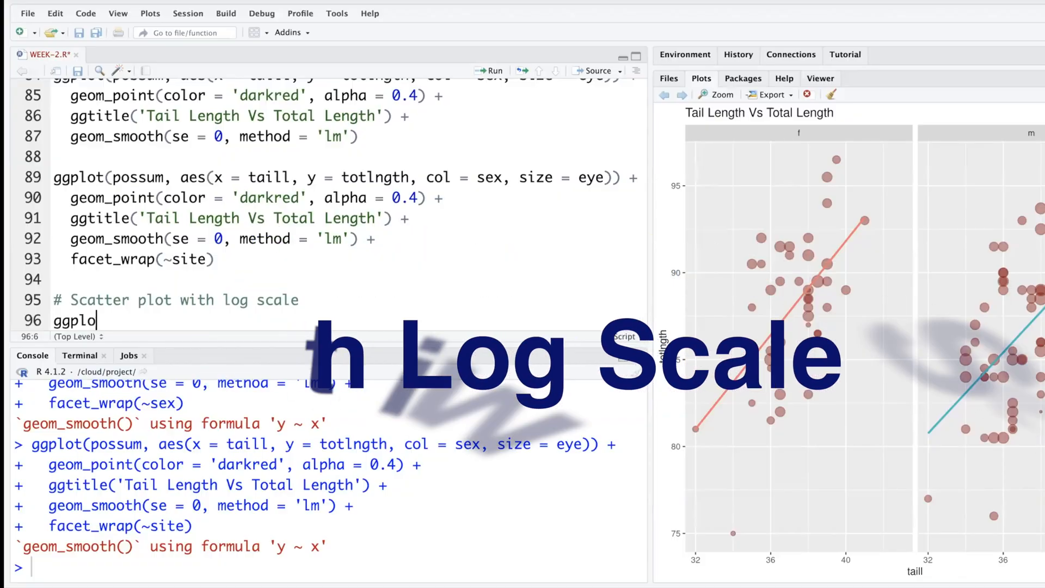
Open the Animals dataset help page with ?Animals in the console.
text(t())
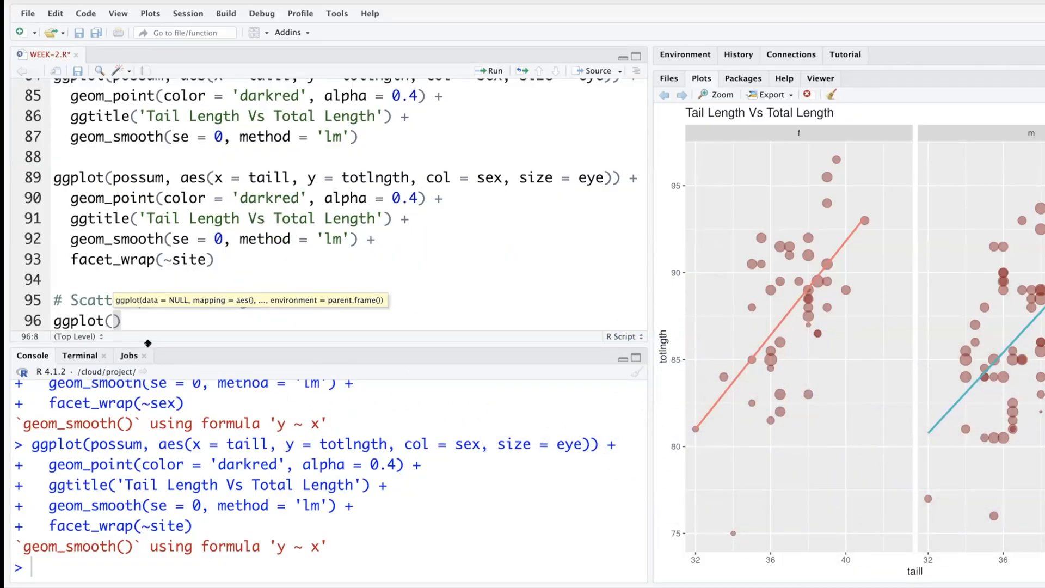
text(A)
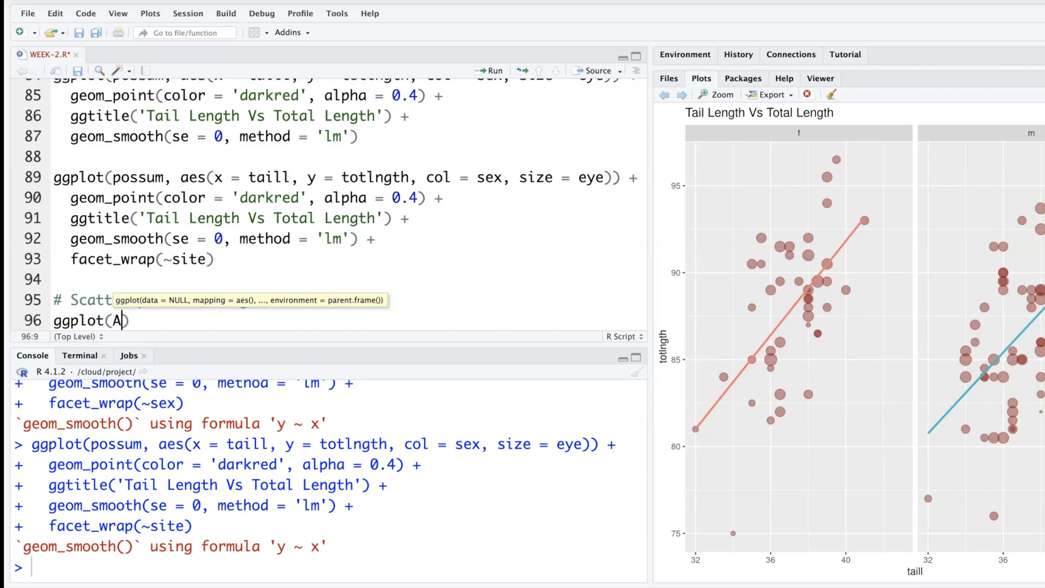
text(nimals)
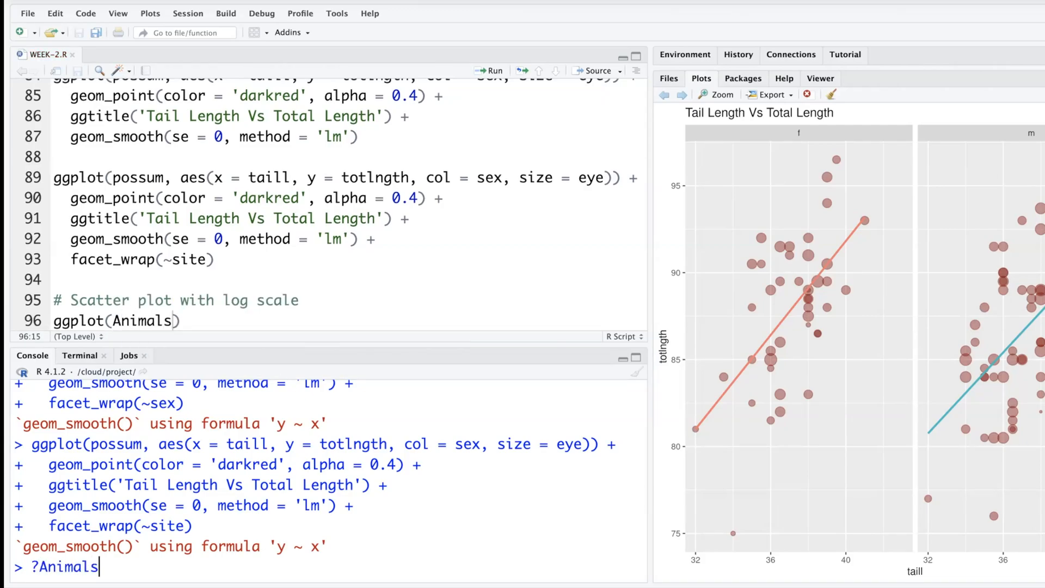
key(Return)
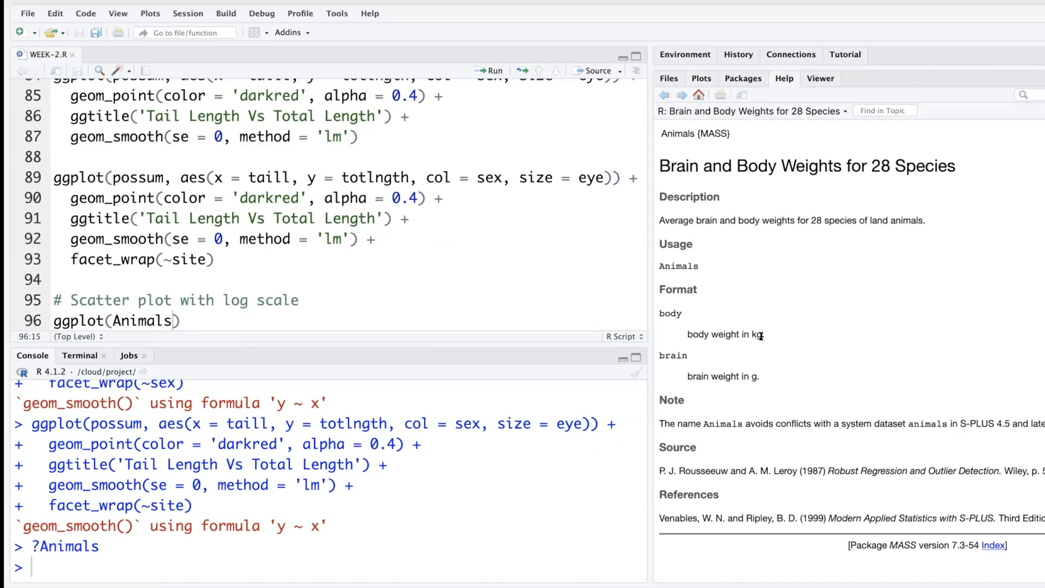
mouse_move(835, 250)
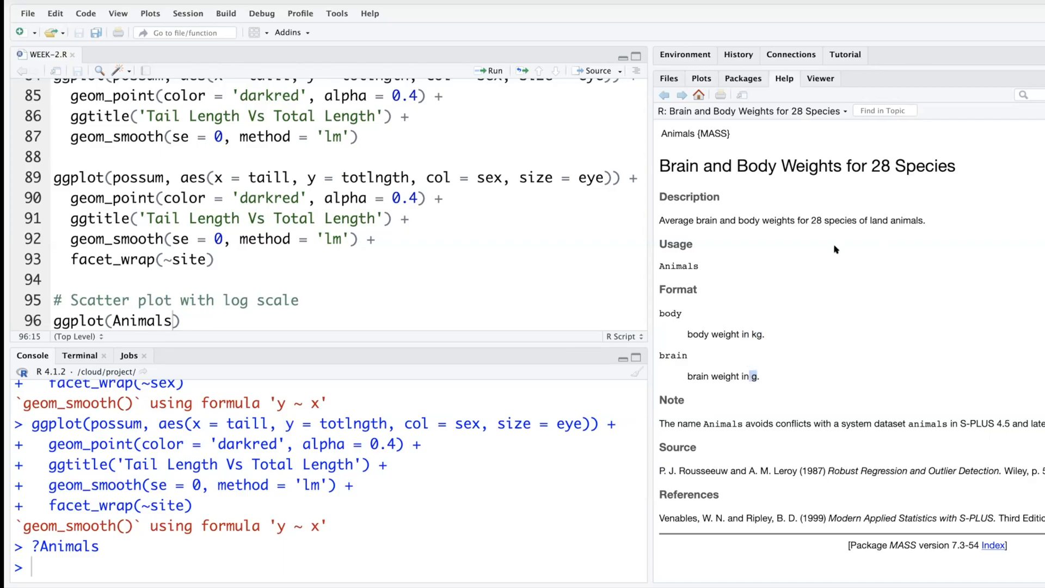
Start ggplot(Animals, aes(x = body, y = brain)) + with a geom layer.
text(, aes(x=)
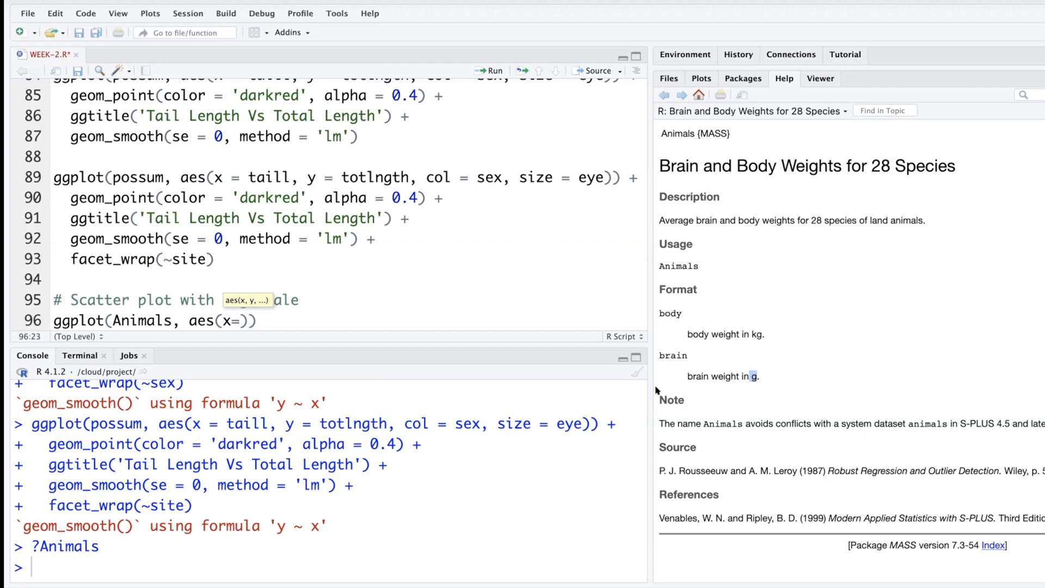
text(body, y =)
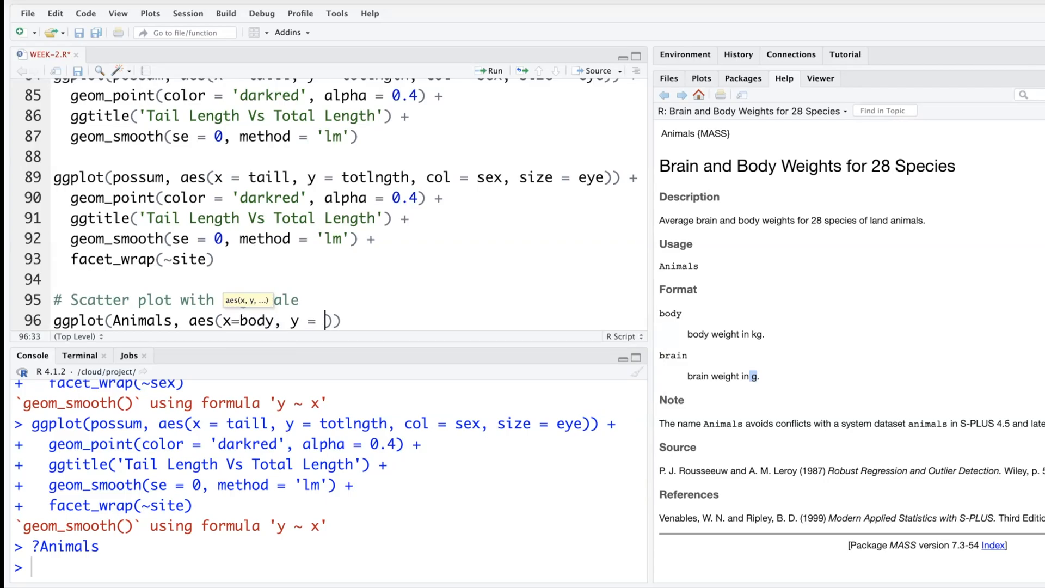
text(brain)
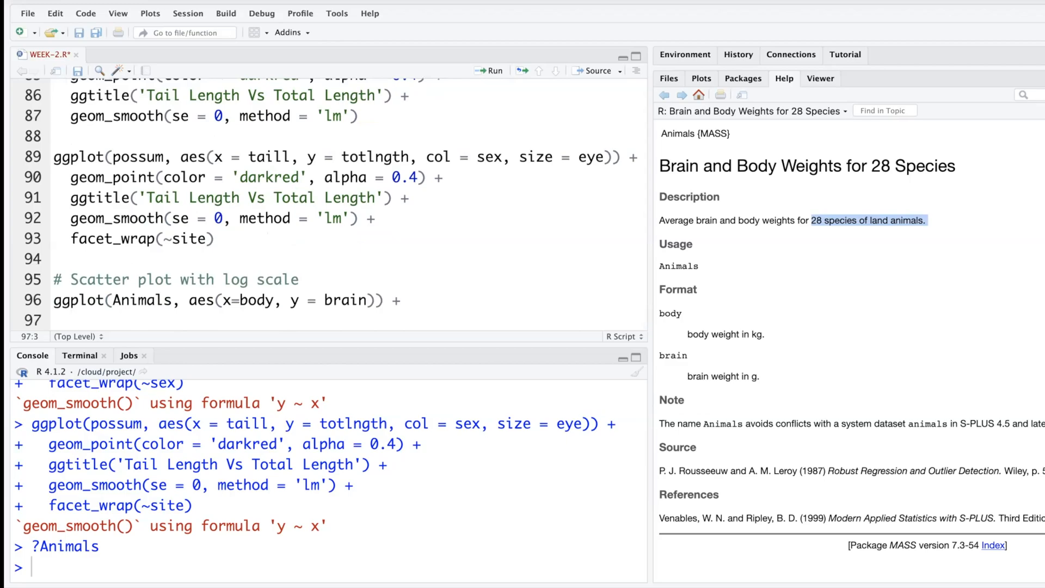
text(geom_point()
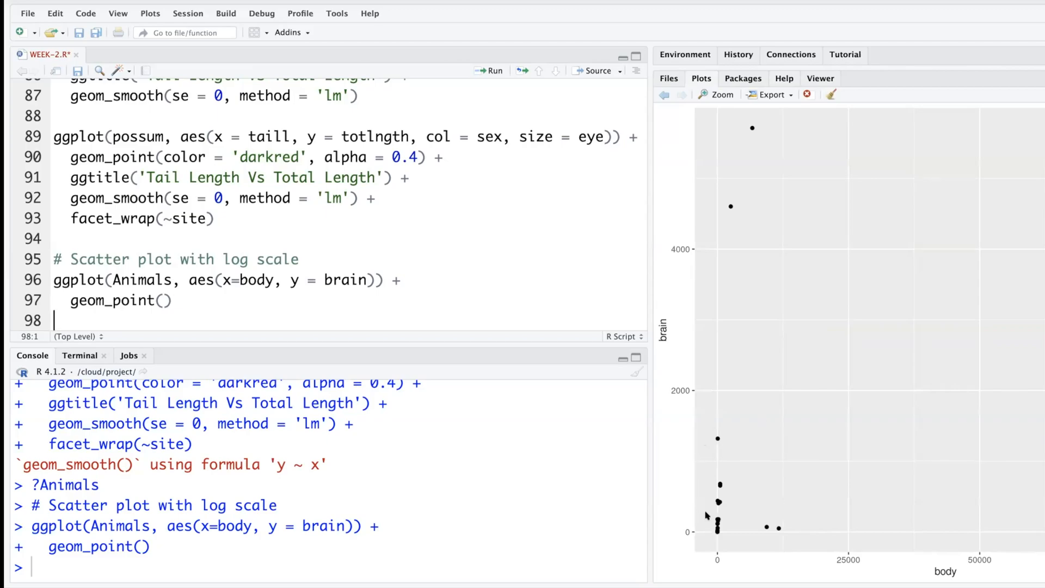
mouse_move(725, 448)
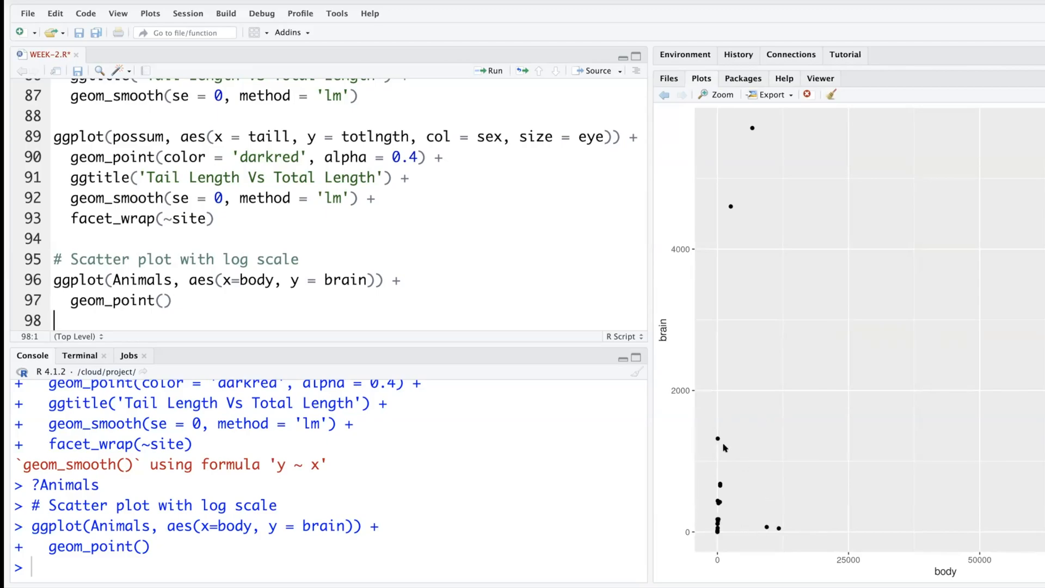
mouse_move(727, 446)
text(scale_x_log10() +)
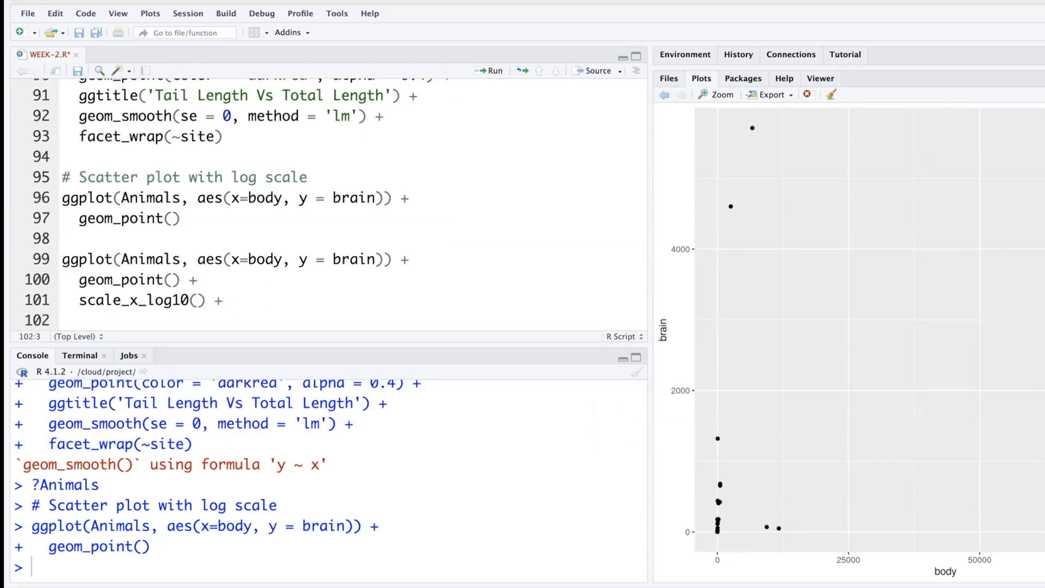
Add log10 scales to both axes, then compare with the earlier unscaled plot.
text(scle)
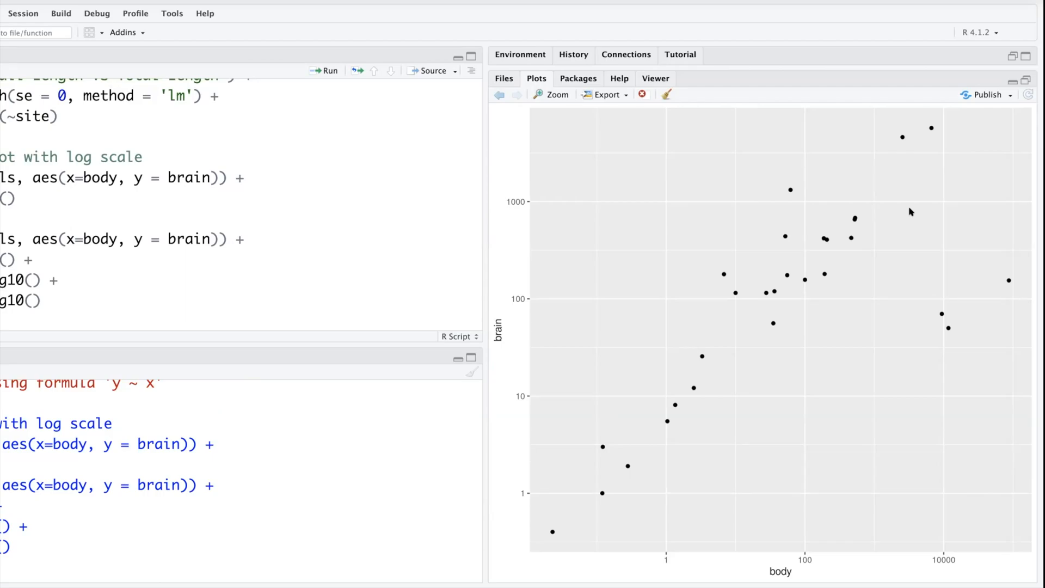
click(517, 95)
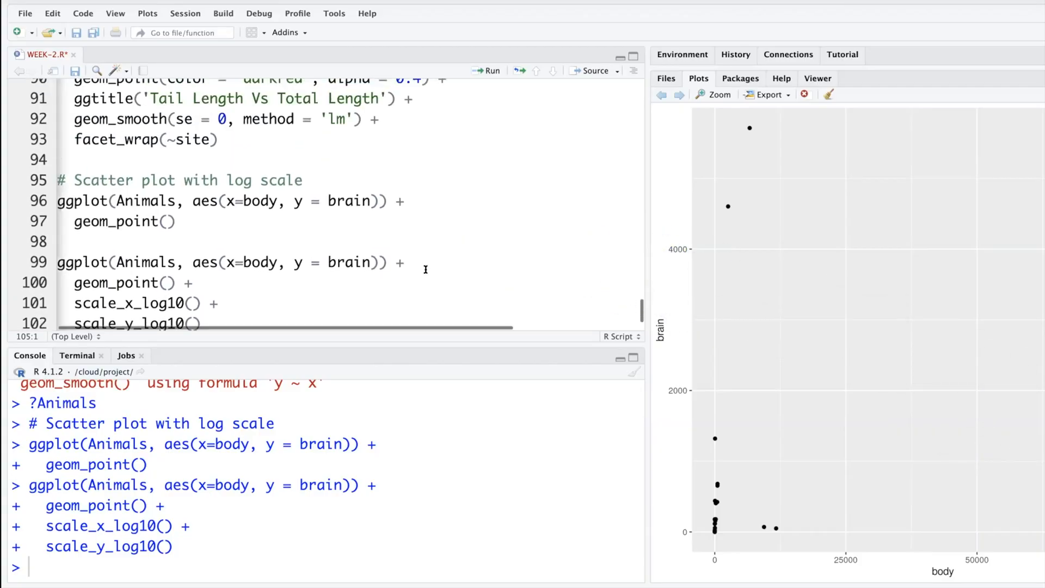
Write ggplot(mydata, aes(x = factor(site), y = TailRatio)) + using the summary table's column names.
scroll(up, 3)
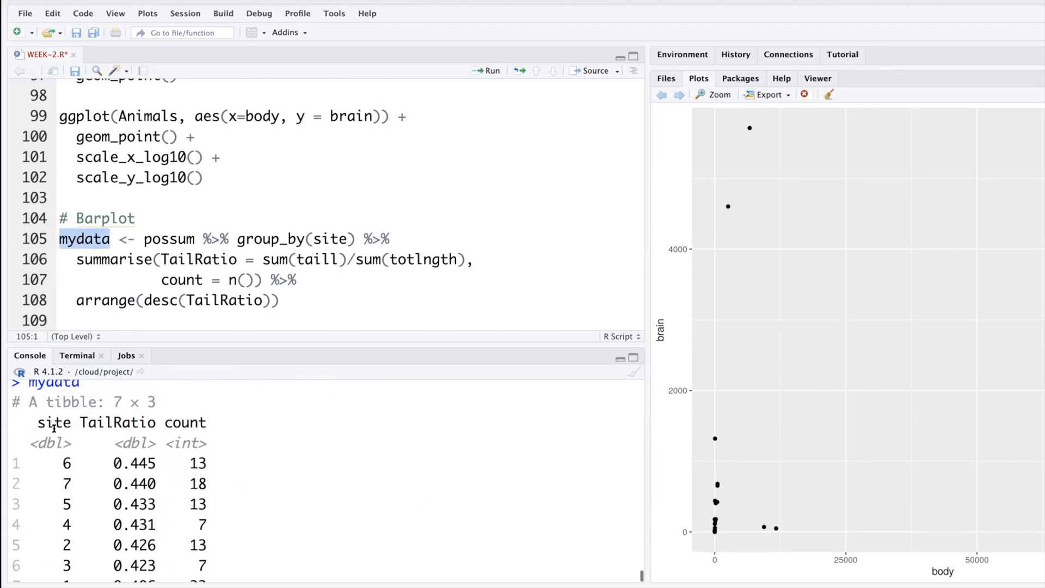
double_click(187, 422)
text(ggplot(mydata, aes(x=)
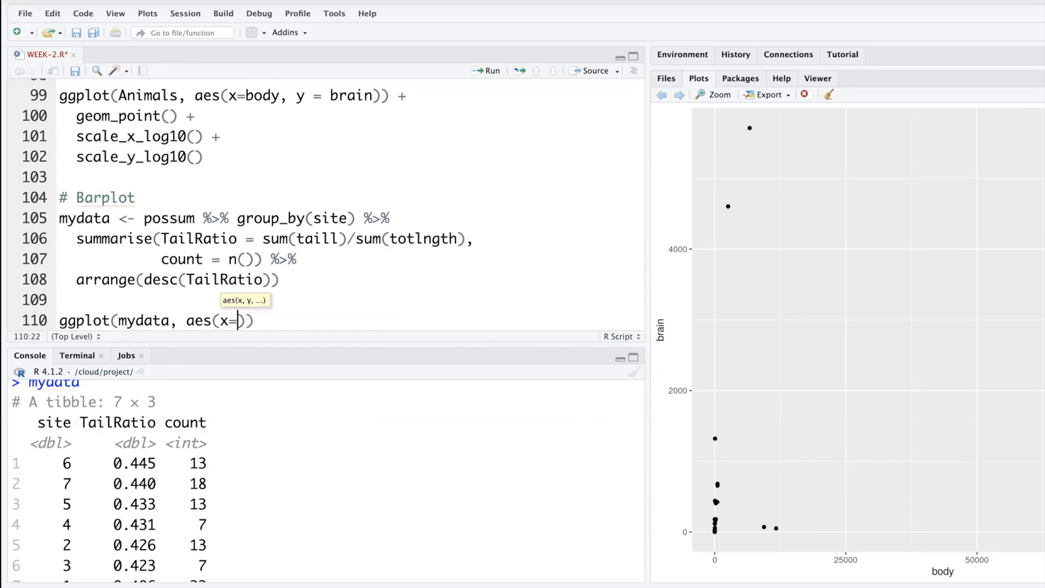
text(factor(si)
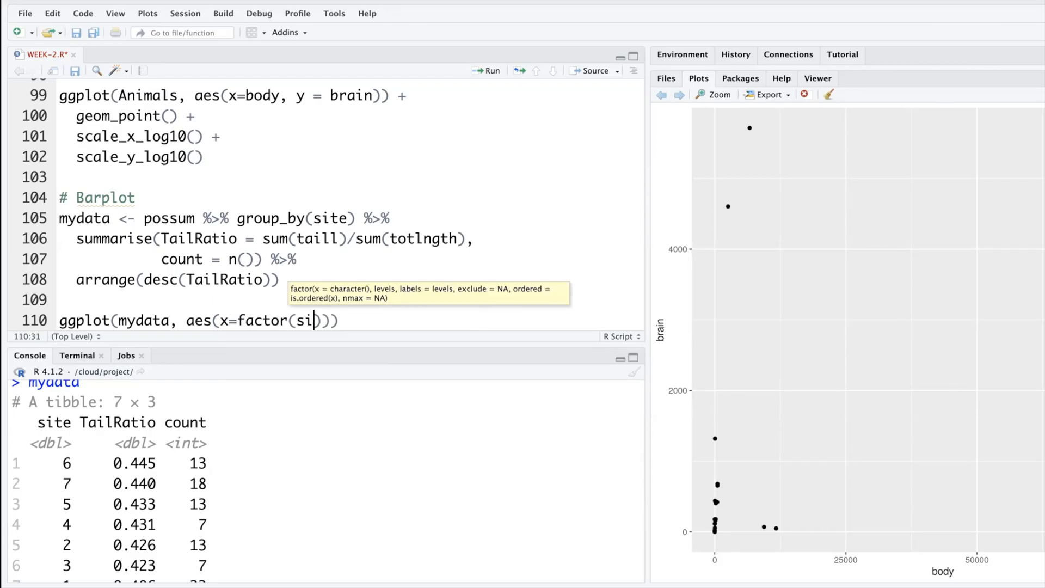
text(te)
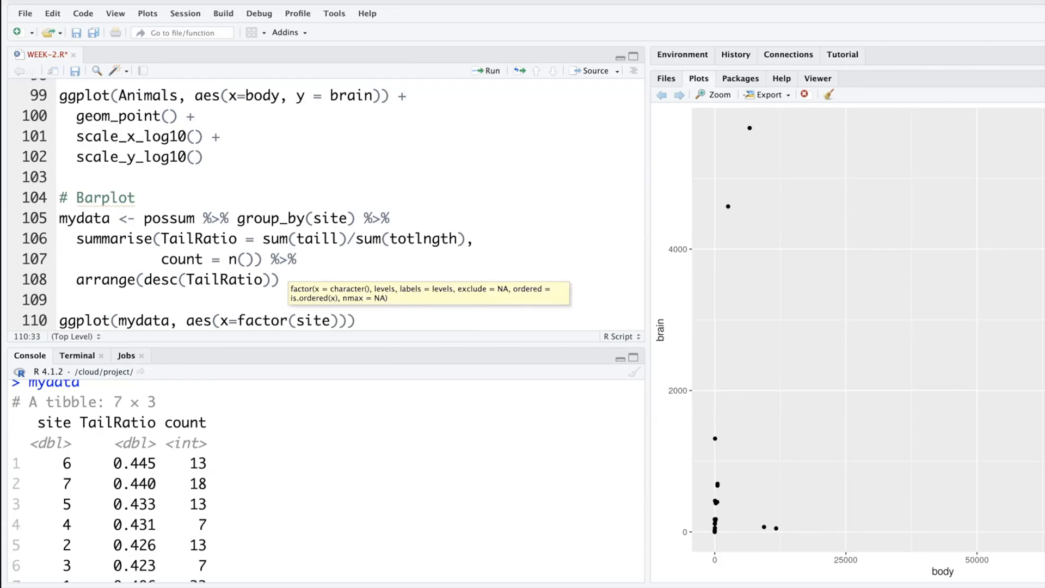
click(328, 320)
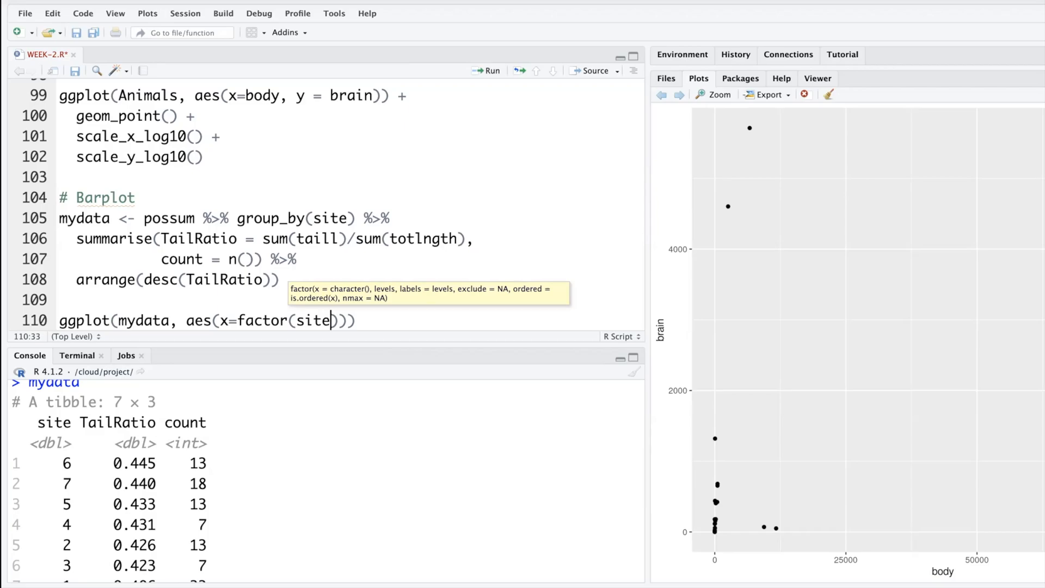
text(, y =)
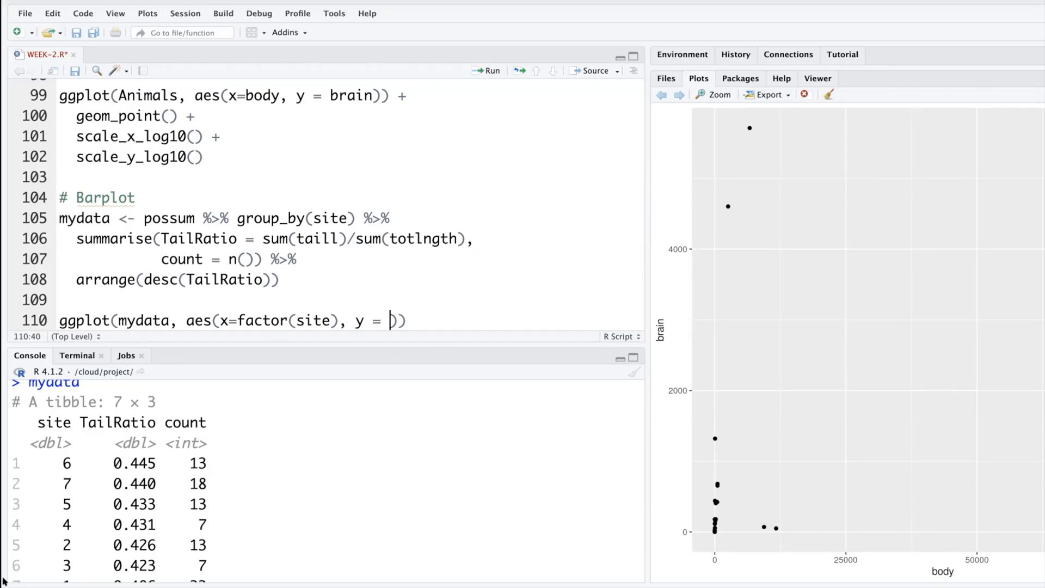
double_click(116, 422)
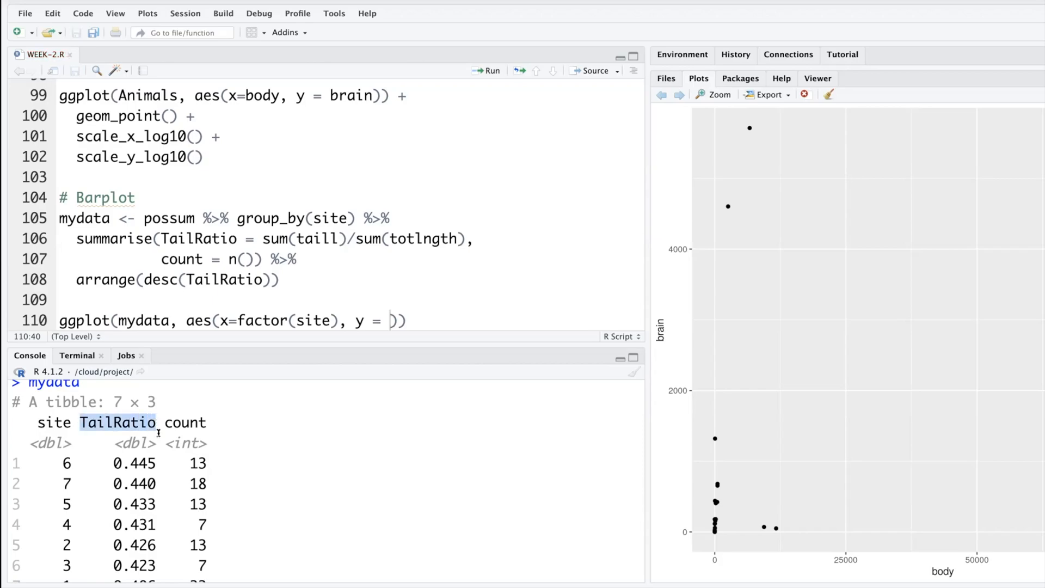
text(TailRatio)) +)
text(geom)
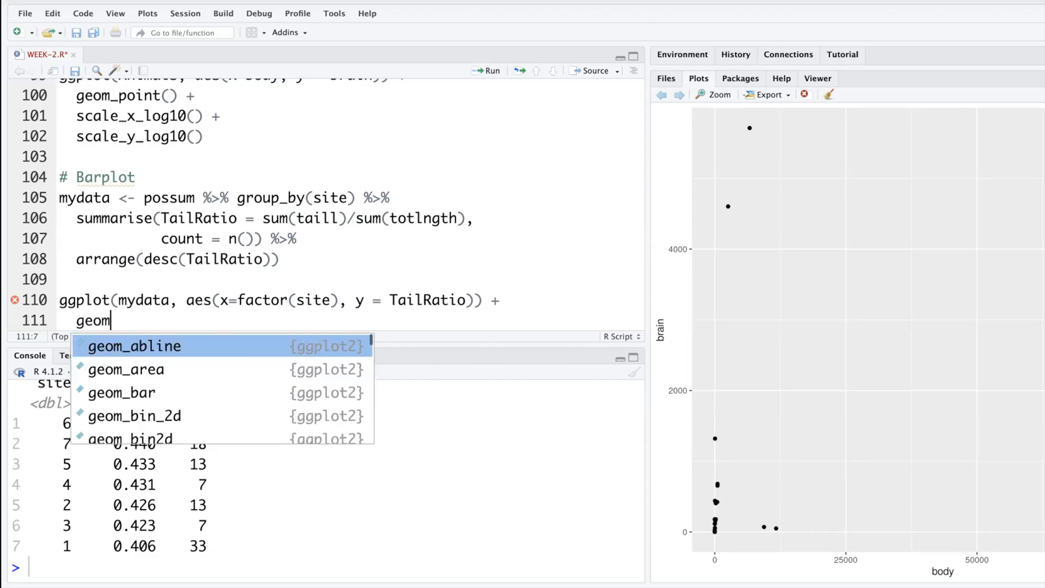
text(c)
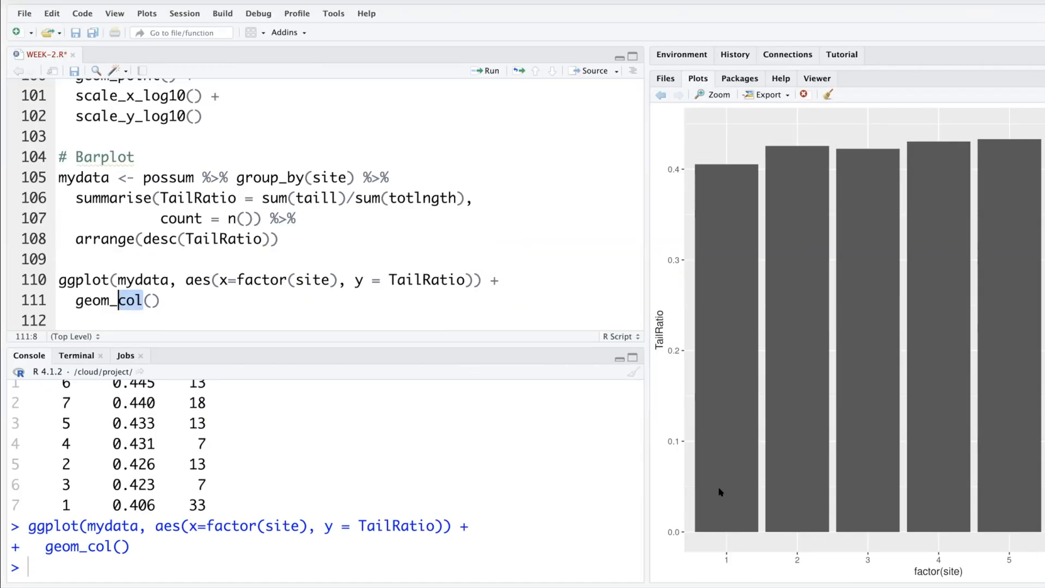
Make the TailRatio bars horizontal with coord_flip() and fill = factor(site).
click(158, 300)
text(coord)
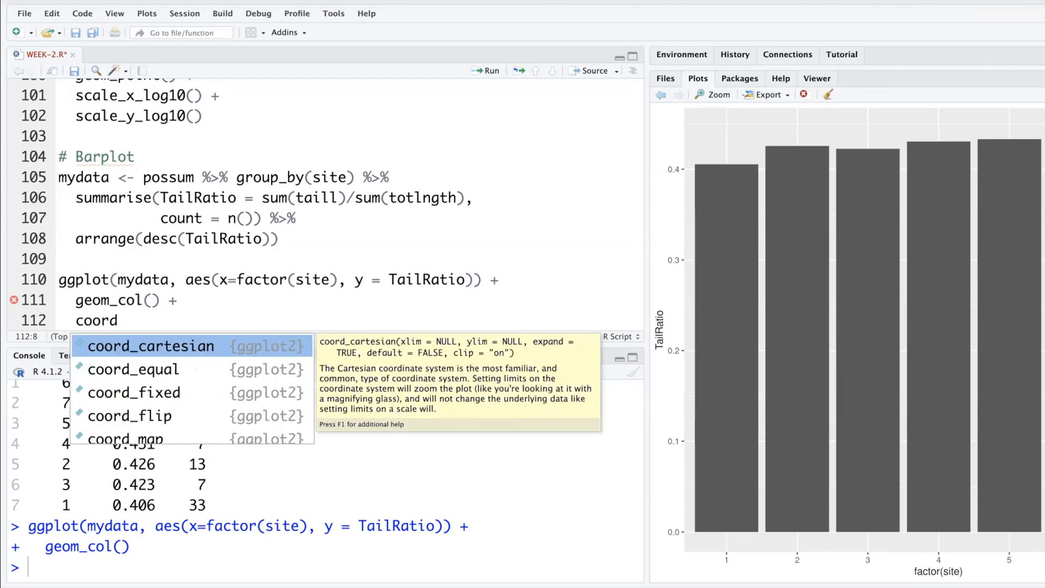
text(_flip()
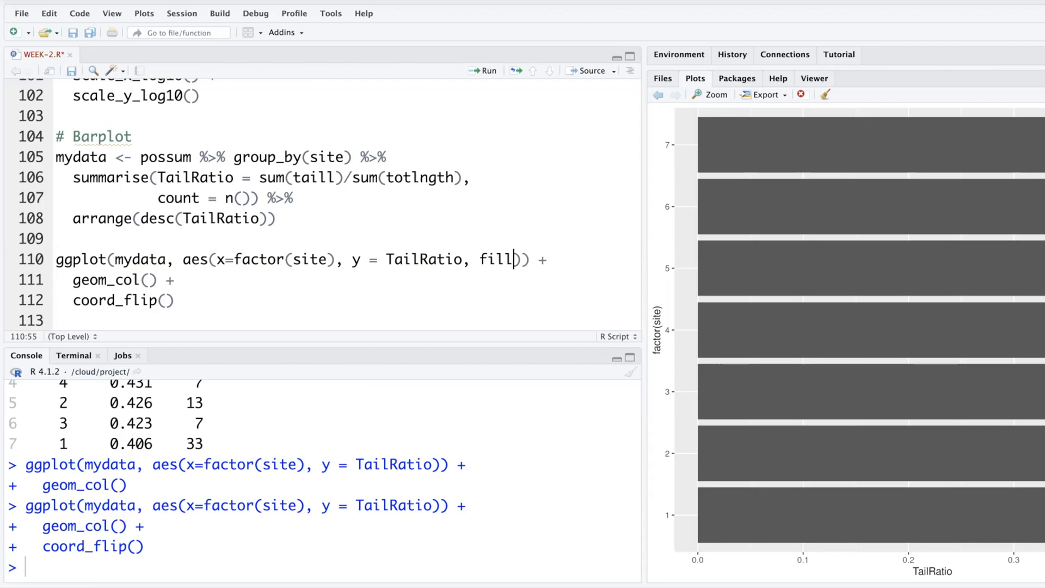
text(=)
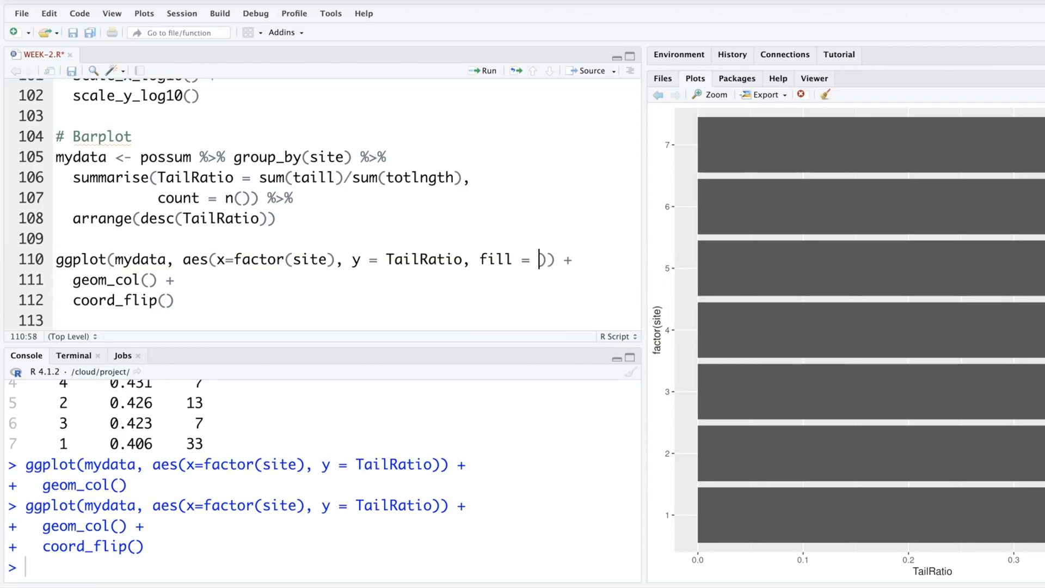
text(site)
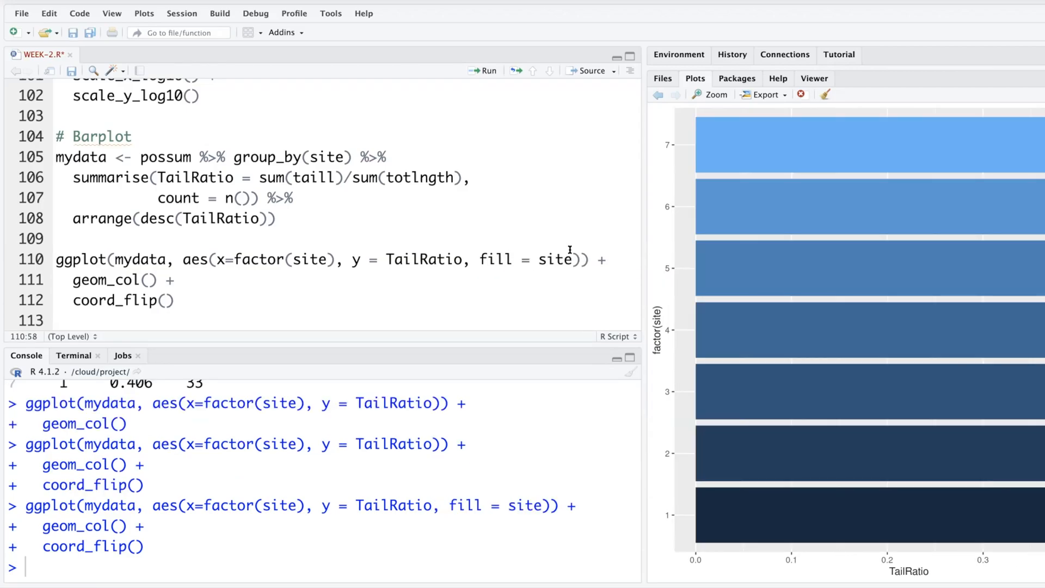
text(factor()
text(possum)
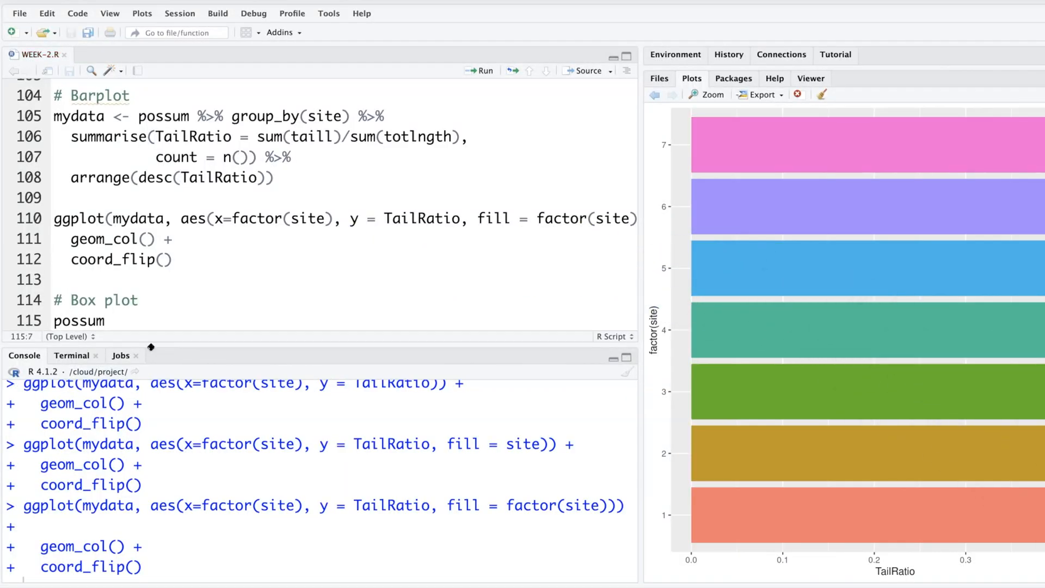
text(%>% ggplot())
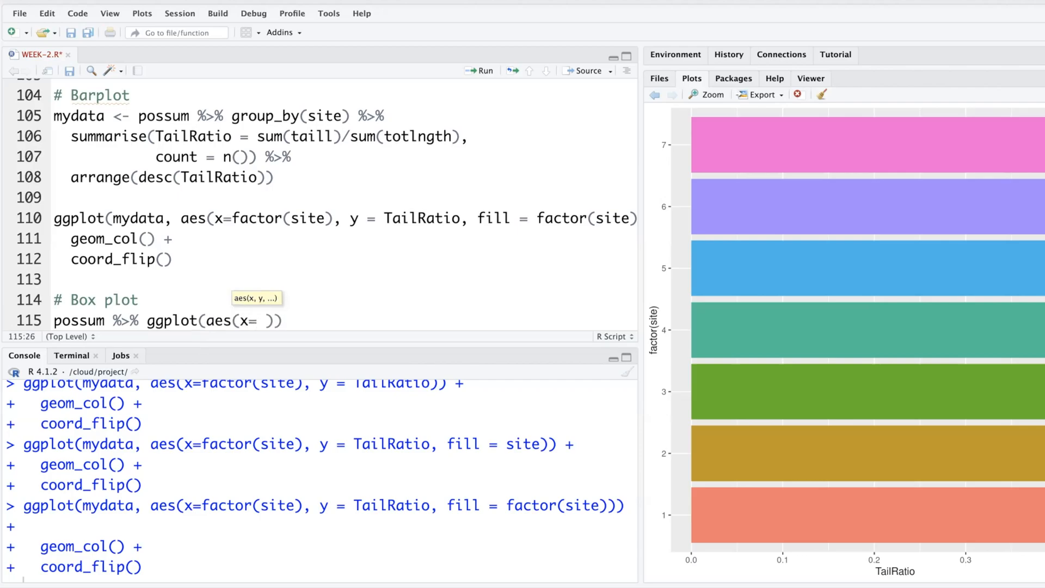
Plot possum chest by sex with geom_boxplot(), coloured by sex.
text(sex, y = c)
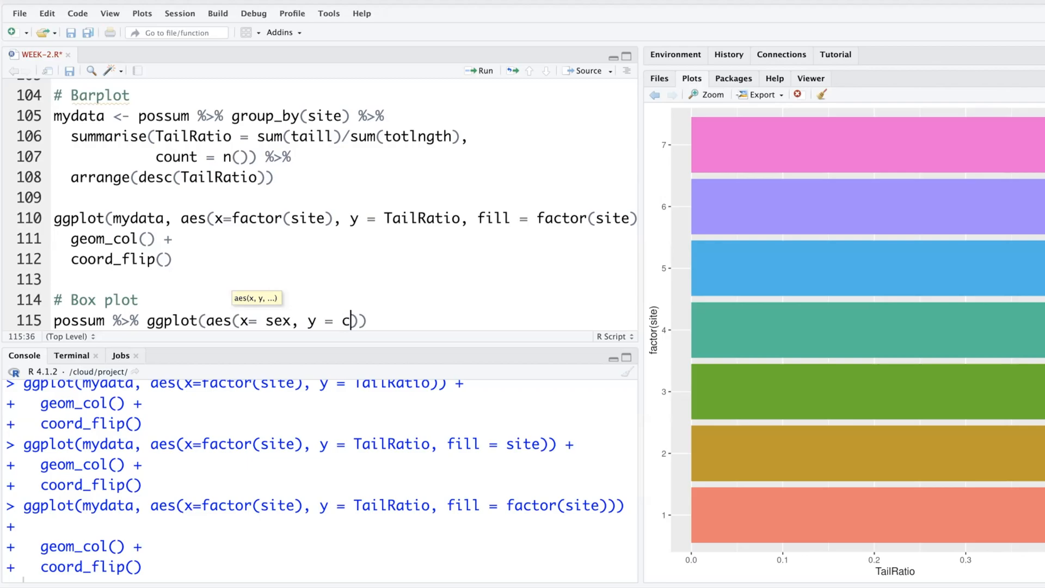
text(hest,)
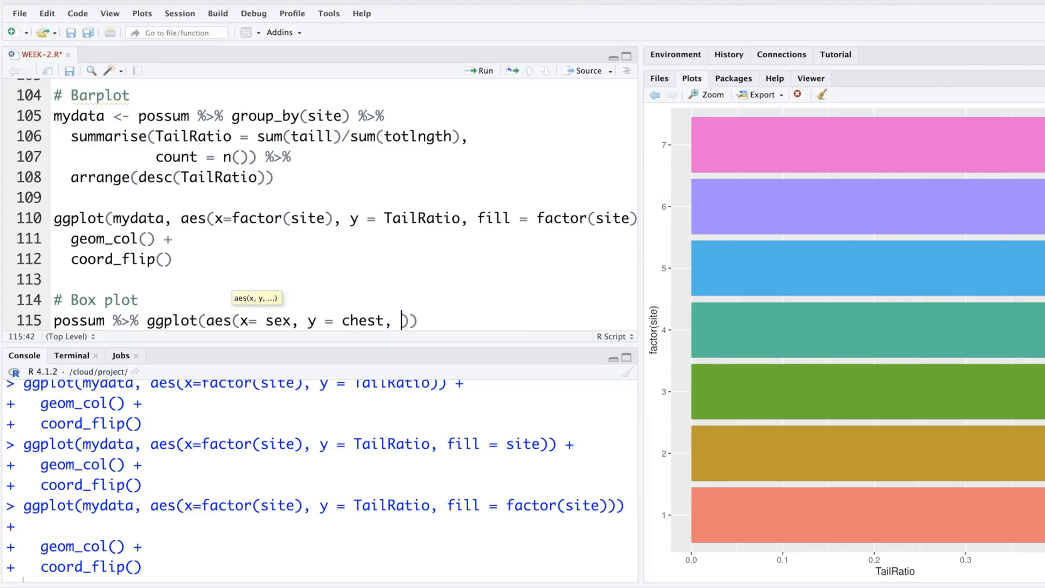
text(col)
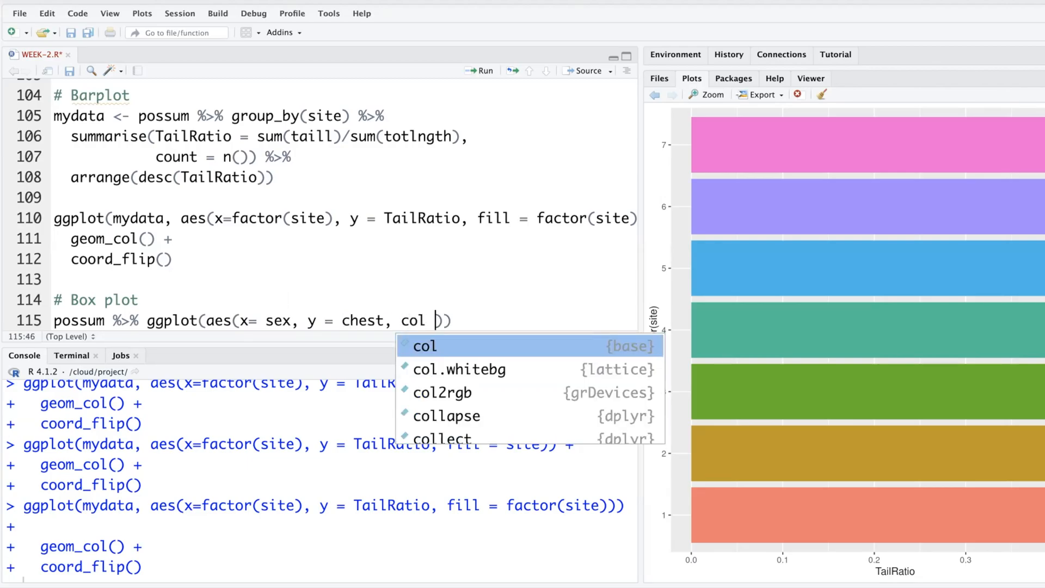
text(= se)
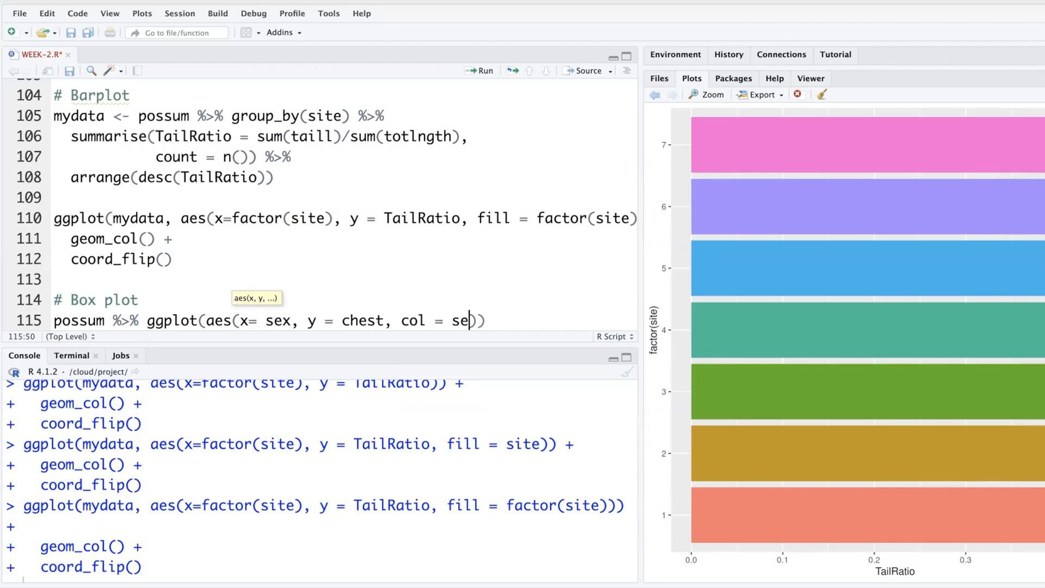
text(x)) +)
text(g)
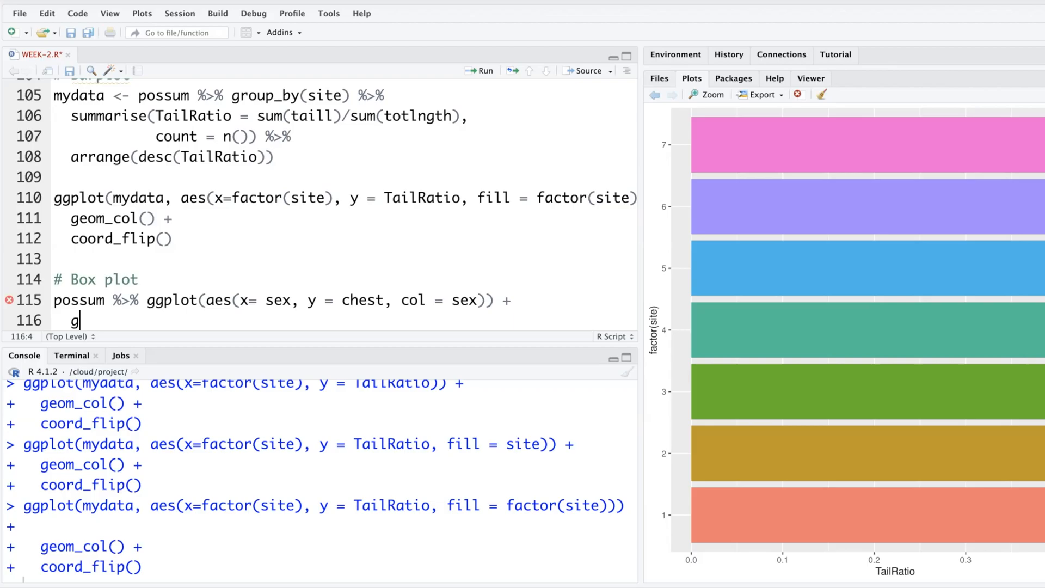
text(eom_boxplot()
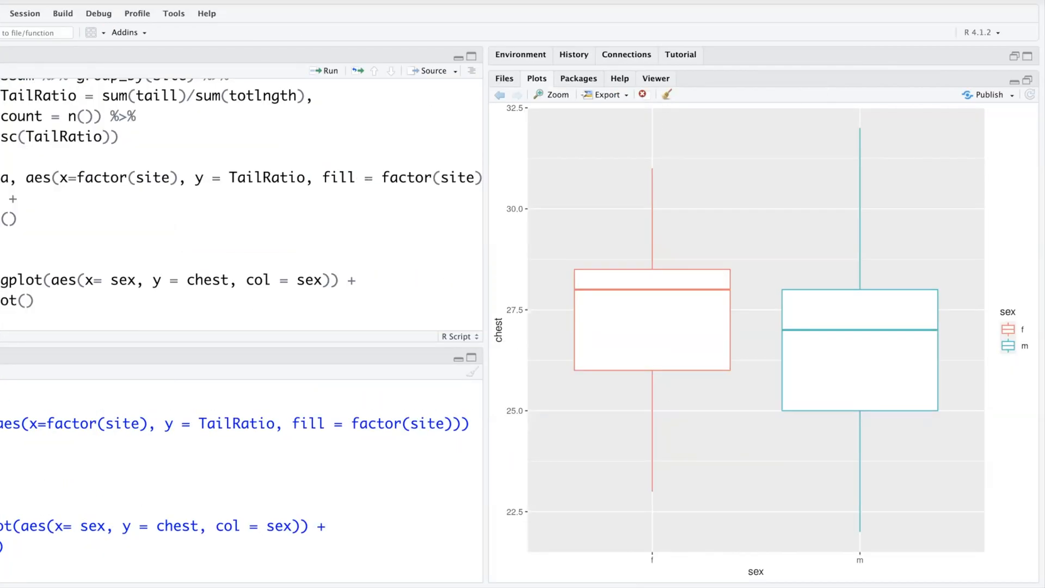
click(620, 79)
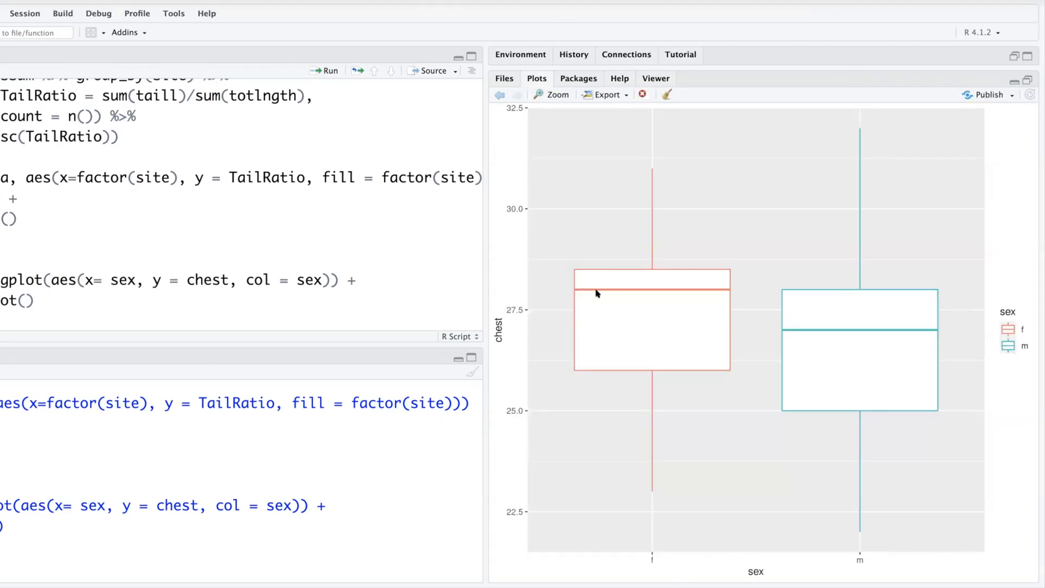
mouse_move(702, 330)
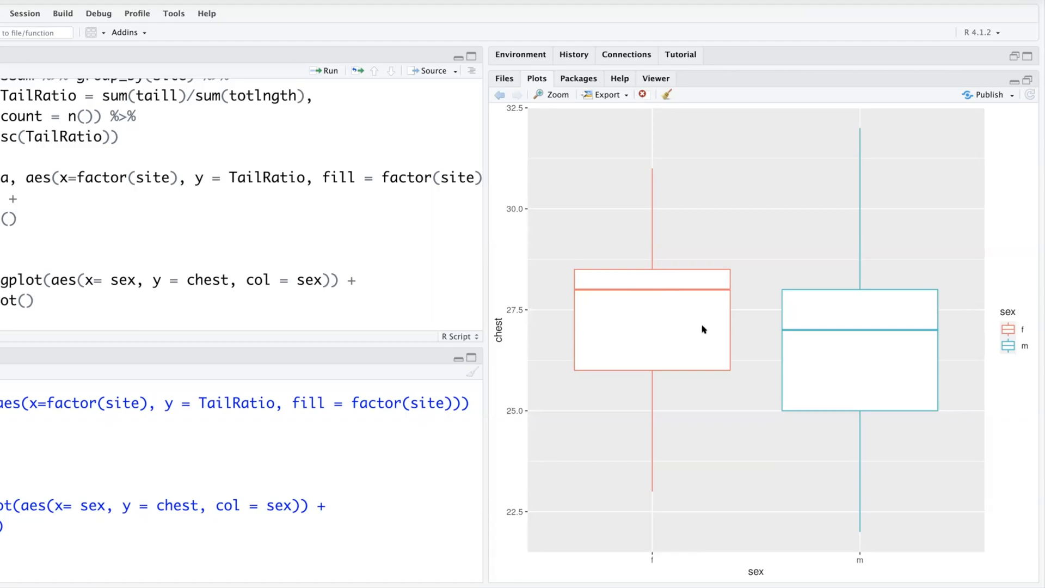
mouse_move(736, 357)
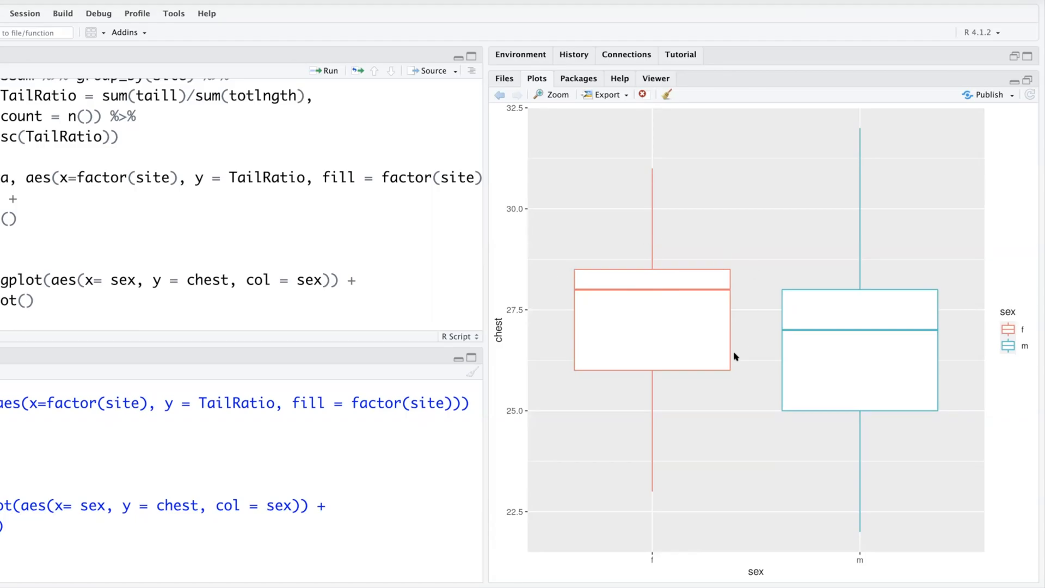
mouse_move(831, 340)
text(?possum)
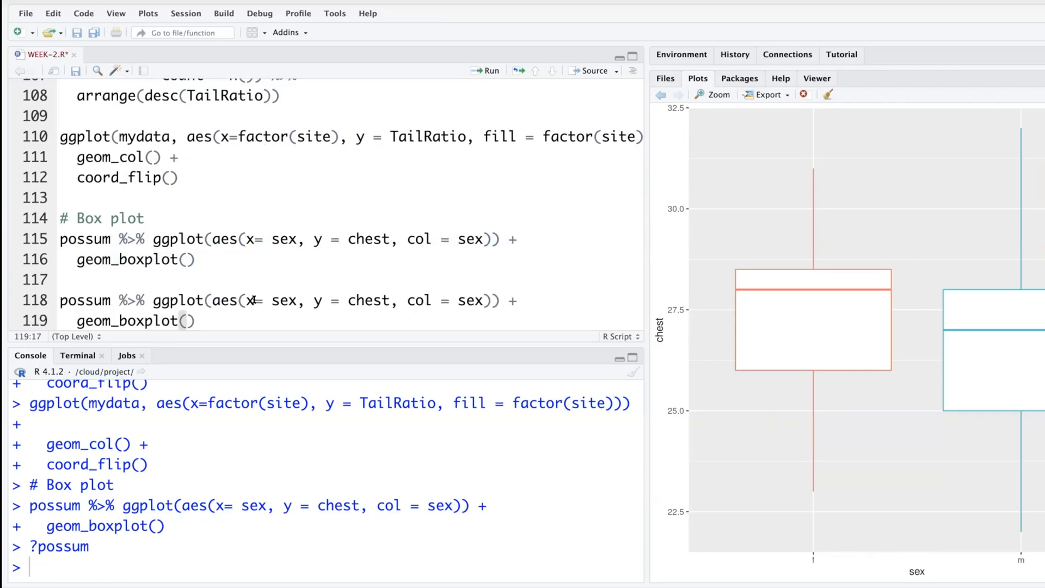
Change x to interaction(sex, site), filled by sex, with alpha 0.5 boxes.
double_click(285, 300)
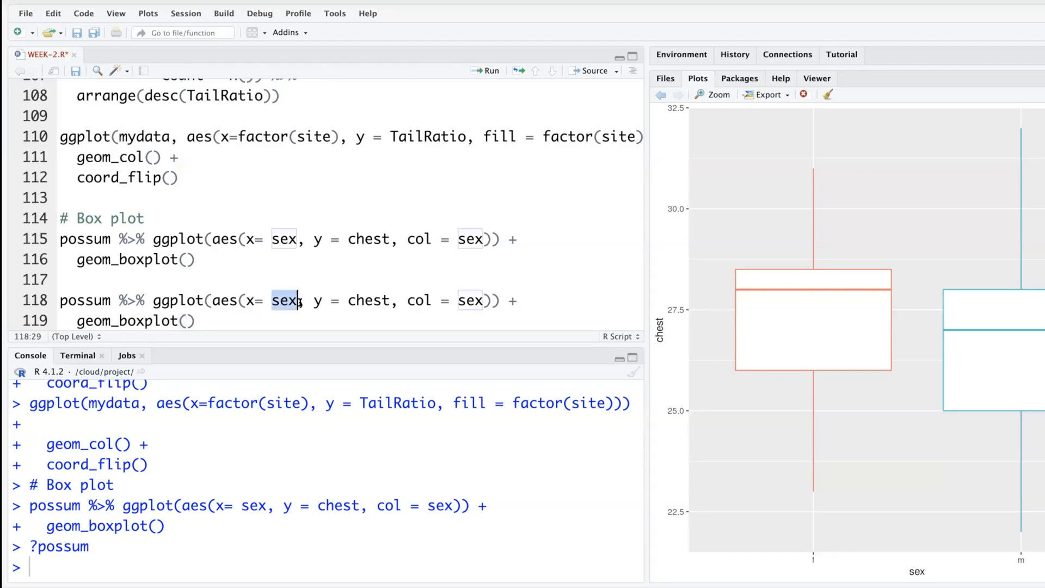
text(interaction()
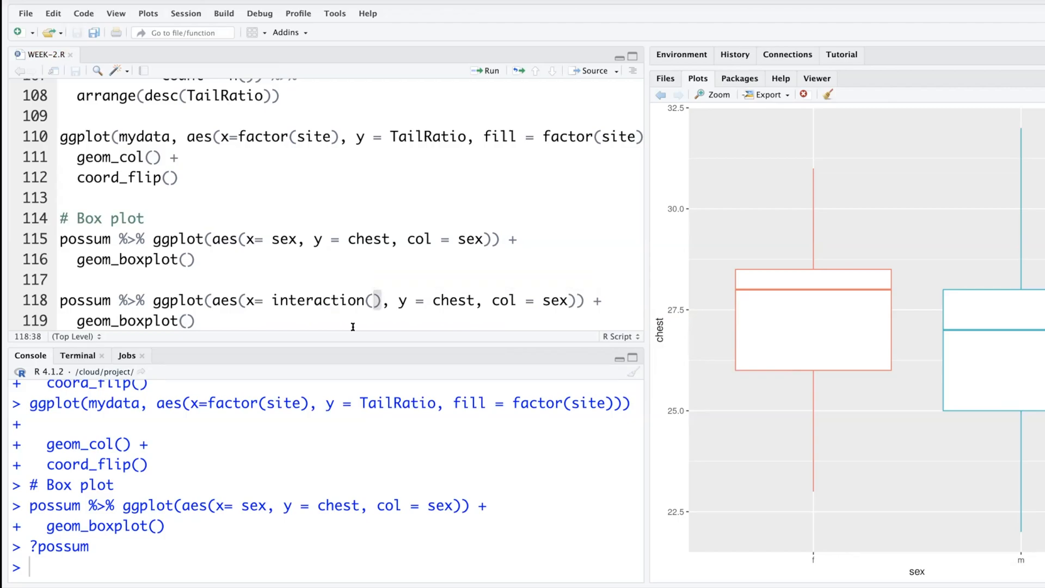
text(sex,)
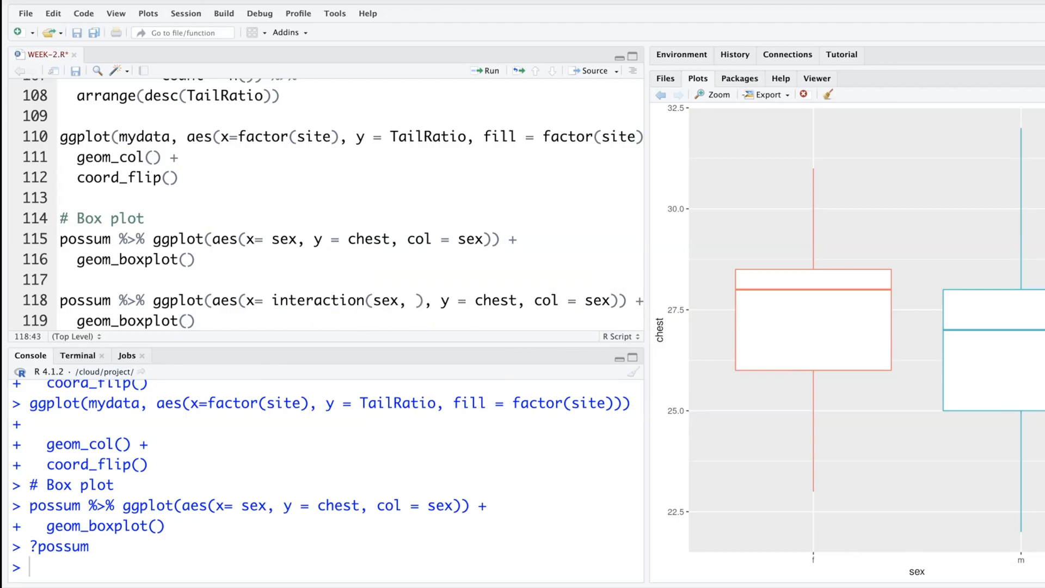
text(site)
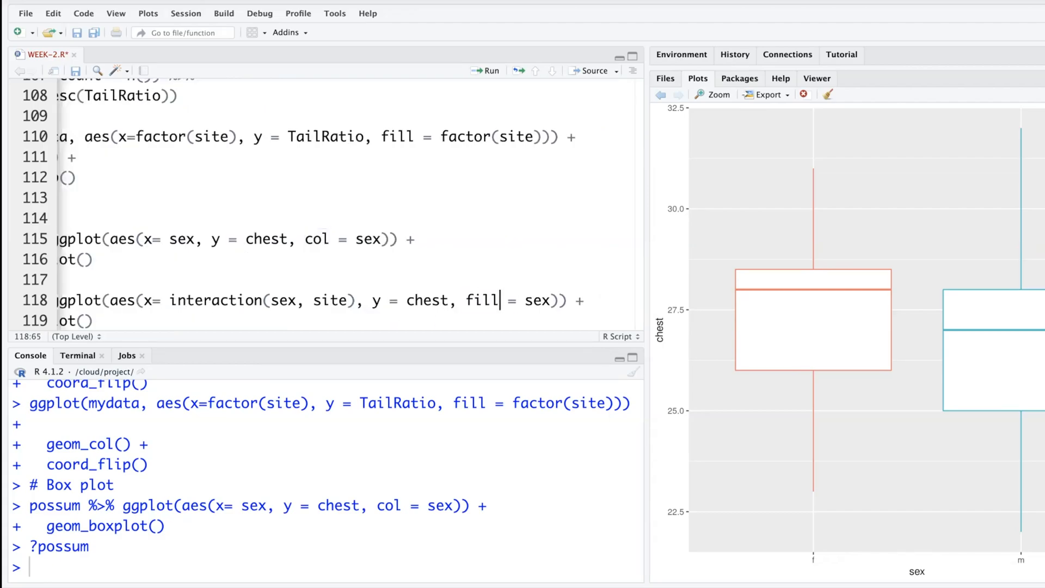
scroll(right, 3)
text(alpha = 0.5)
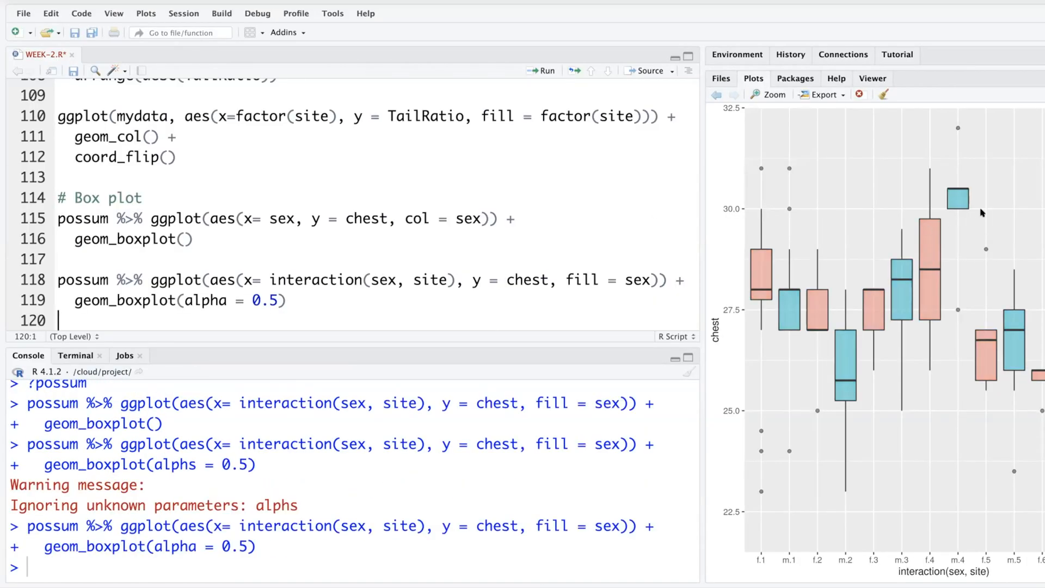
mouse_move(931, 270)
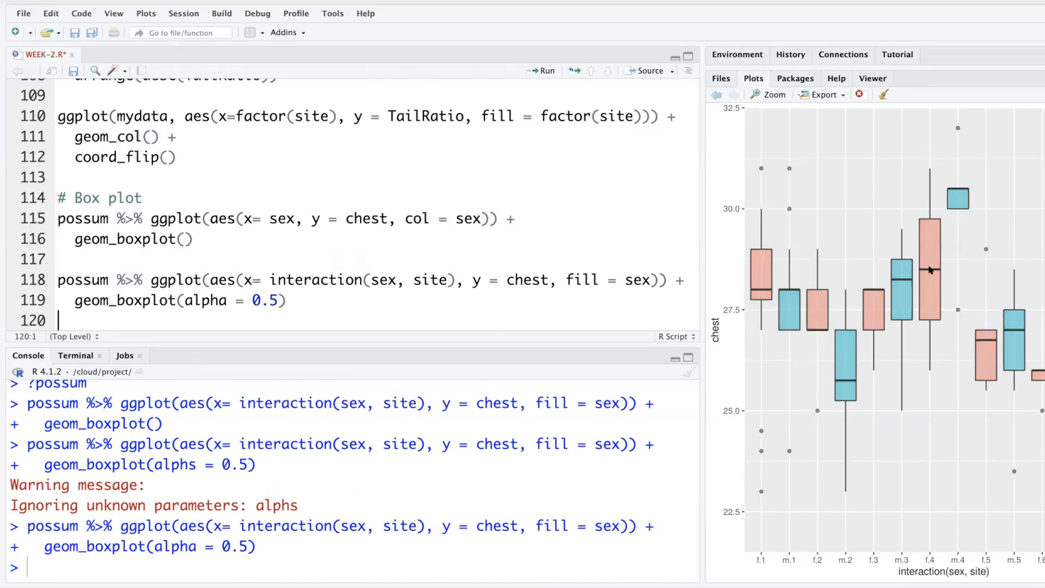
scroll(up, 3)
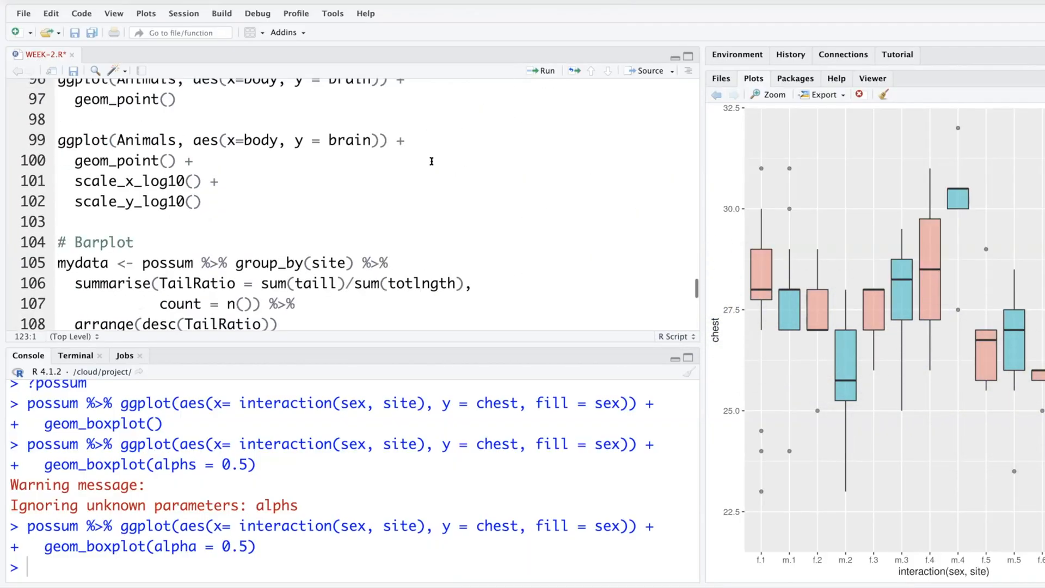
Copy the tail vs total length scatter code below a '# Marginal plot' comment.
scroll(up, 3)
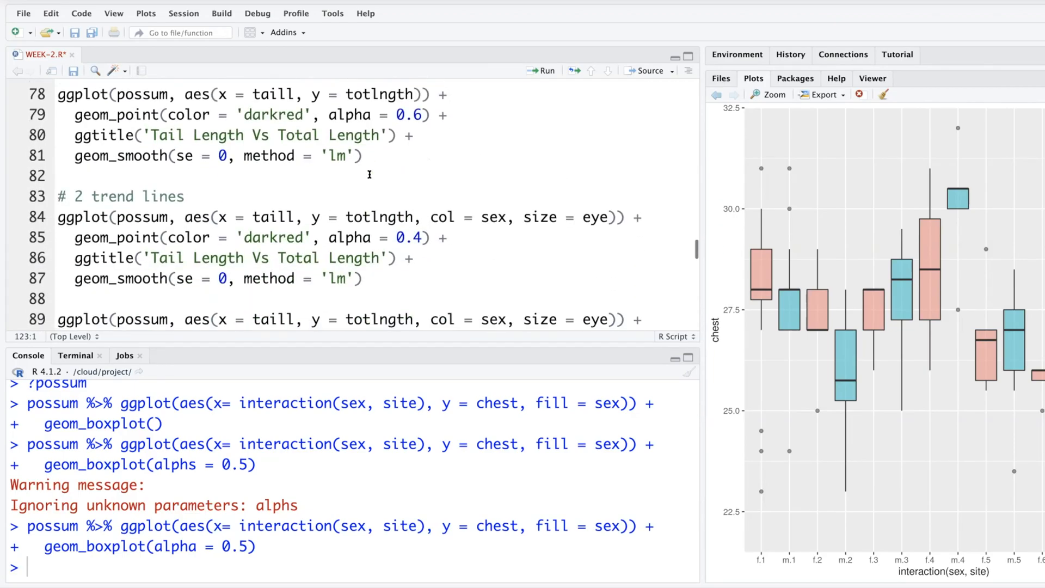
scroll(up, 3)
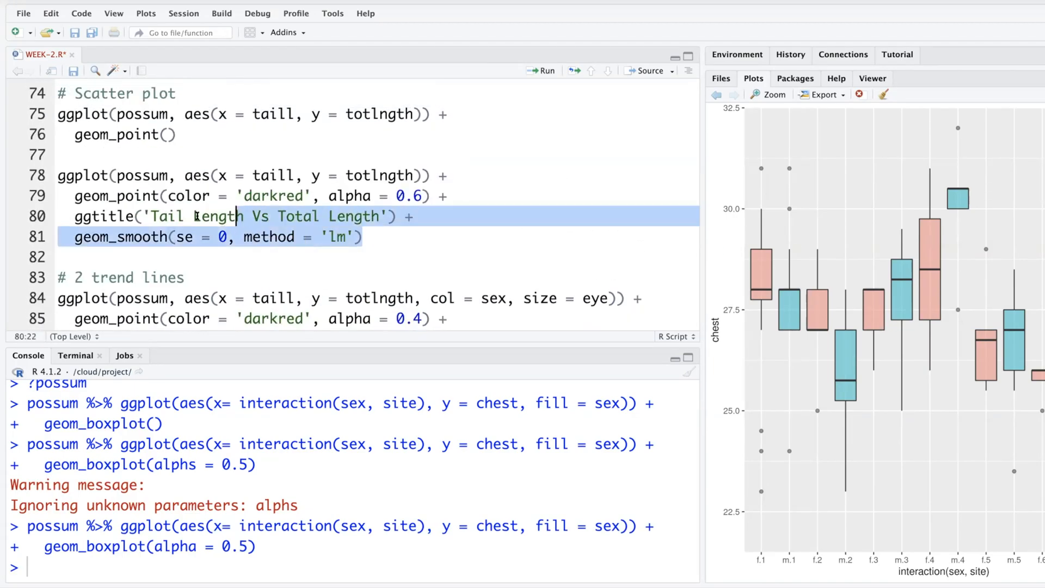
click(59, 175)
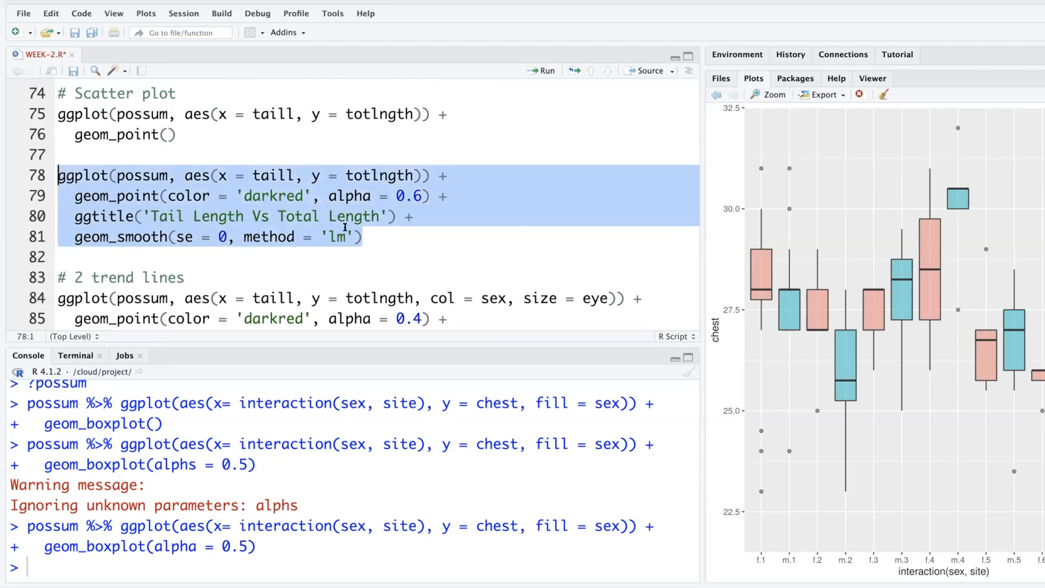
scroll(down, 3)
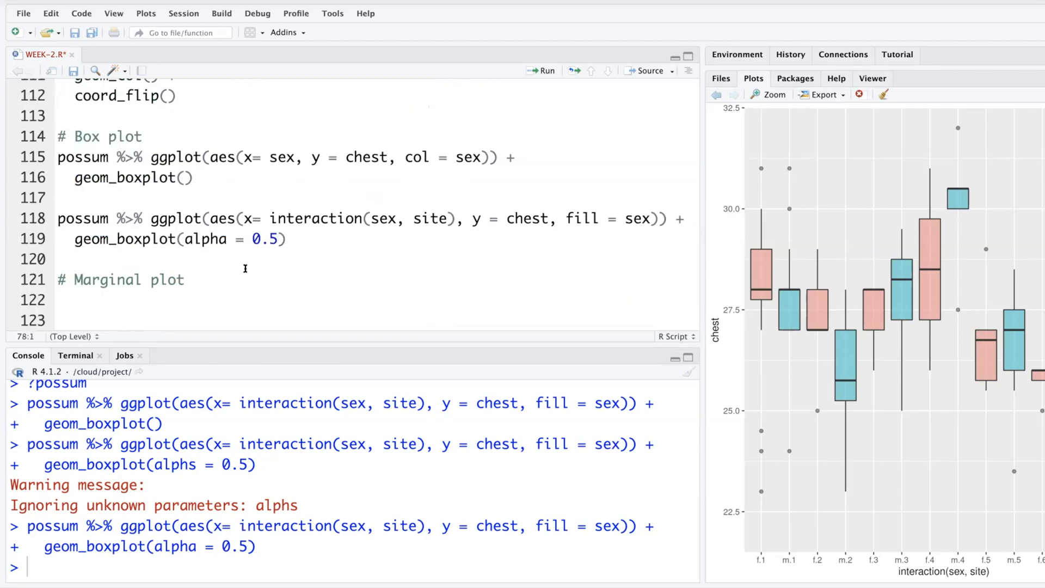
click(60, 300)
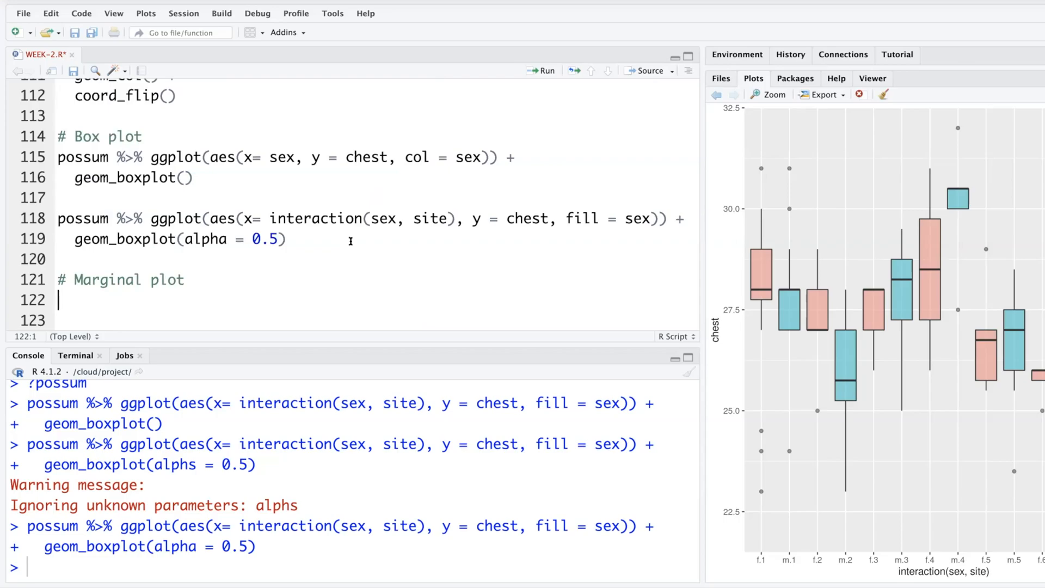
Call ggMarginal(p) on the stored scatter plot on line 122.
click(545, 71)
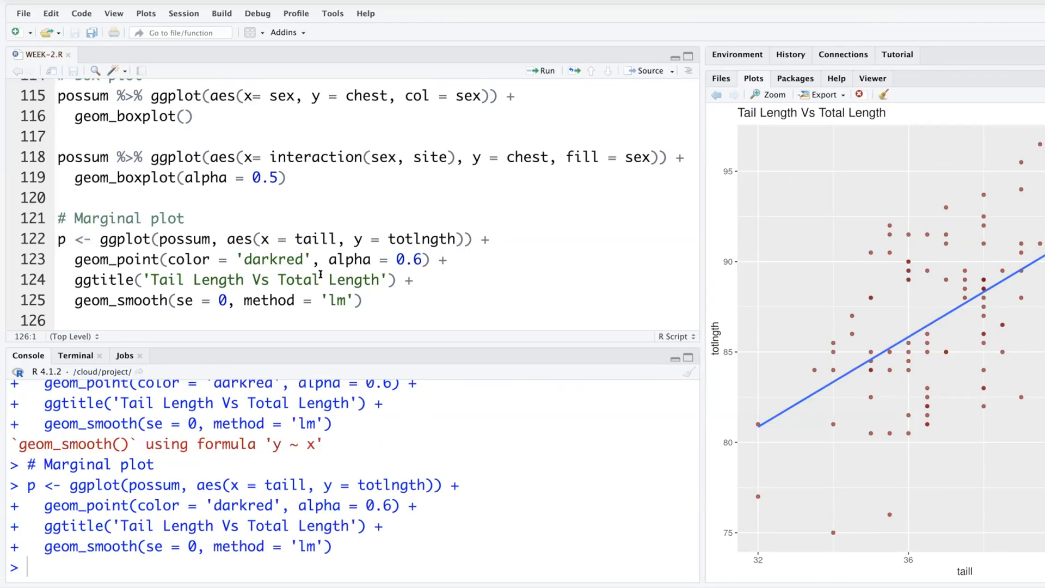
text(gg)
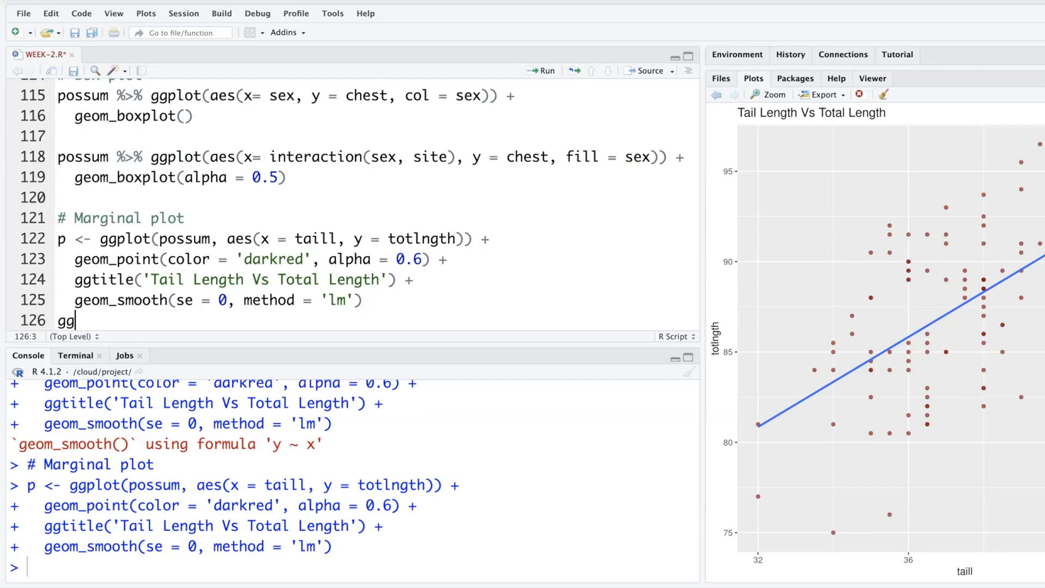
text(Marg)
text(li)
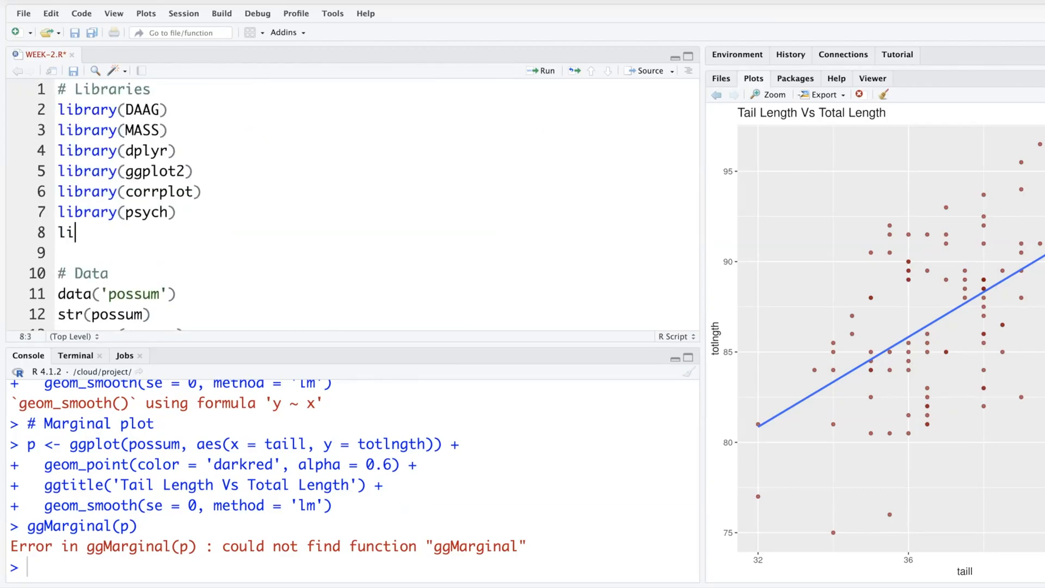
Add library(ggExtra) to the script and bring up the Install Packages dialog.
text(brary(gg)
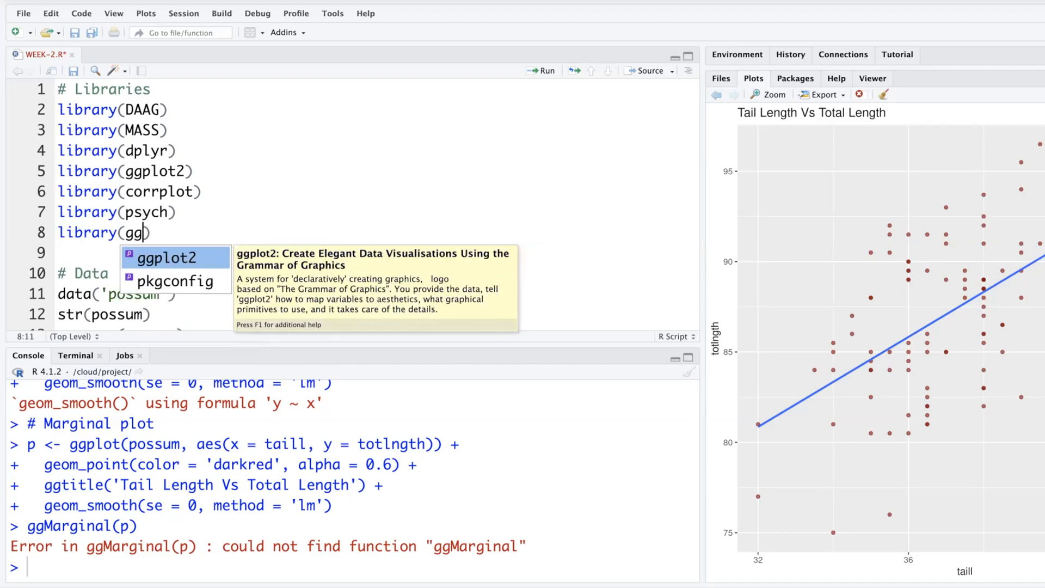
click(795, 78)
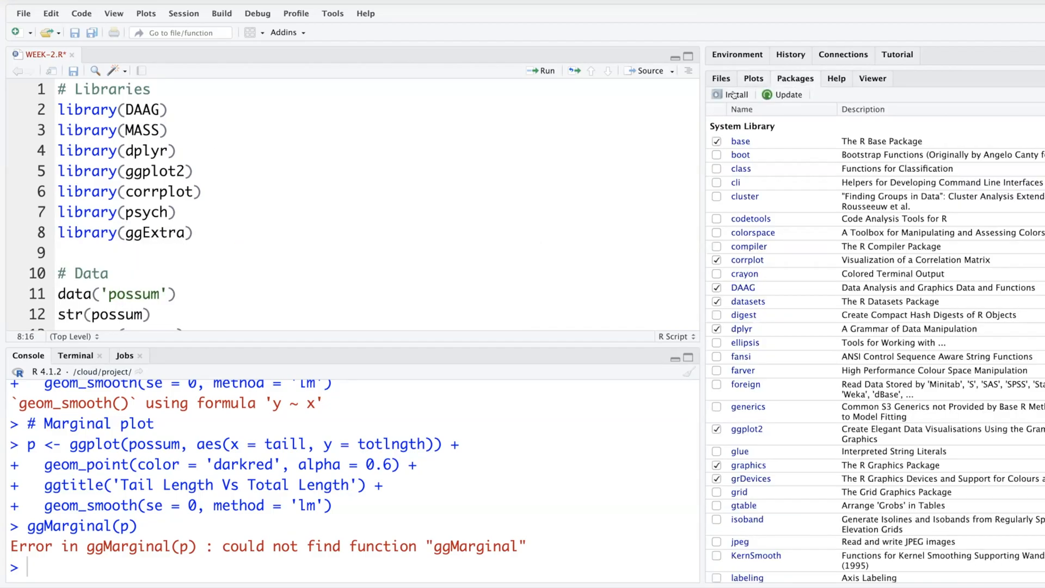
click(732, 94)
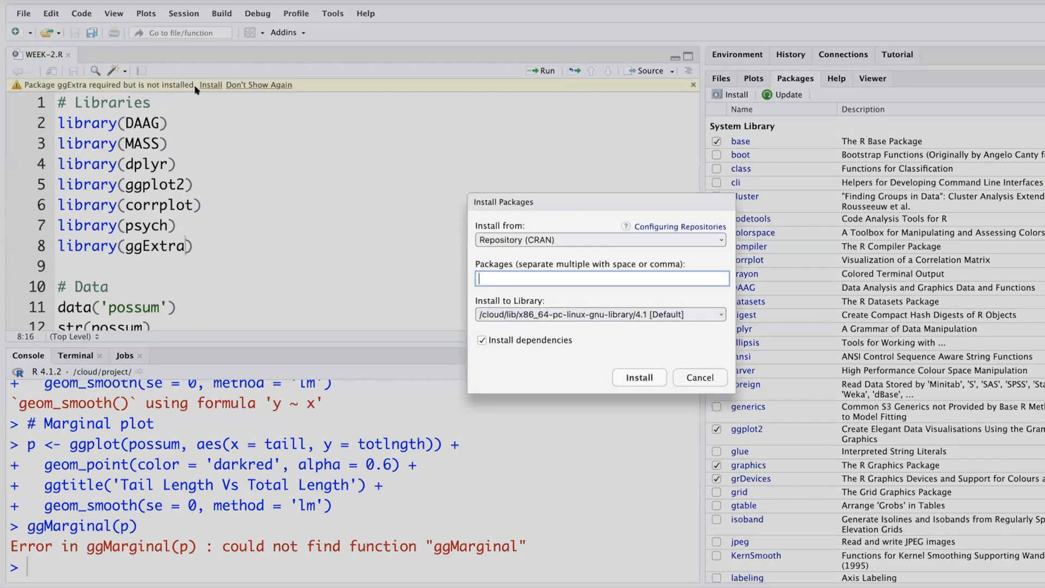
click(638, 377)
text(ggMarginal(p, fill = )
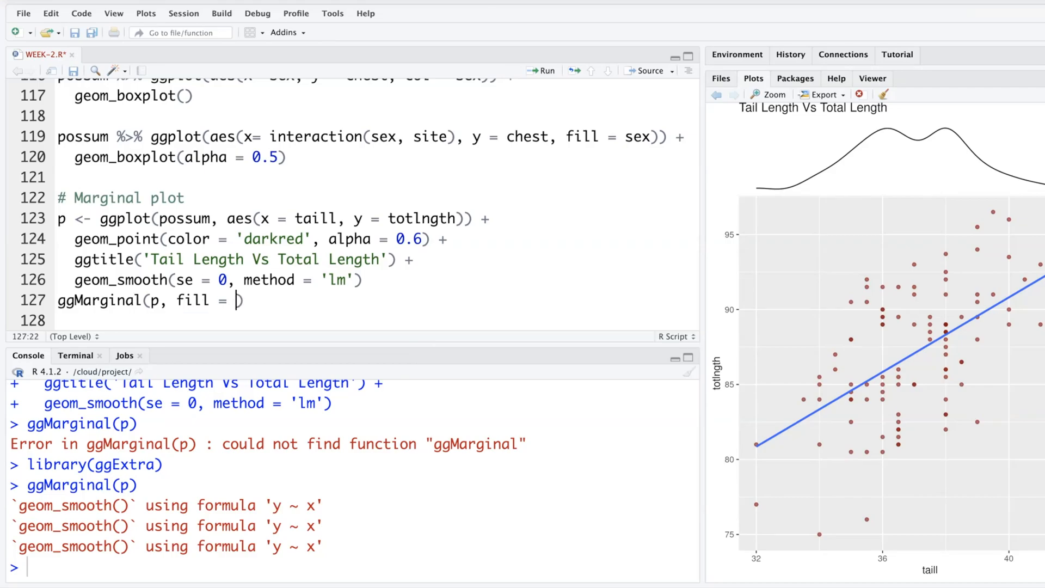
Draw green-filled density curves with ggMarginal(p, fill = 'green', type = 'density').
text('green', type = 'density)
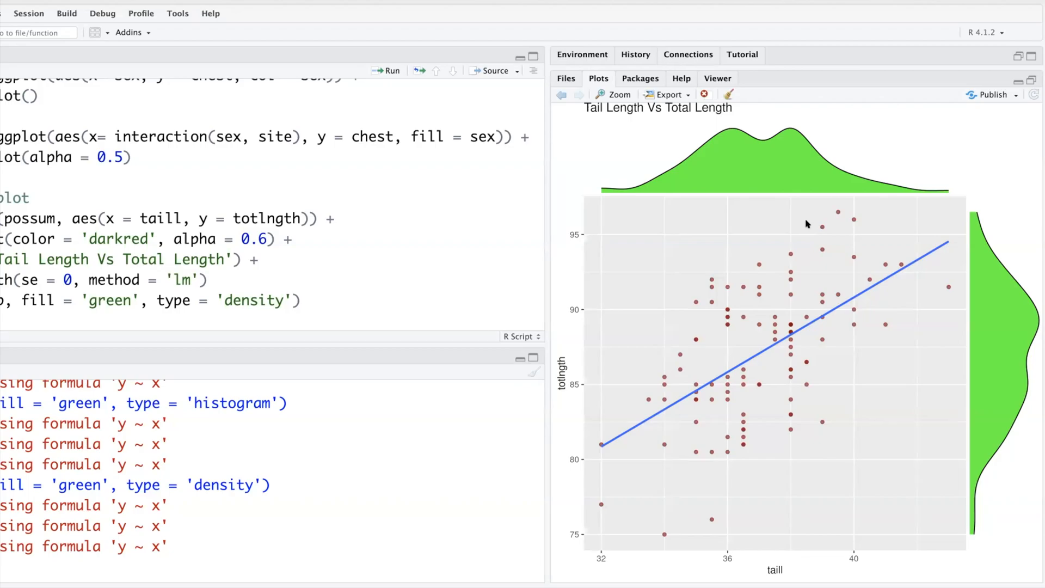
mouse_move(811, 150)
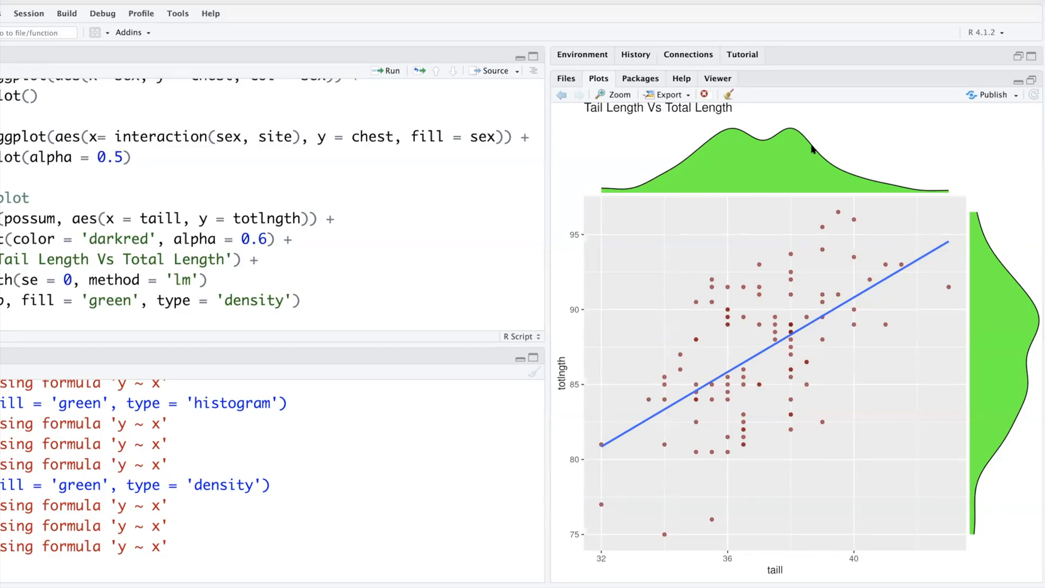
mouse_move(971, 14)
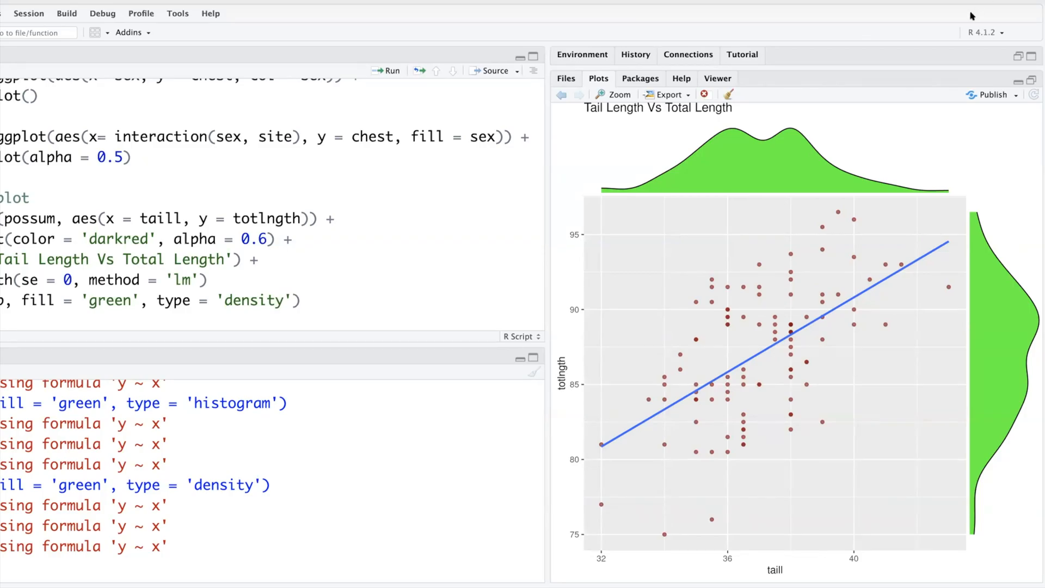
mouse_move(1008, 180)
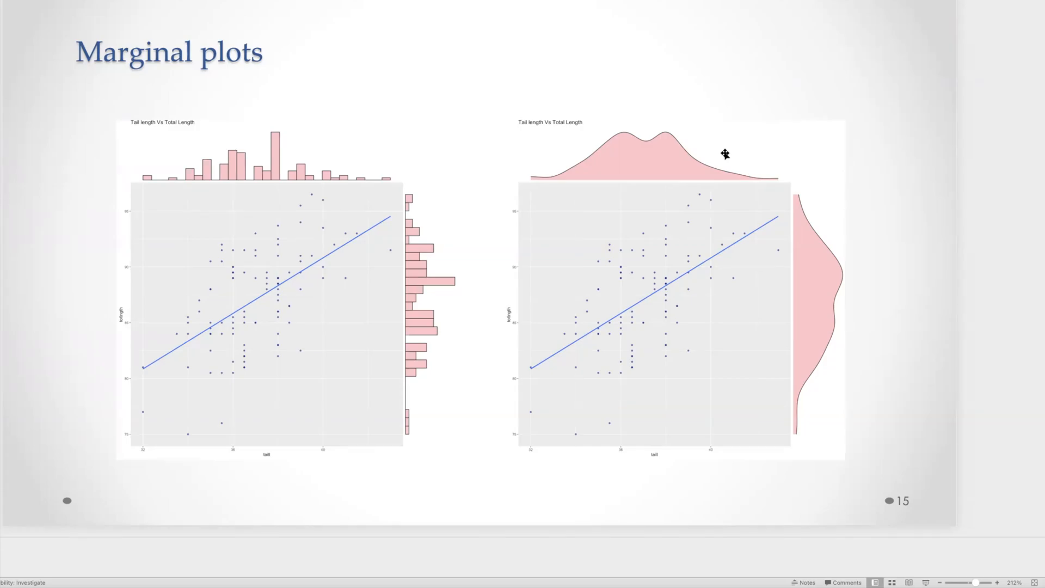
mouse_move(754, 154)
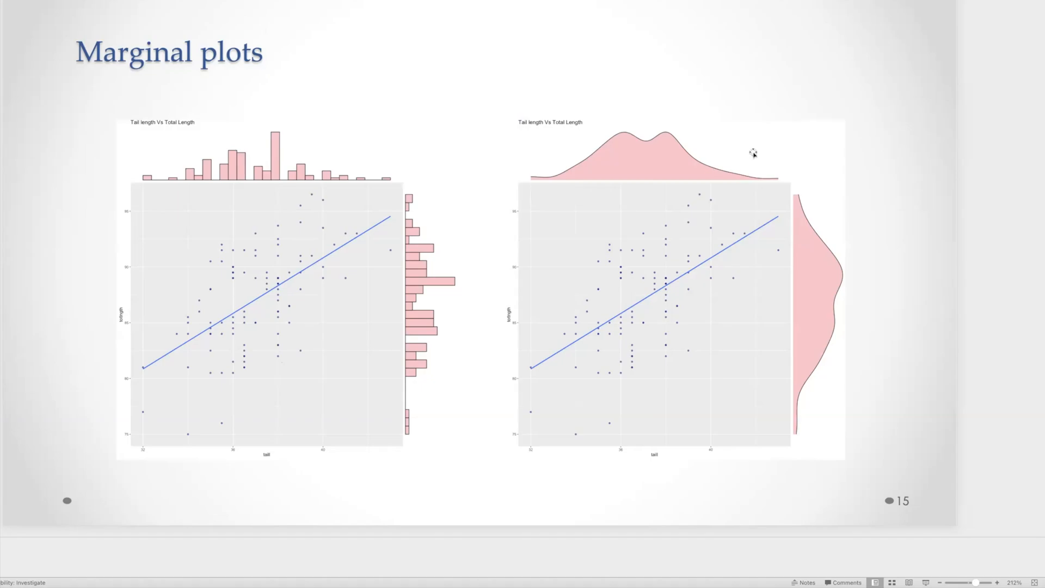
mouse_move(755, 152)
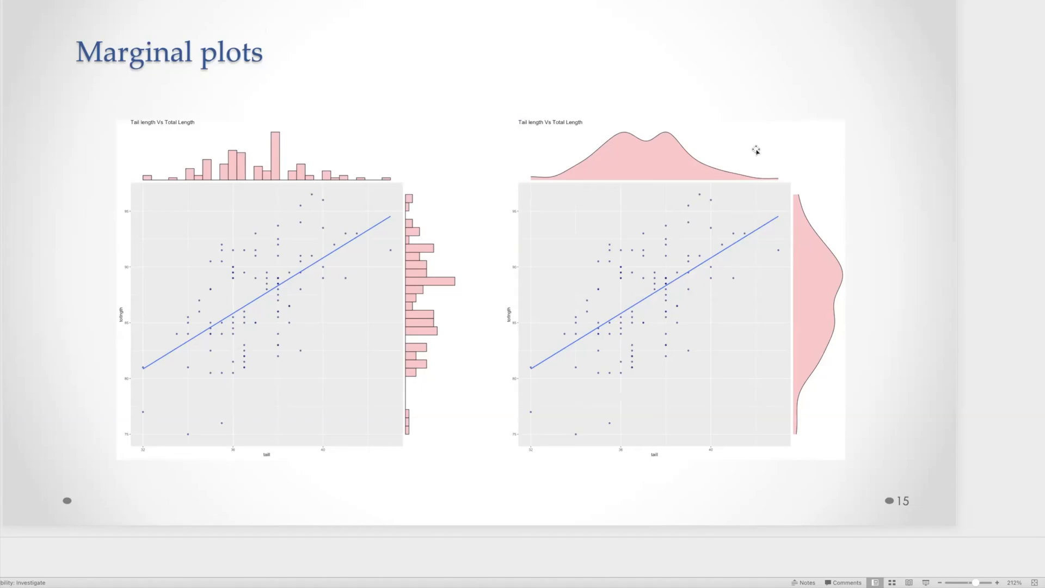
mouse_move(591, 232)
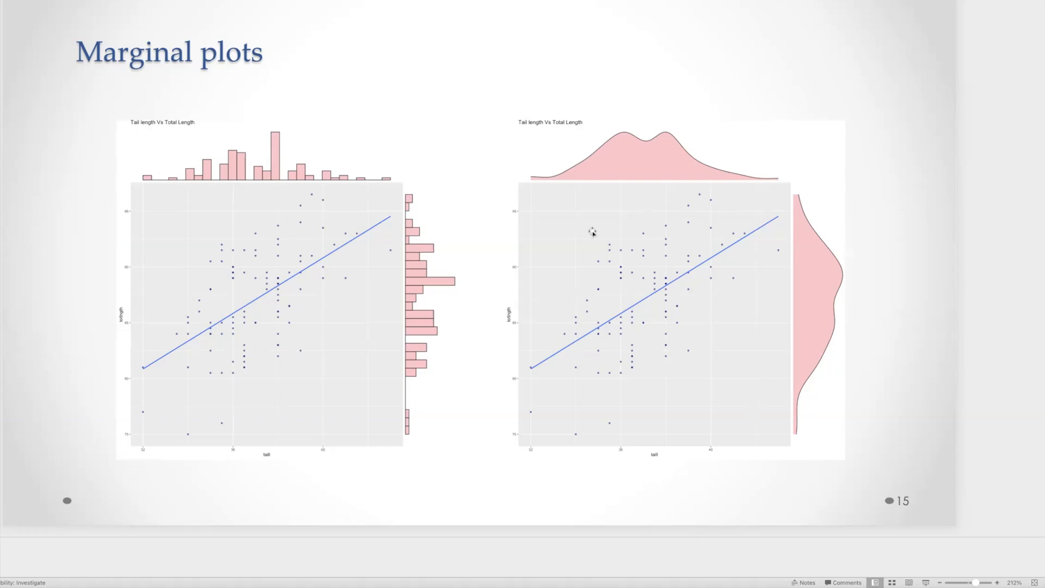
mouse_move(820, 534)
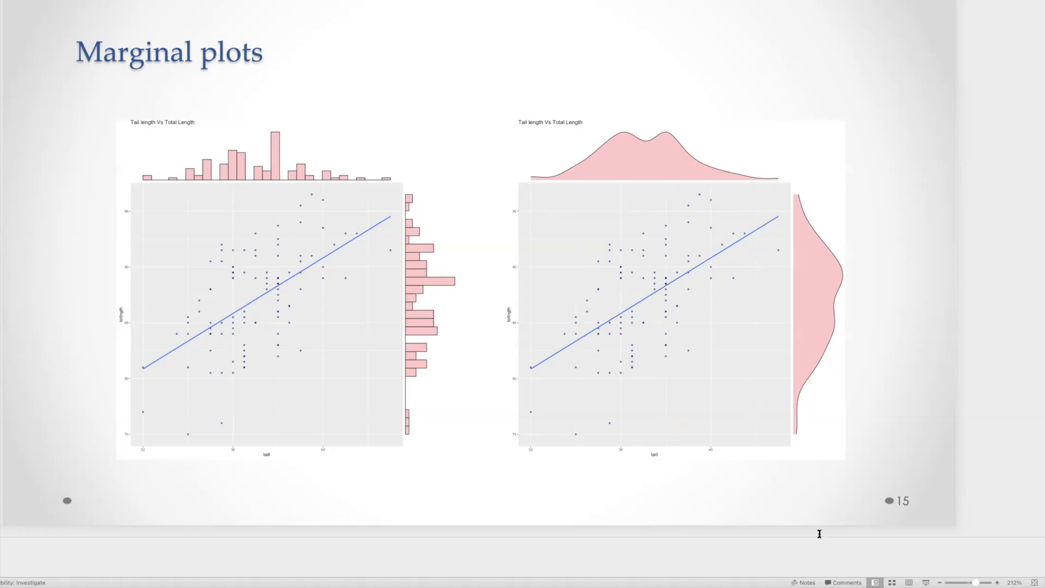